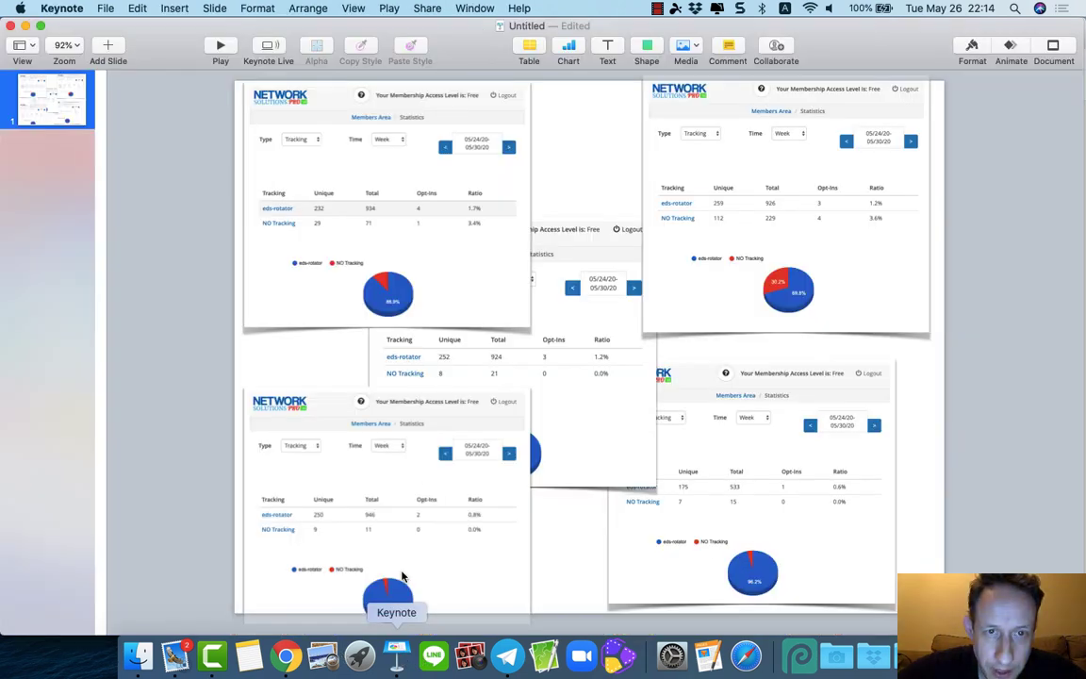
mouse_move(405, 283)
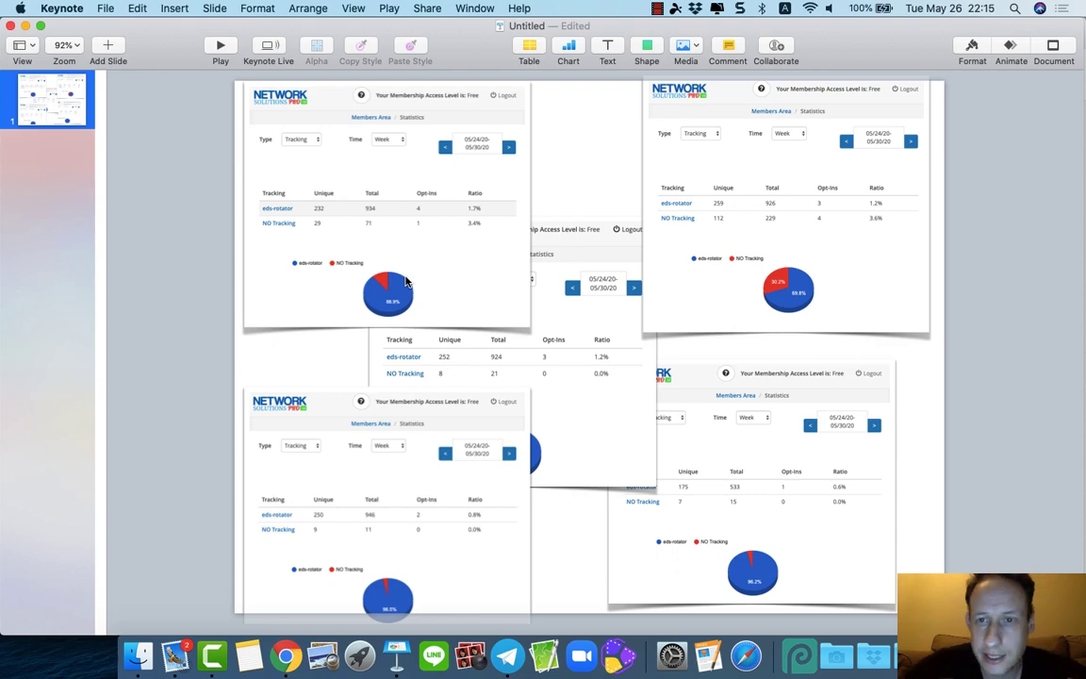
mouse_move(336, 235)
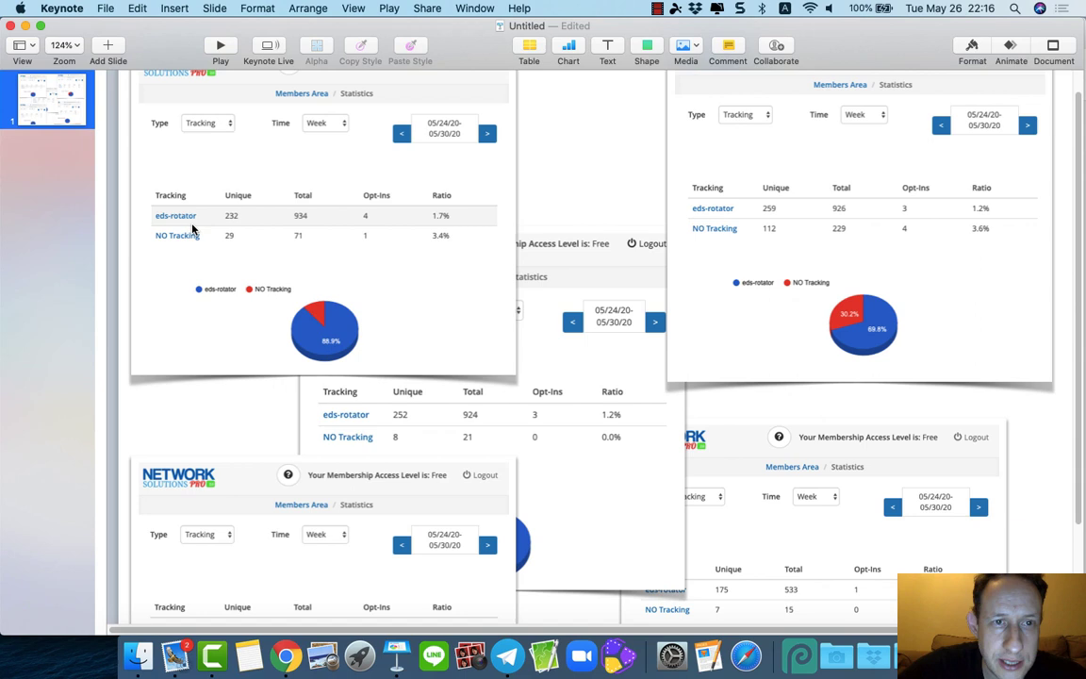
mouse_move(426, 253)
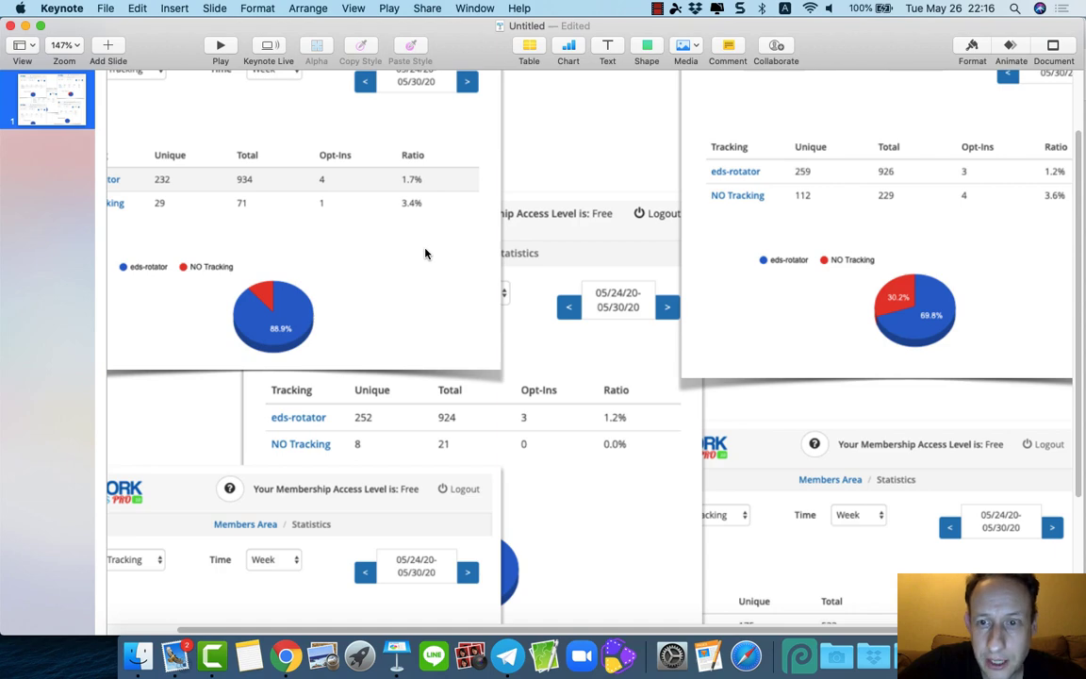
Step: Check the email inbox and view the newest capture page lead email
scroll("down", 3)
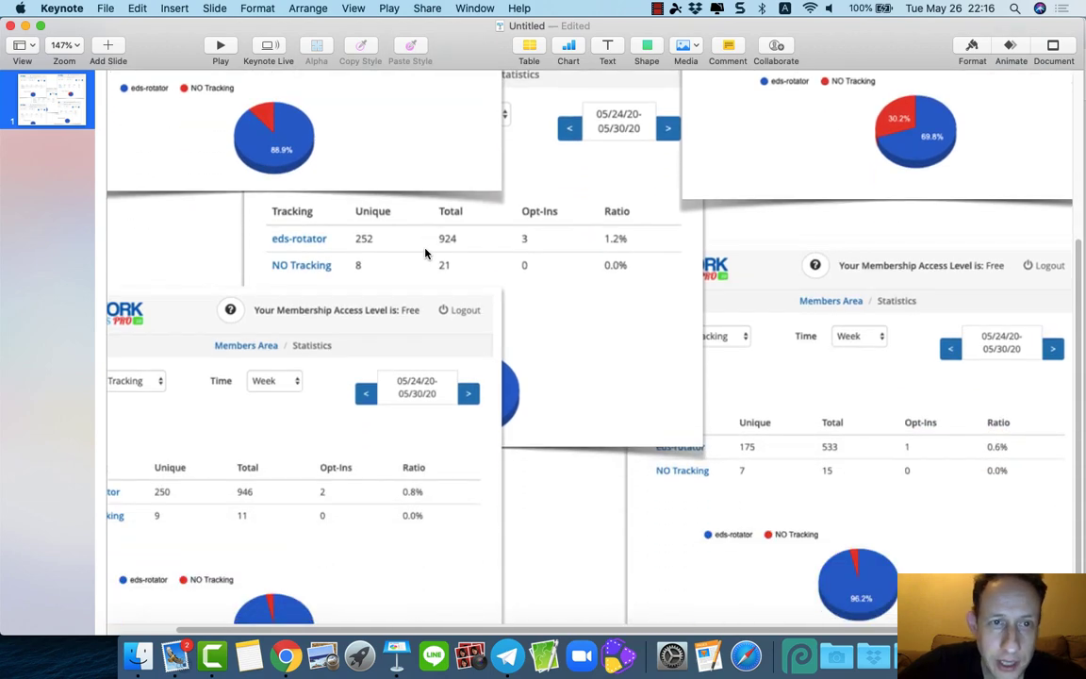
scroll("down", 3)
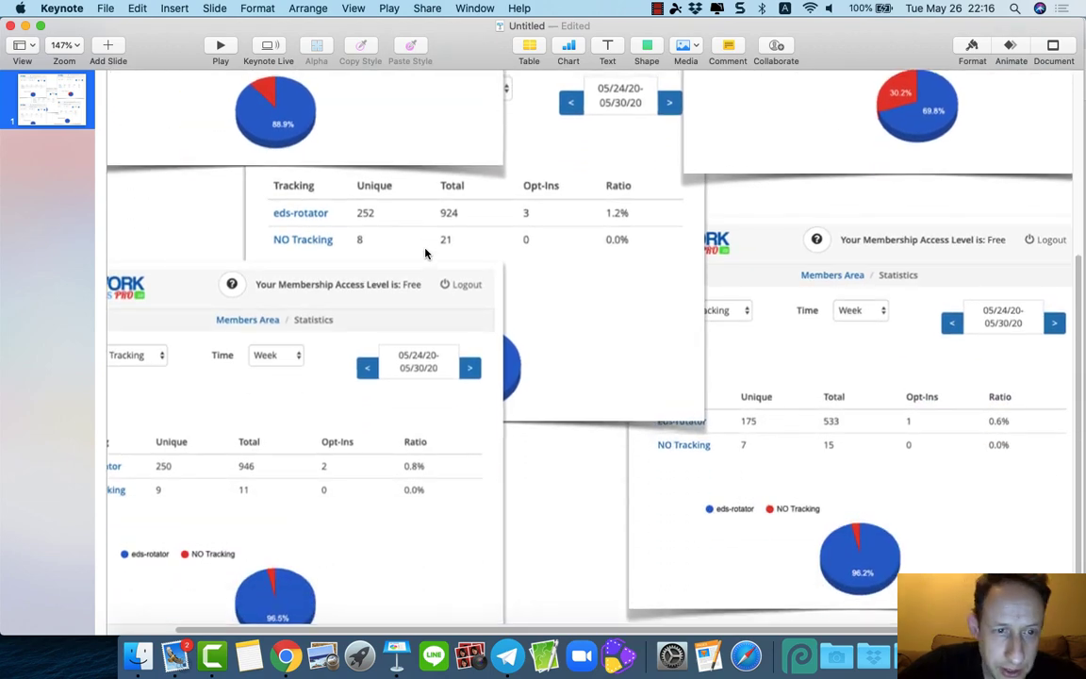
left_click(64, 45)
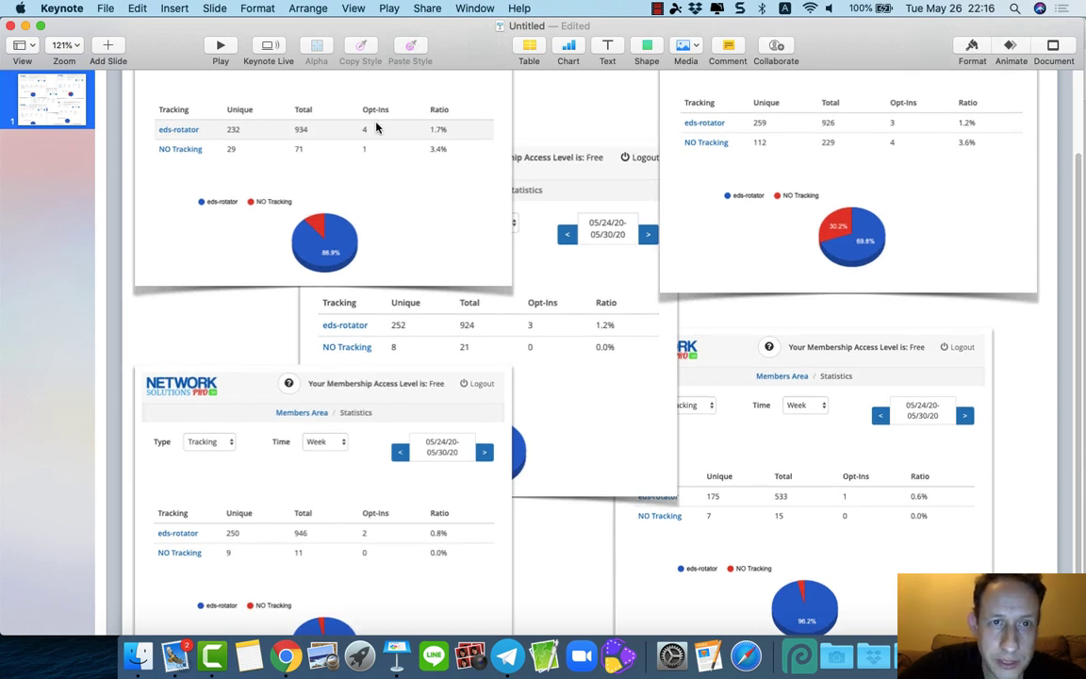
mouse_move(945, 126)
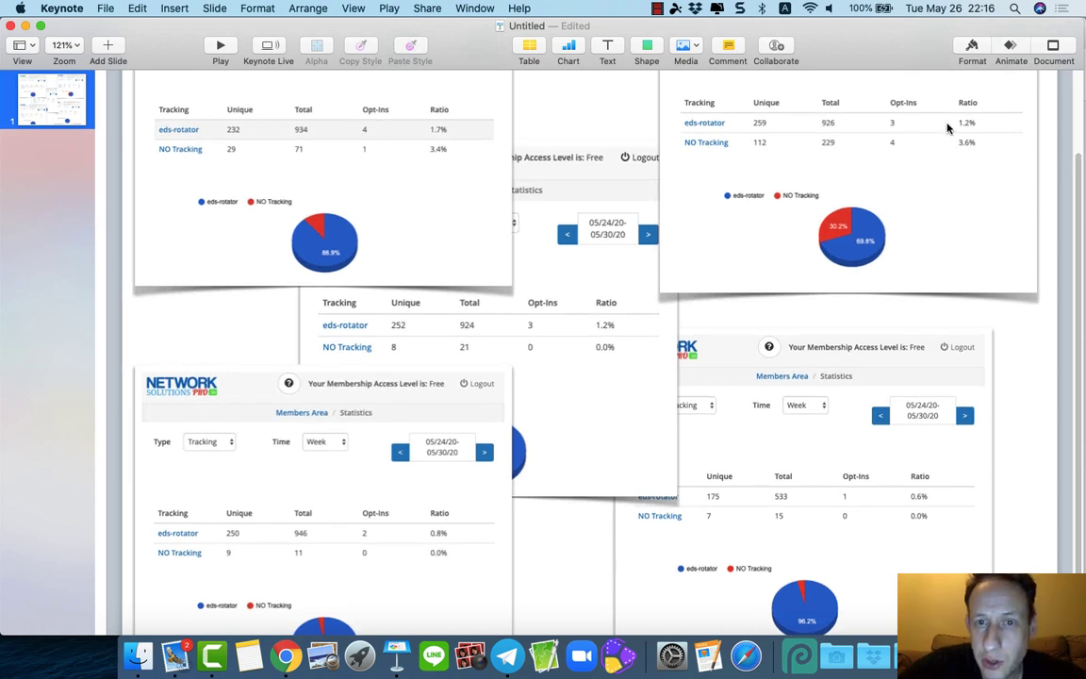
mouse_move(329, 547)
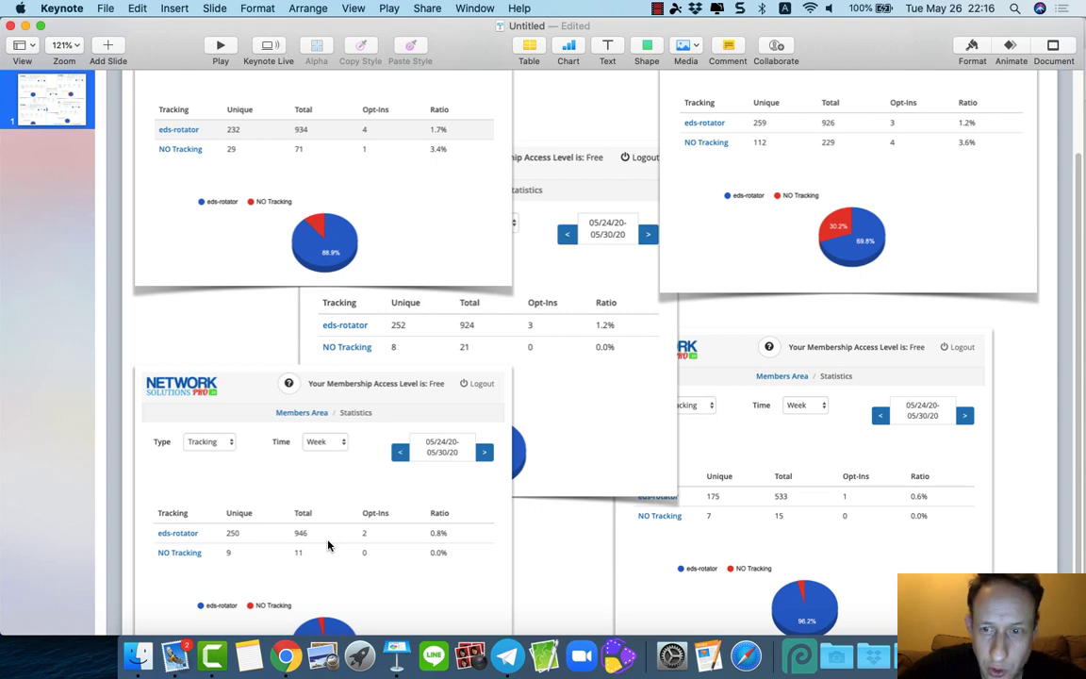
mouse_move(796, 534)
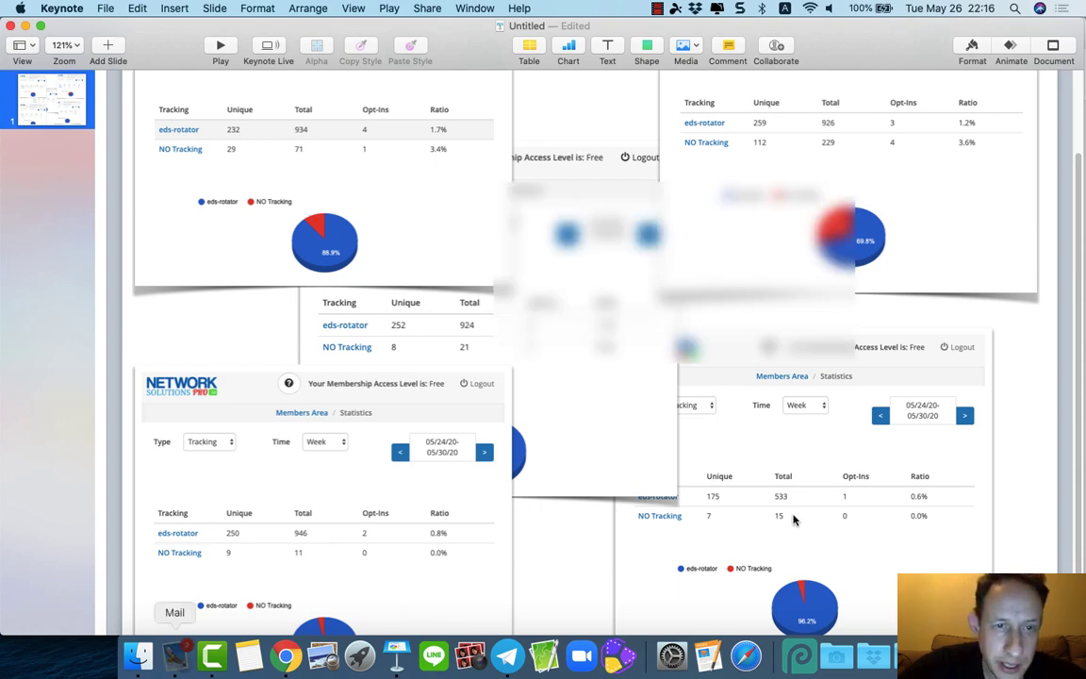
left_click(170, 653)
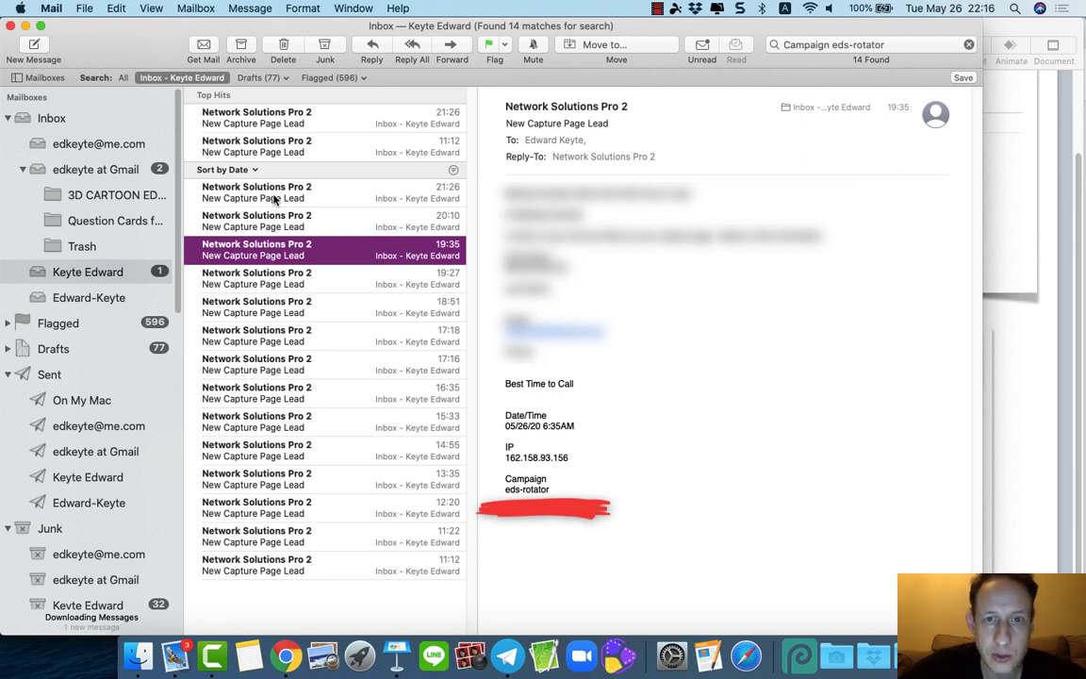
mouse_move(283, 195)
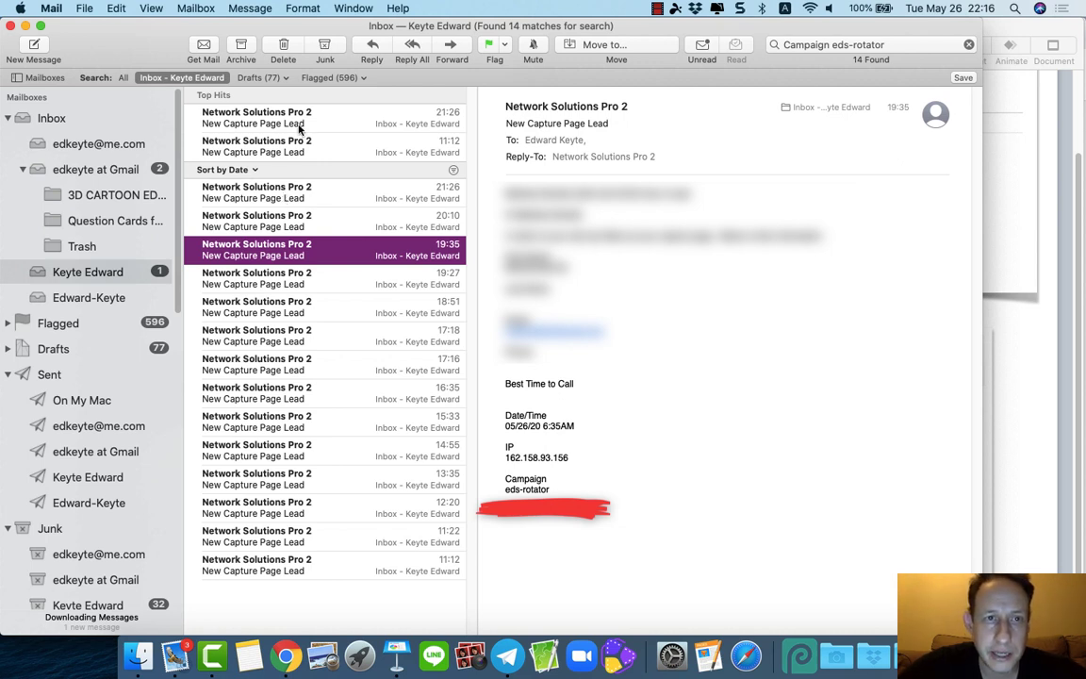
left_click(283, 192)
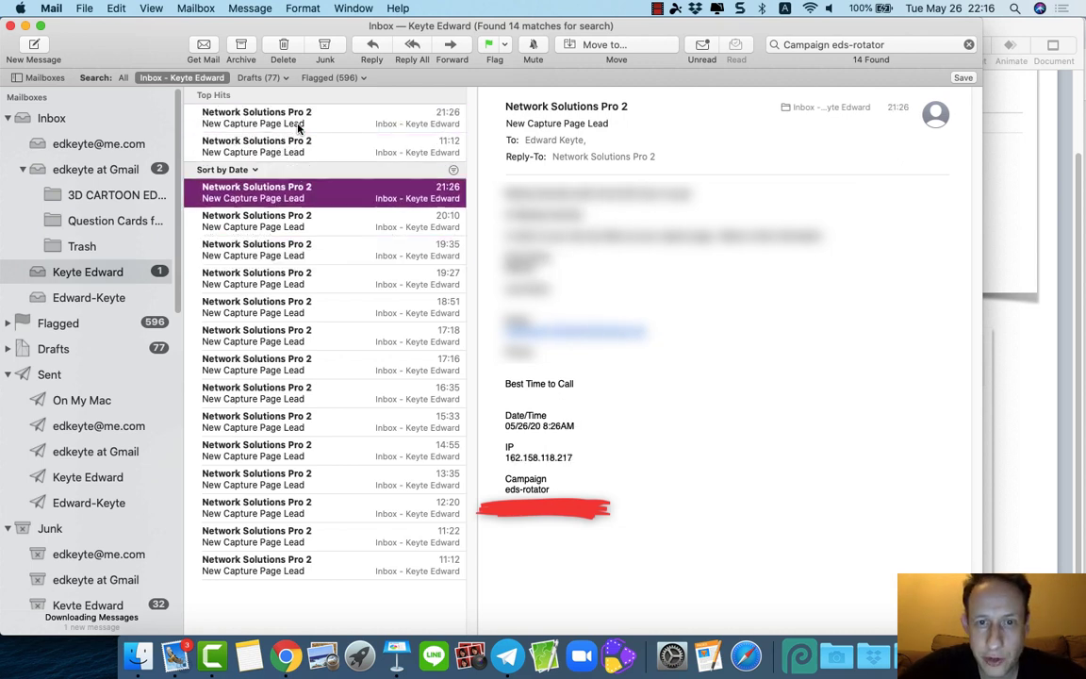
left_click(283, 279)
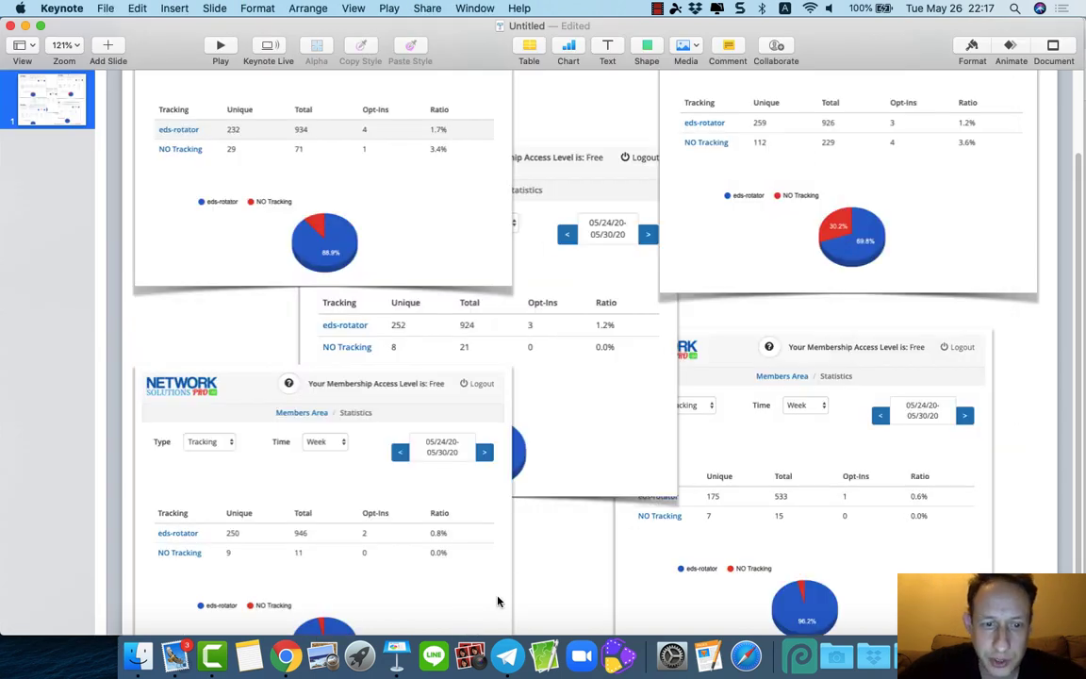
mouse_move(283, 665)
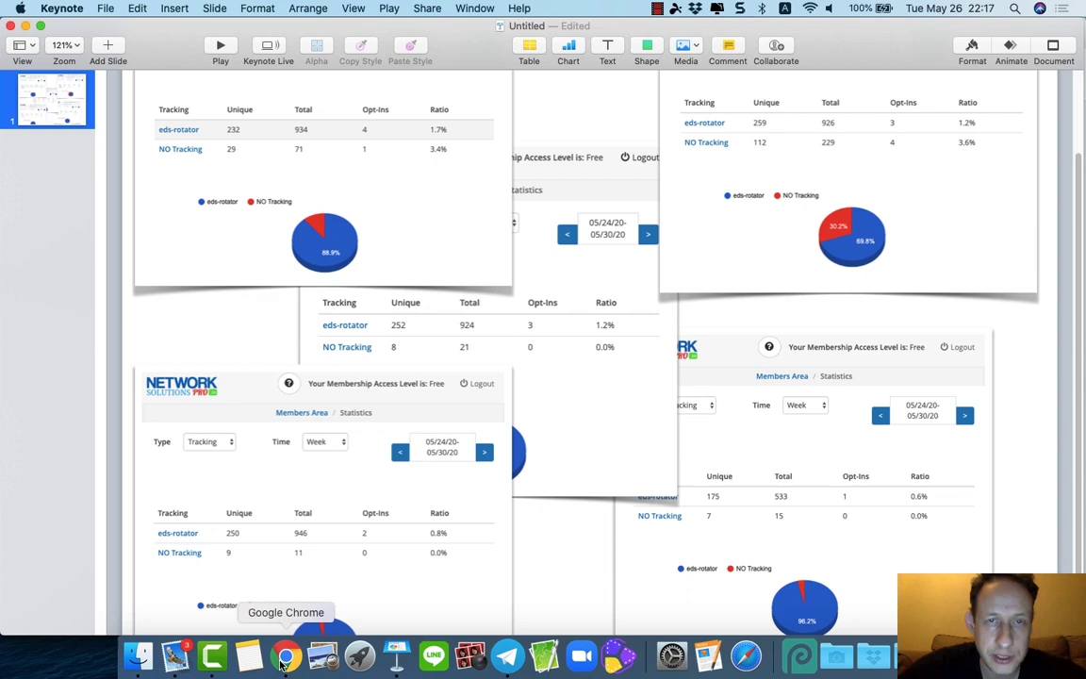
Step: Bring up the SiriusBTC Team traffic rotator page in Chrome and scroll through it
left_click(284, 650)
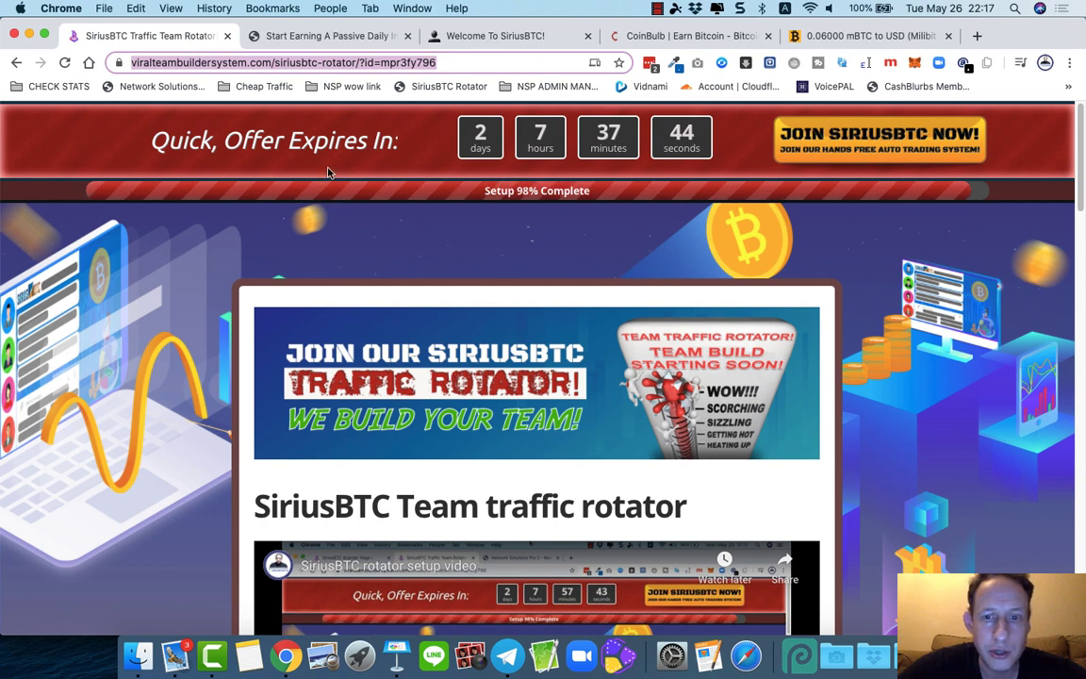
mouse_move(417, 94)
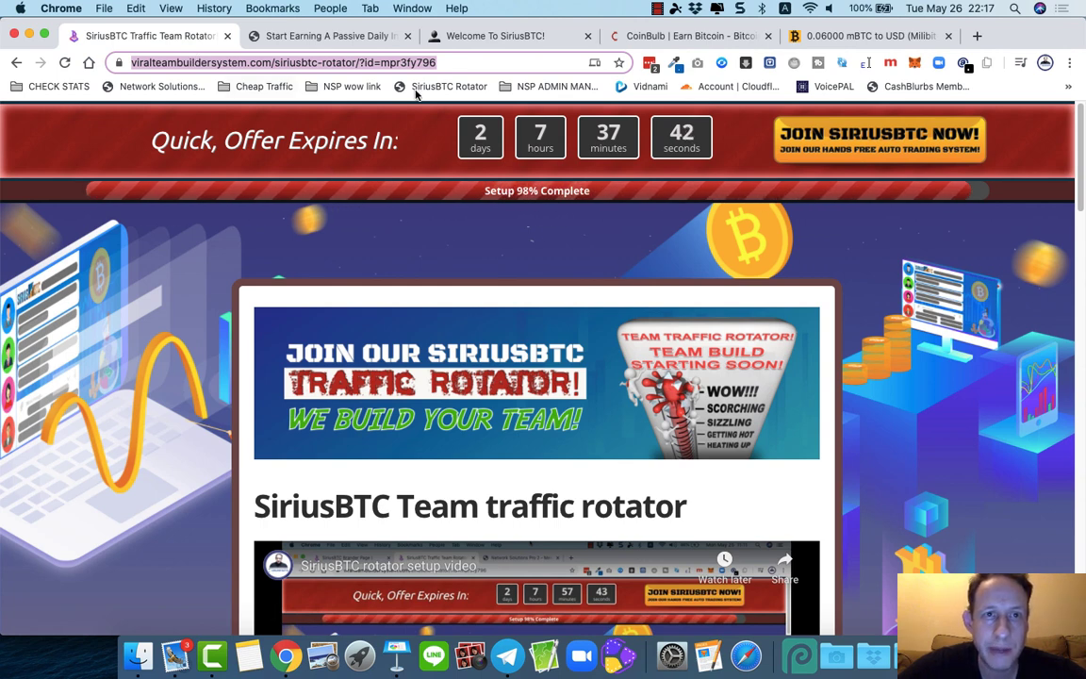
mouse_move(408, 117)
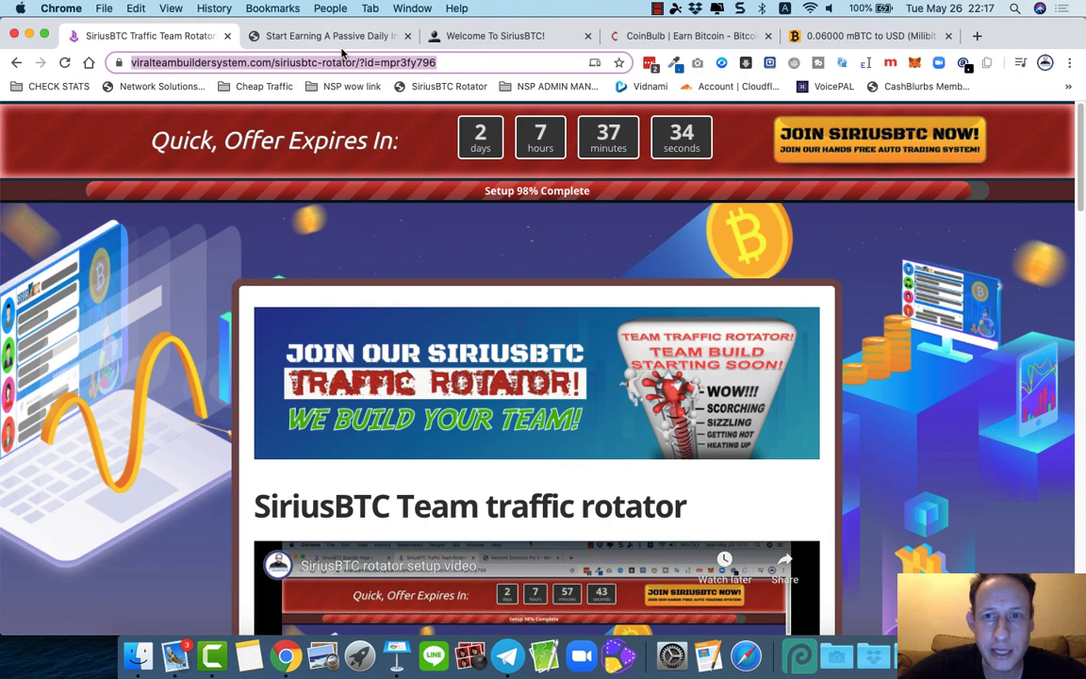
scroll("down", 3)
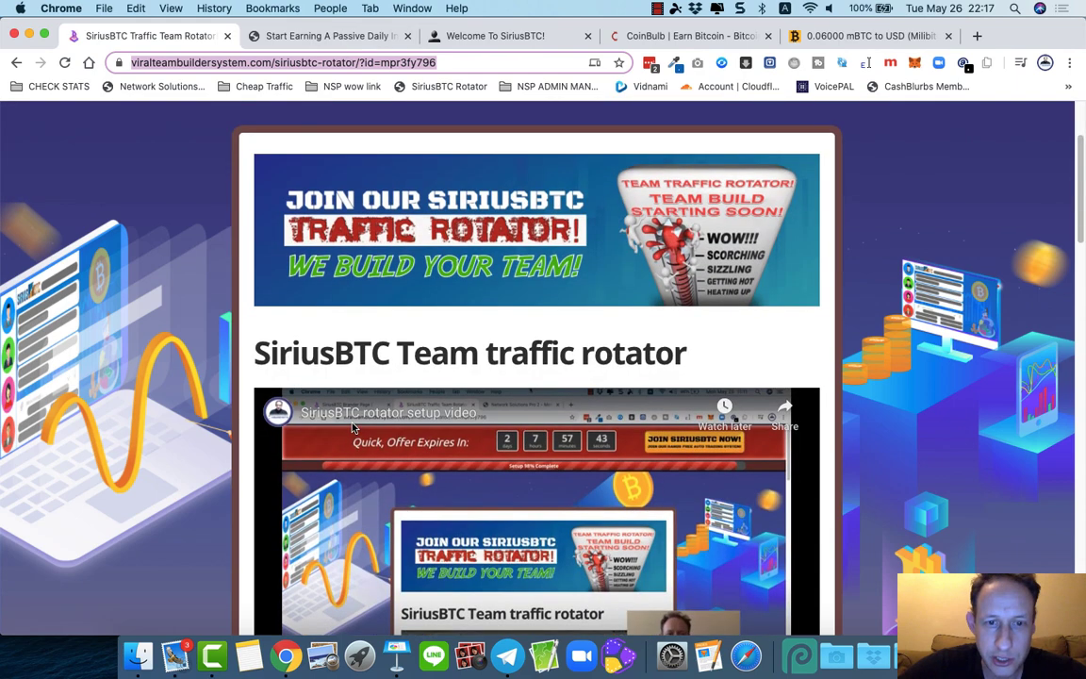
scroll("down", 3)
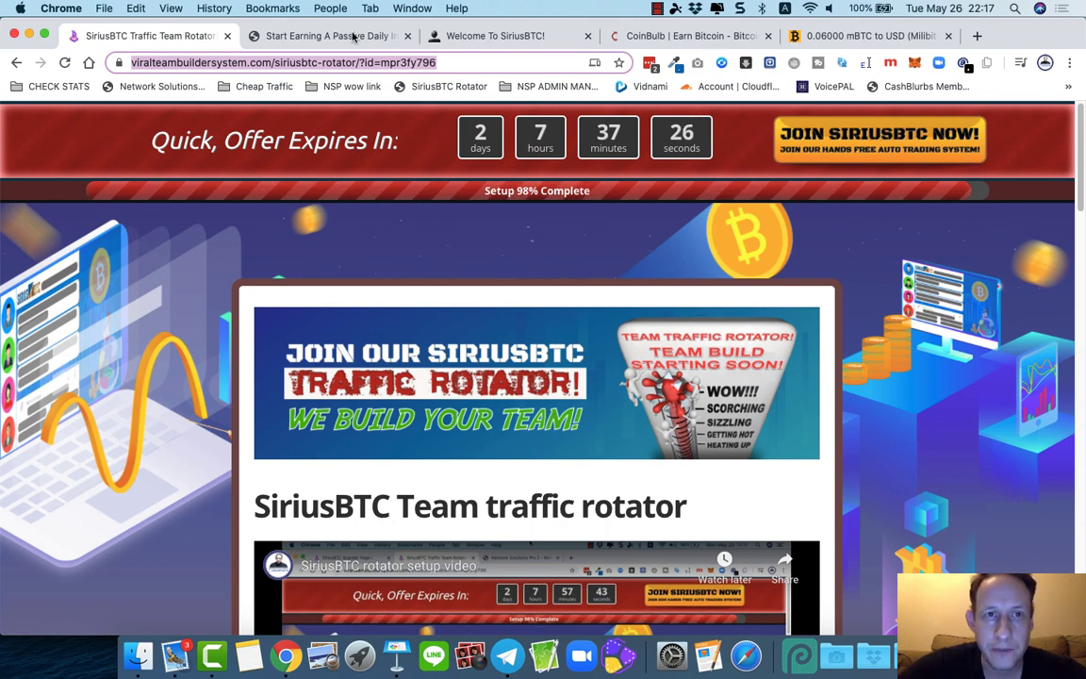
Step: View the passive daily income capture page, its GET STARTED NOW signup form, then the Welcome To SiriusBTC page
left_click(324, 36)
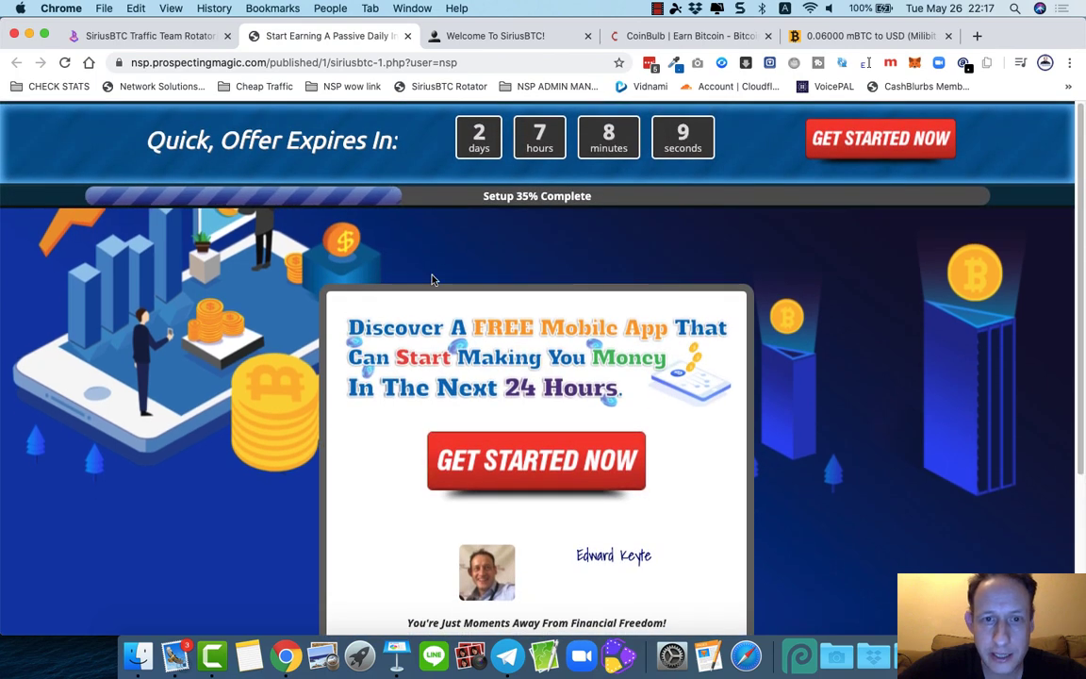
mouse_move(630, 232)
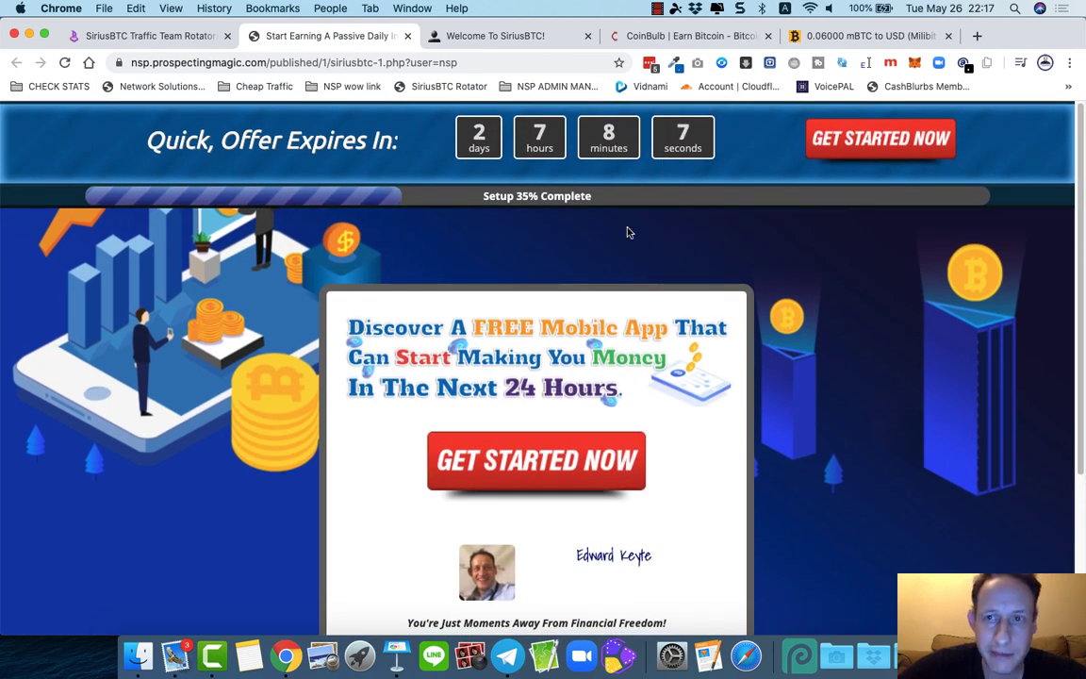
scroll("down", 3)
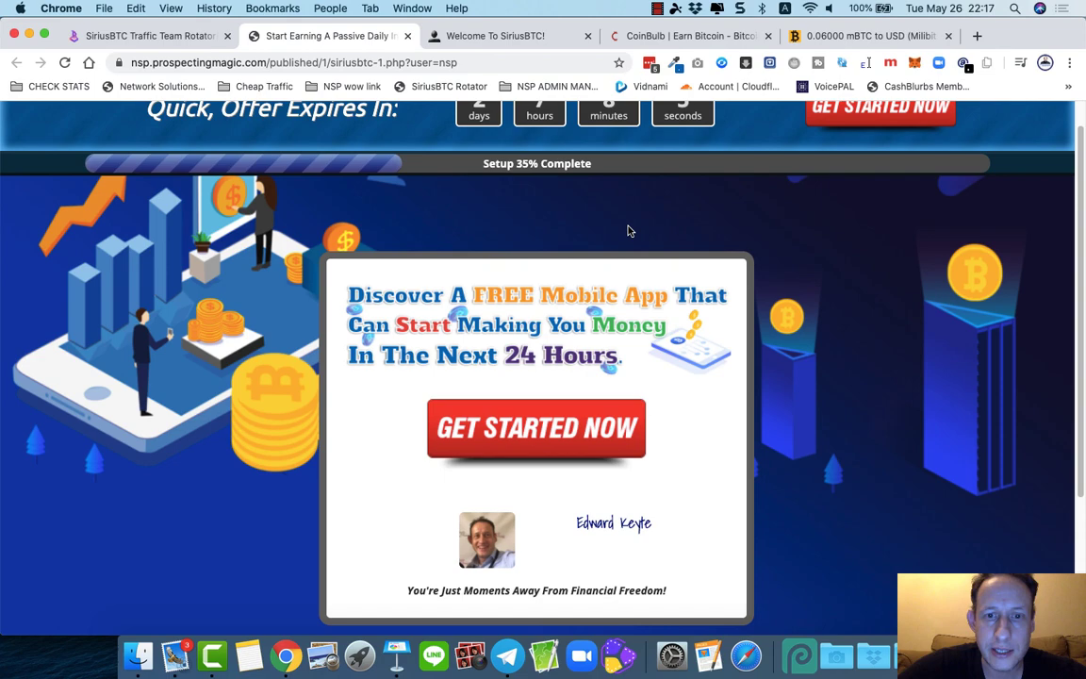
left_click(535, 429)
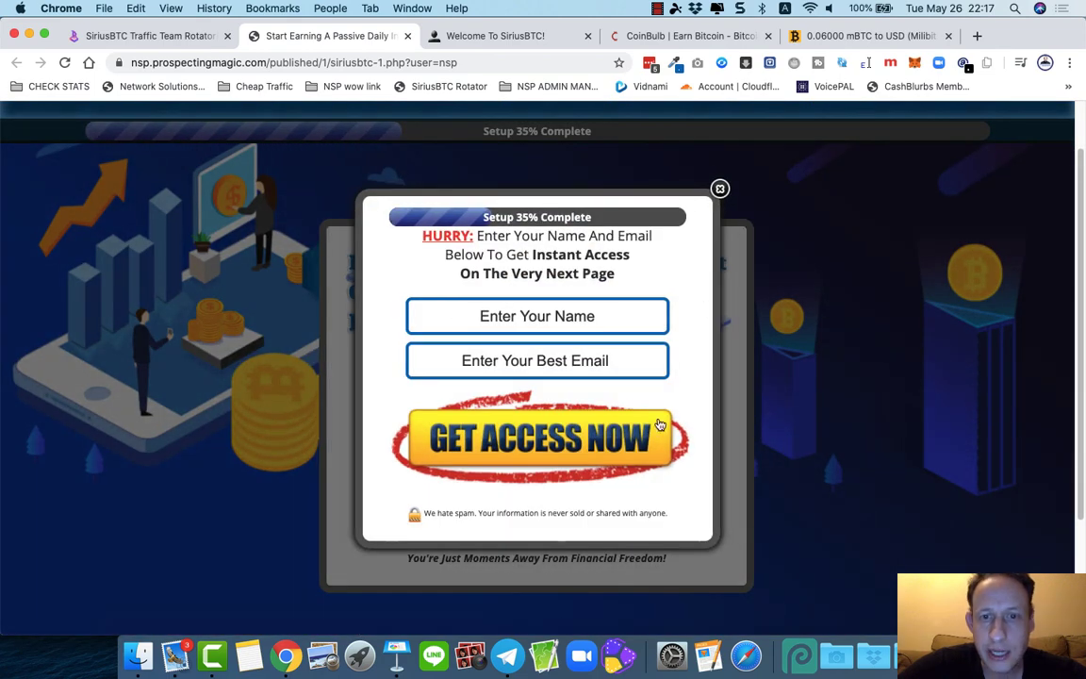
left_click(721, 189)
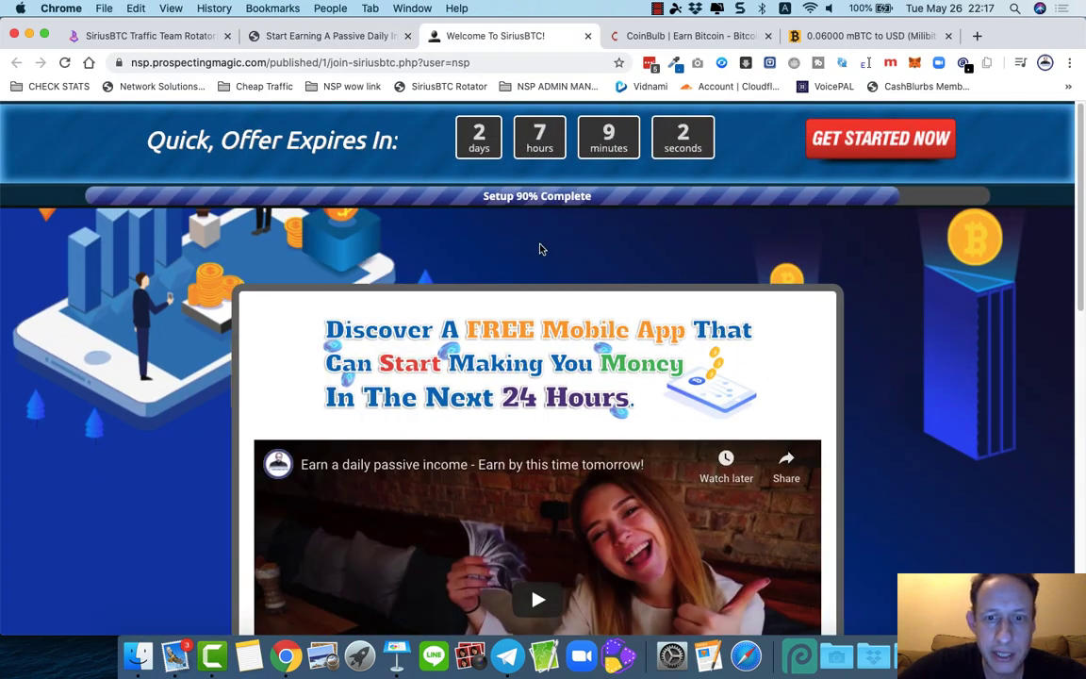
scroll("down", 3)
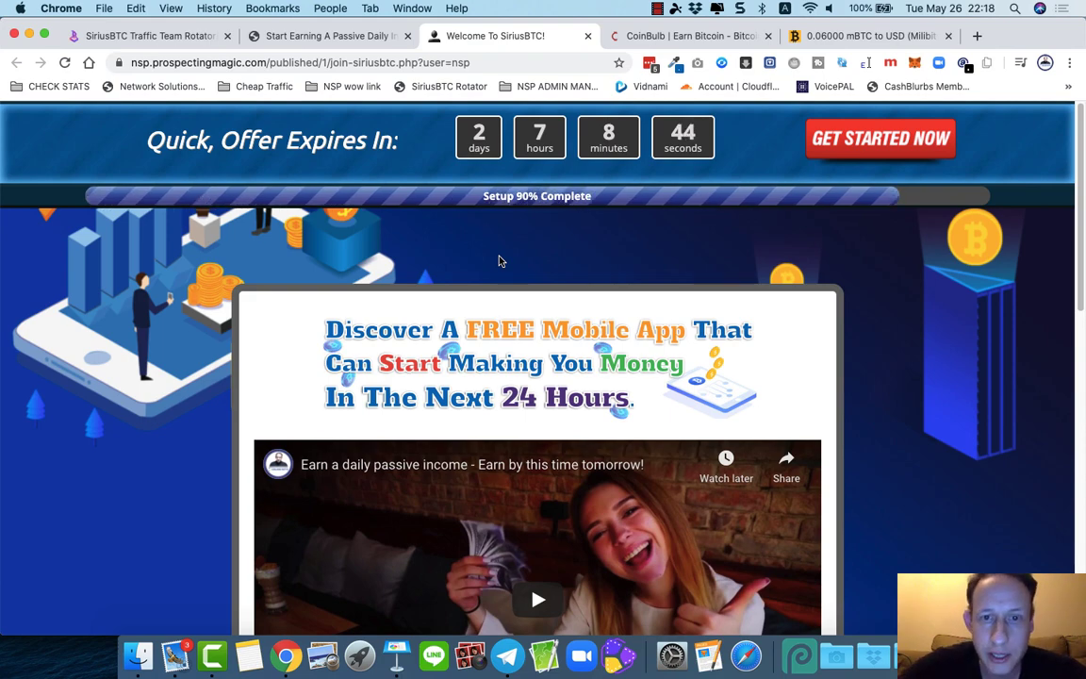
scroll("down", 3)
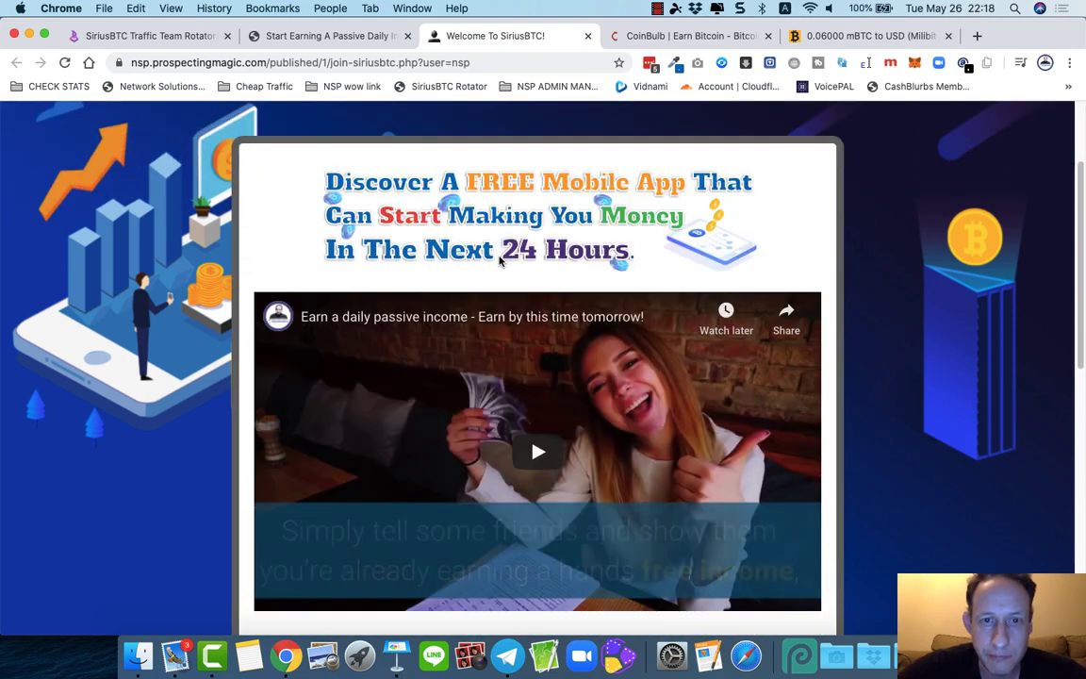
scroll("down", 3)
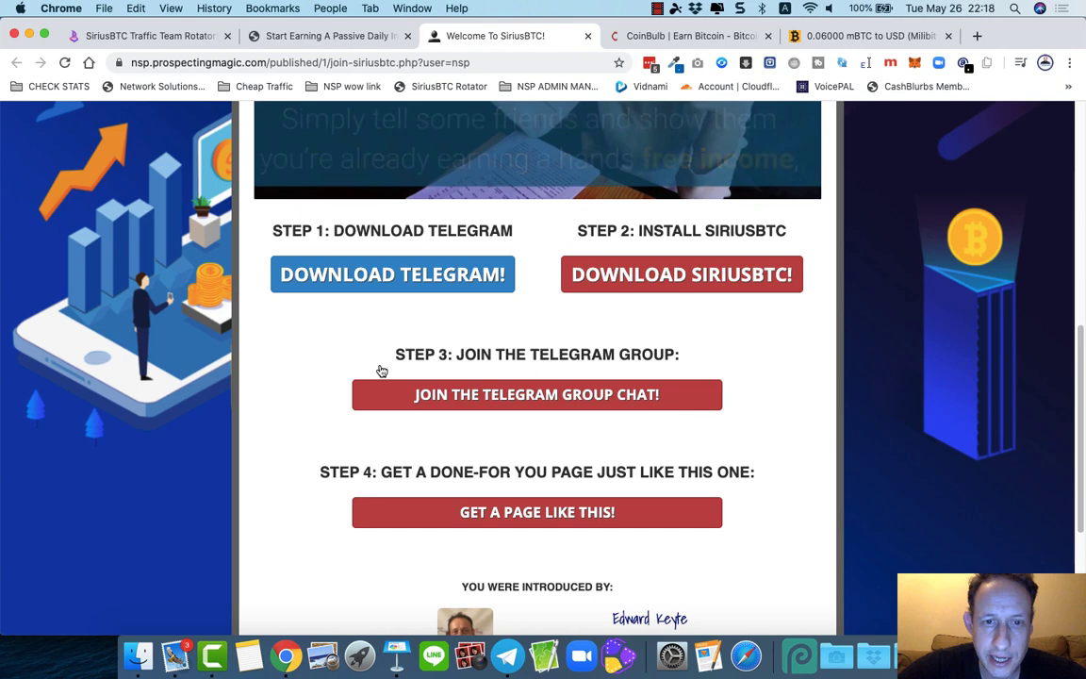
scroll("down", 3)
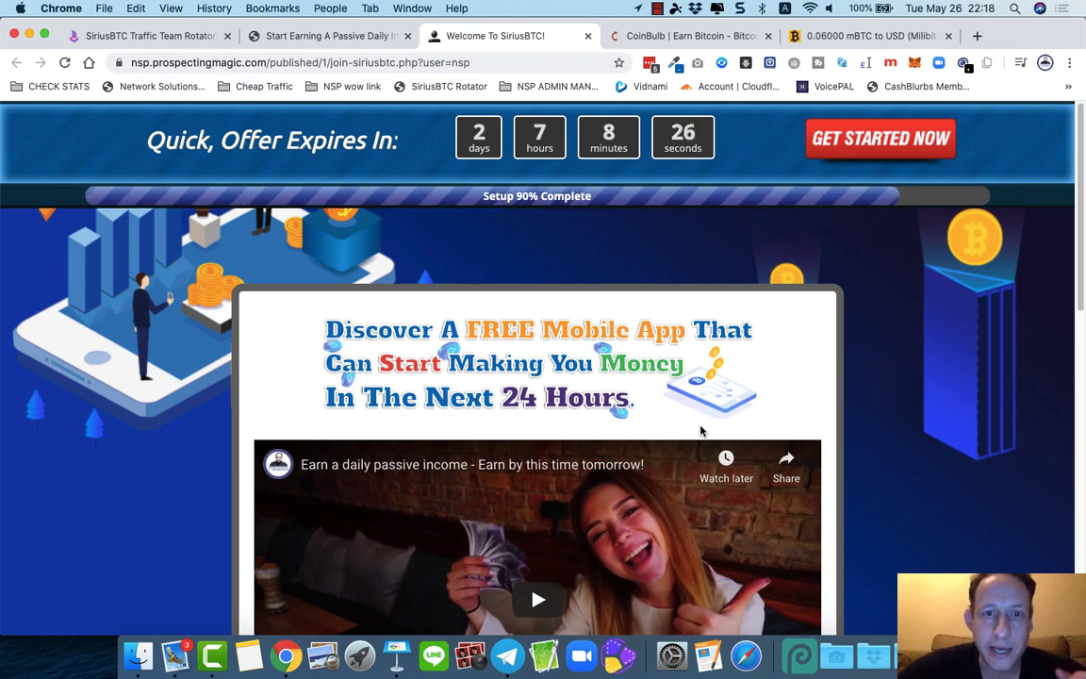
Step: Review the CoinBulb dashboard stats and go to the Advertise page offering Surf Ads
left_click(688, 38)
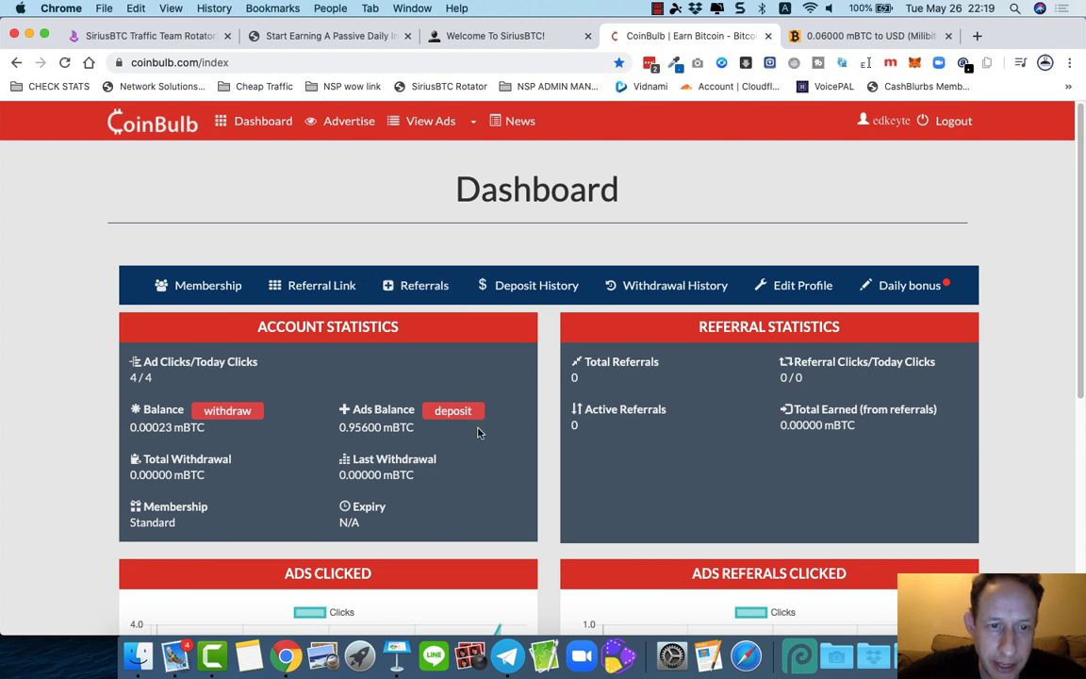
mouse_move(517, 479)
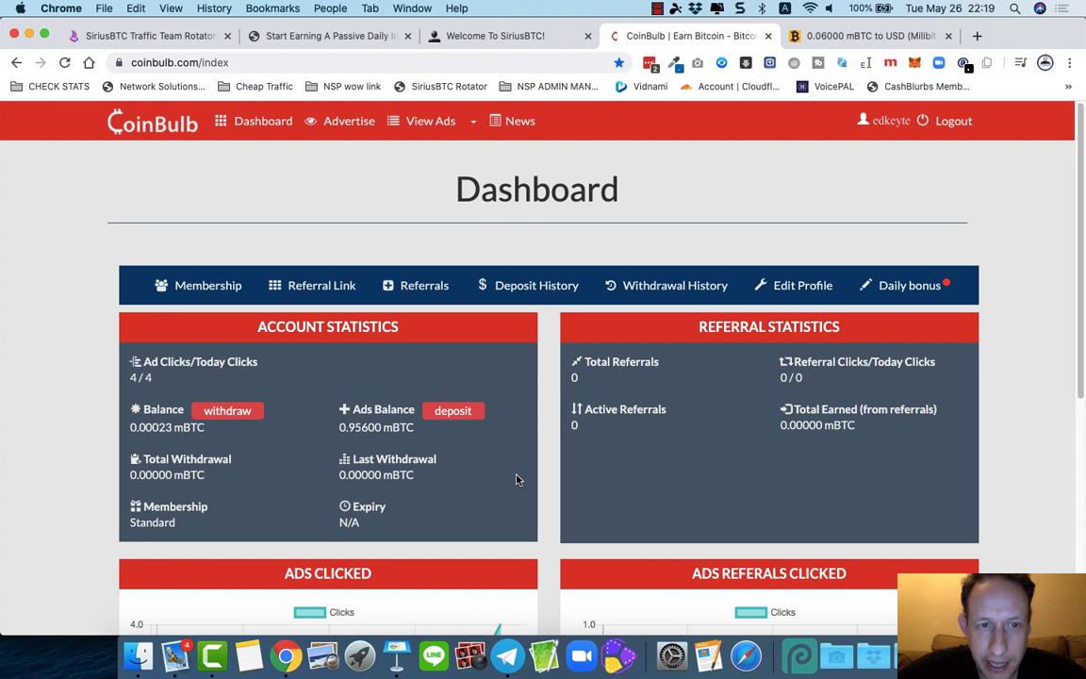
mouse_move(325, 287)
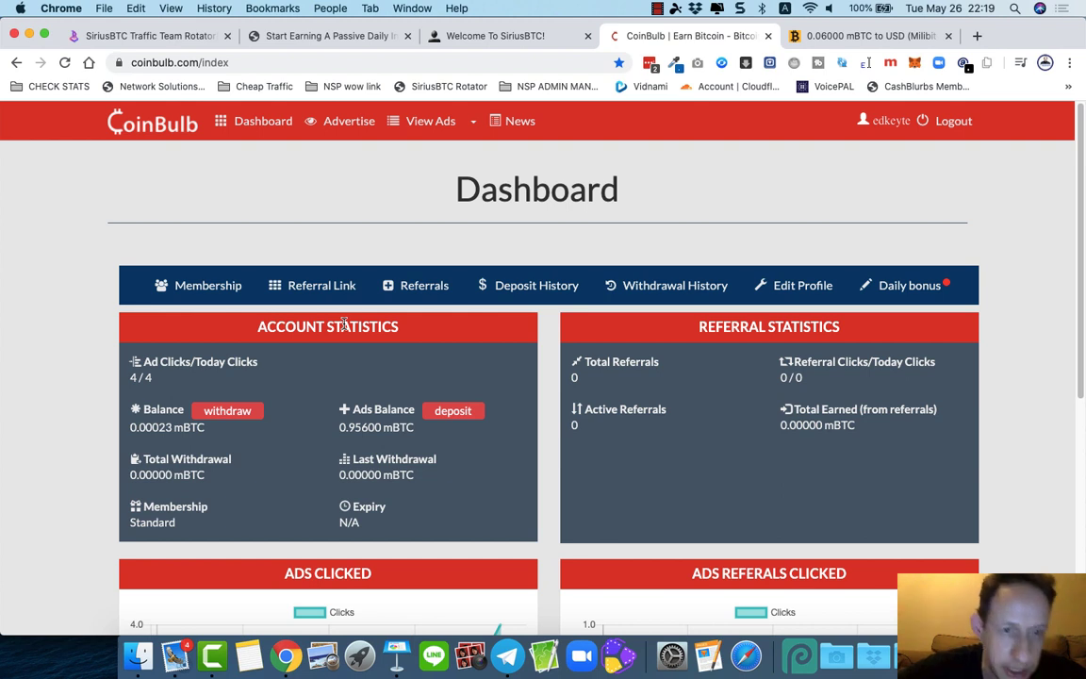
mouse_move(381, 352)
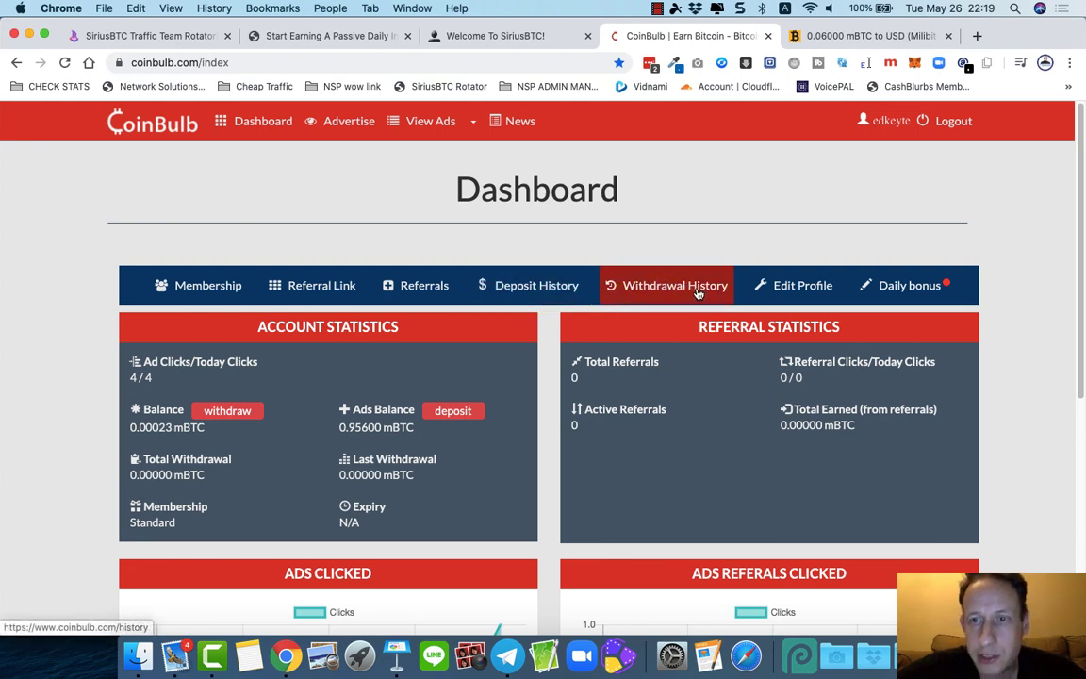
mouse_move(419, 171)
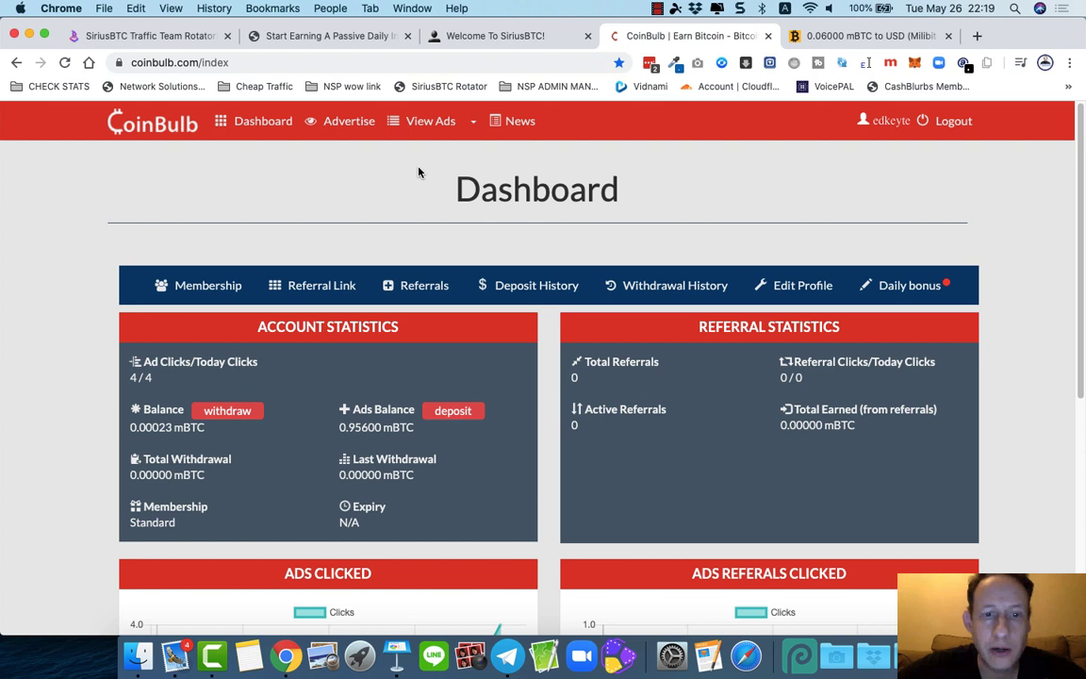
mouse_move(334, 120)
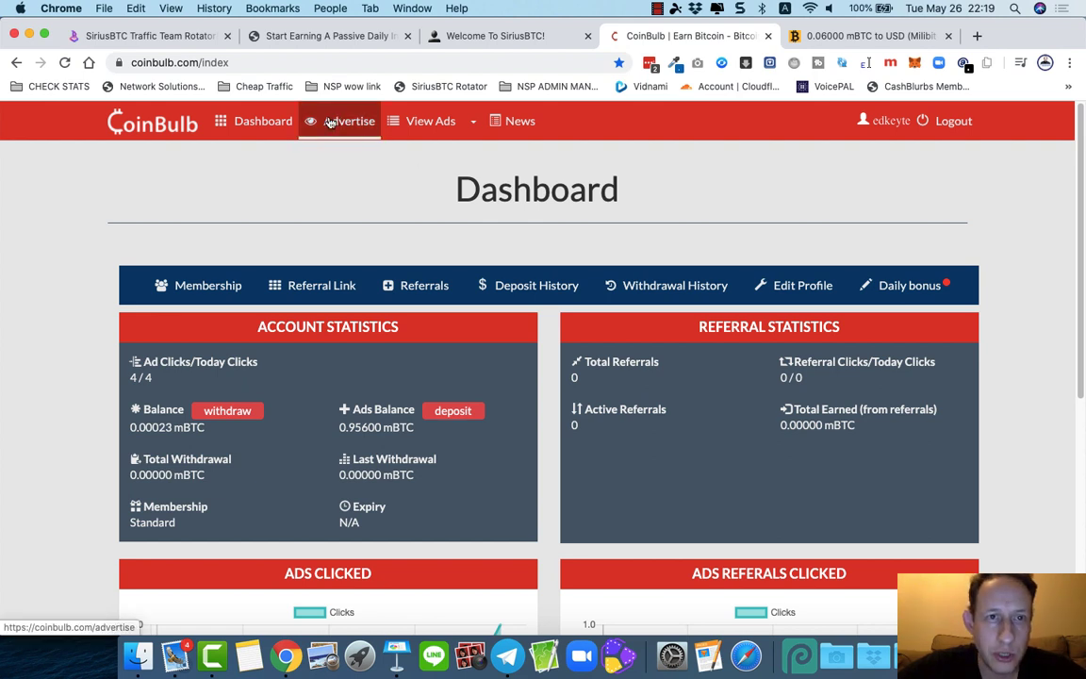
left_click(347, 120)
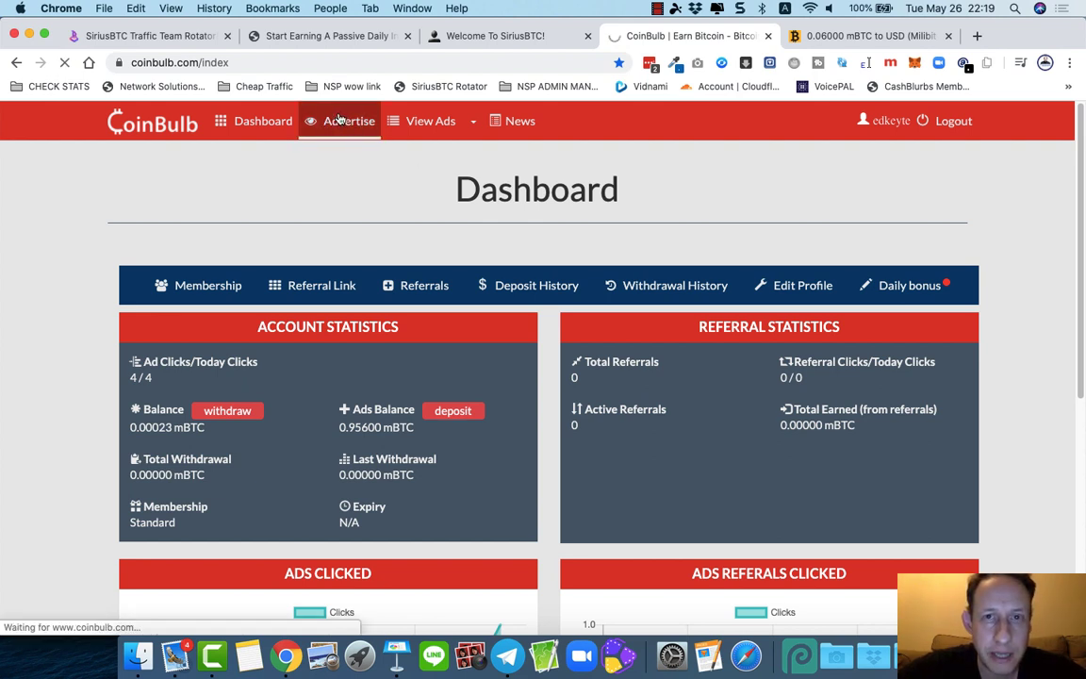
left_click(351, 121)
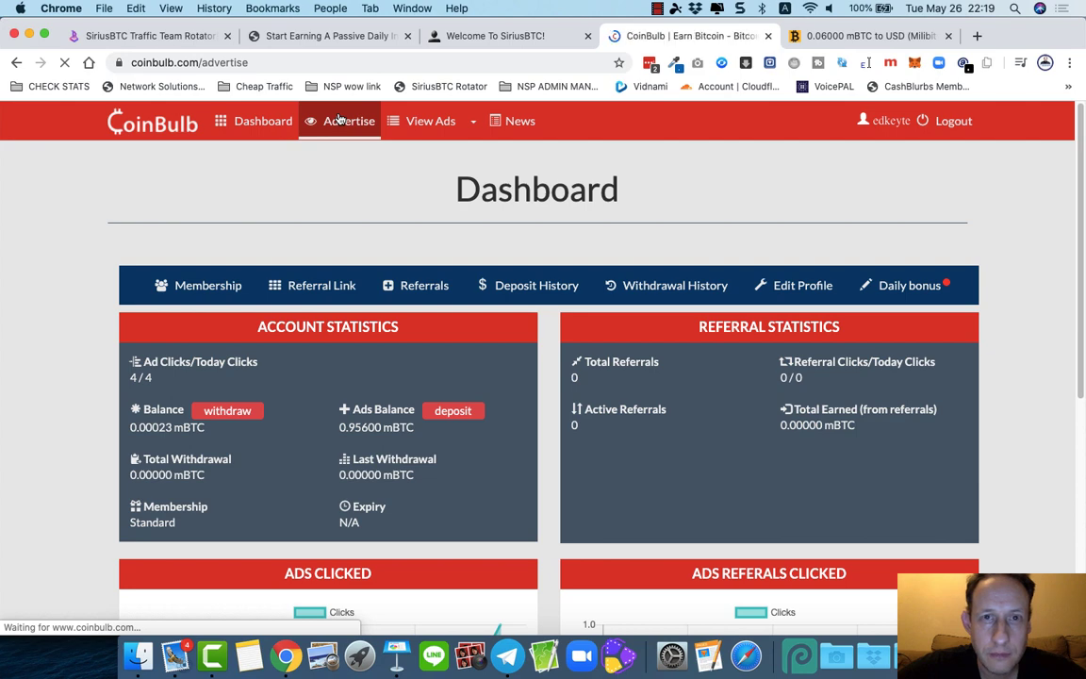
left_click(351, 121)
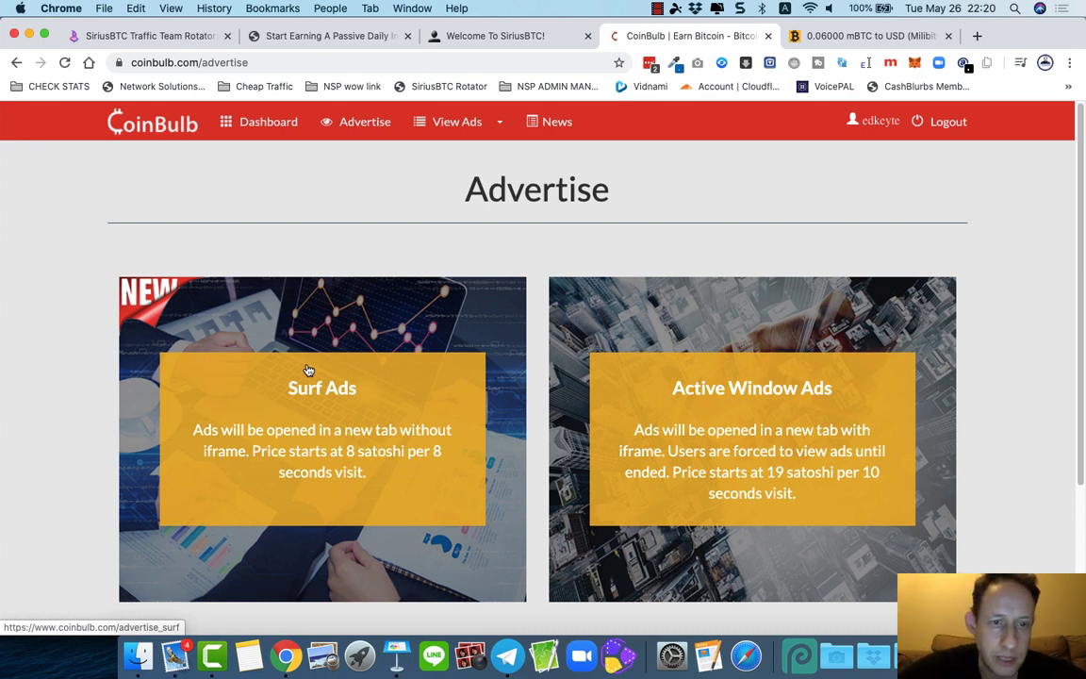
mouse_move(309, 403)
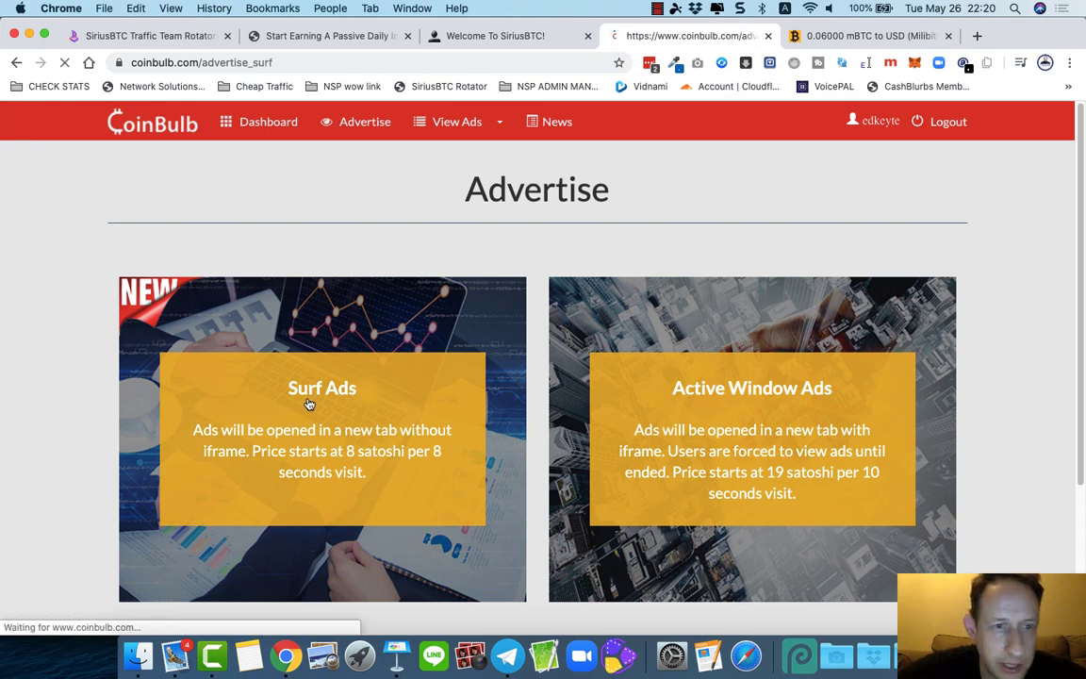
Step: Start a new Surf Ads campaign and fill the ad URL with the free-marketing-system link
left_click(307, 400)
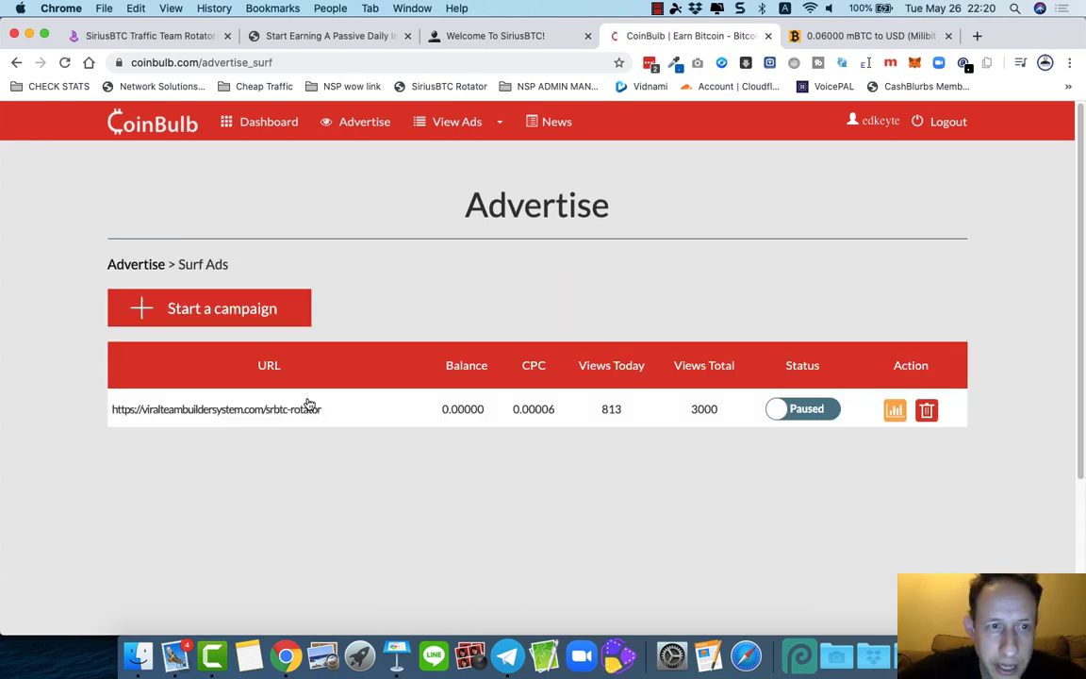
left_click(209, 309)
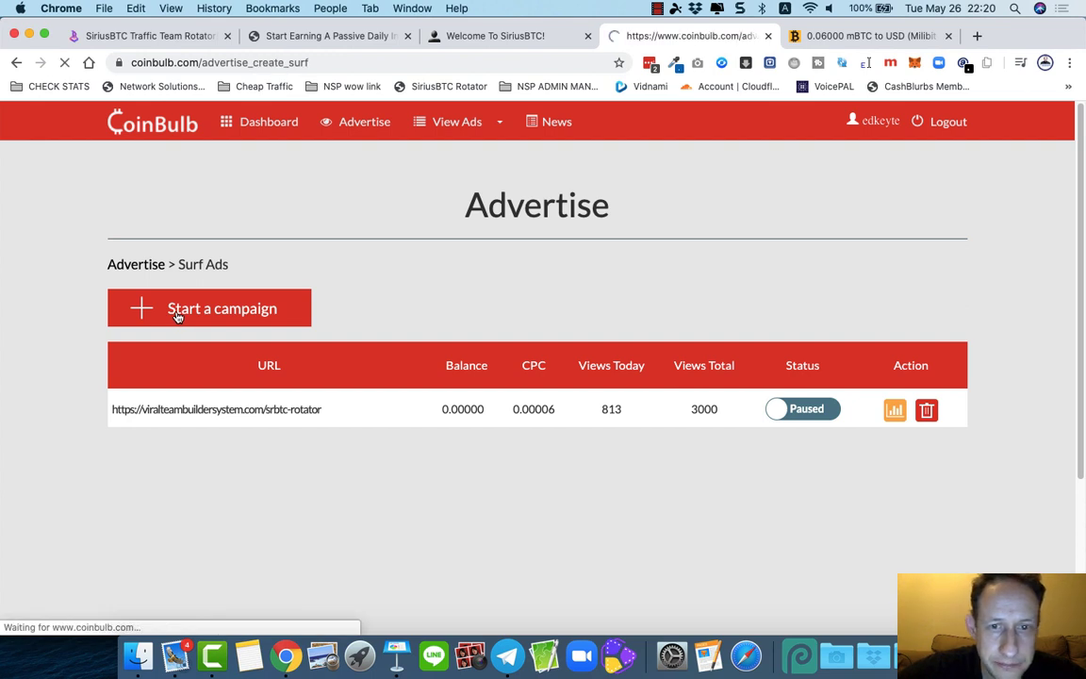
left_click(209, 309)
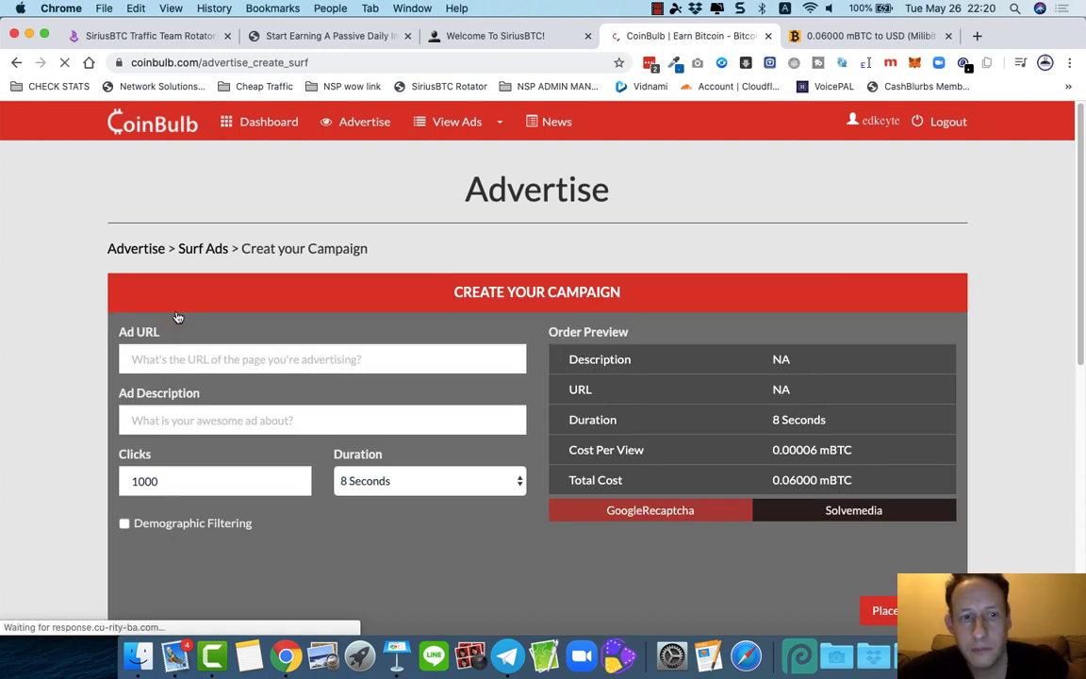
left_click(323, 359)
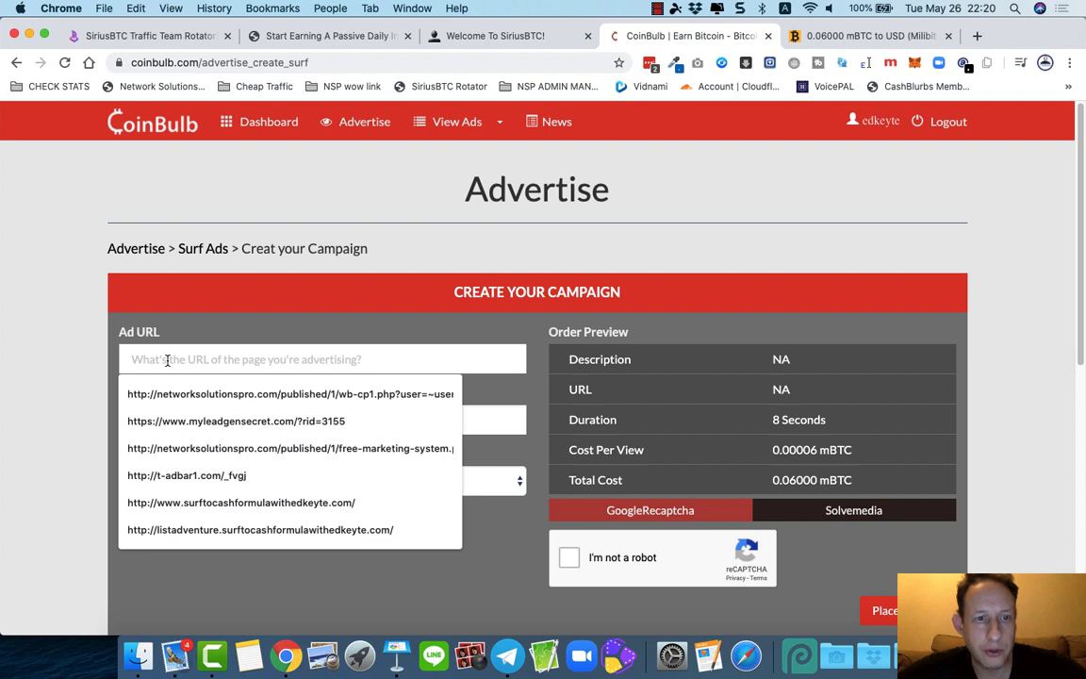
left_click(290, 394)
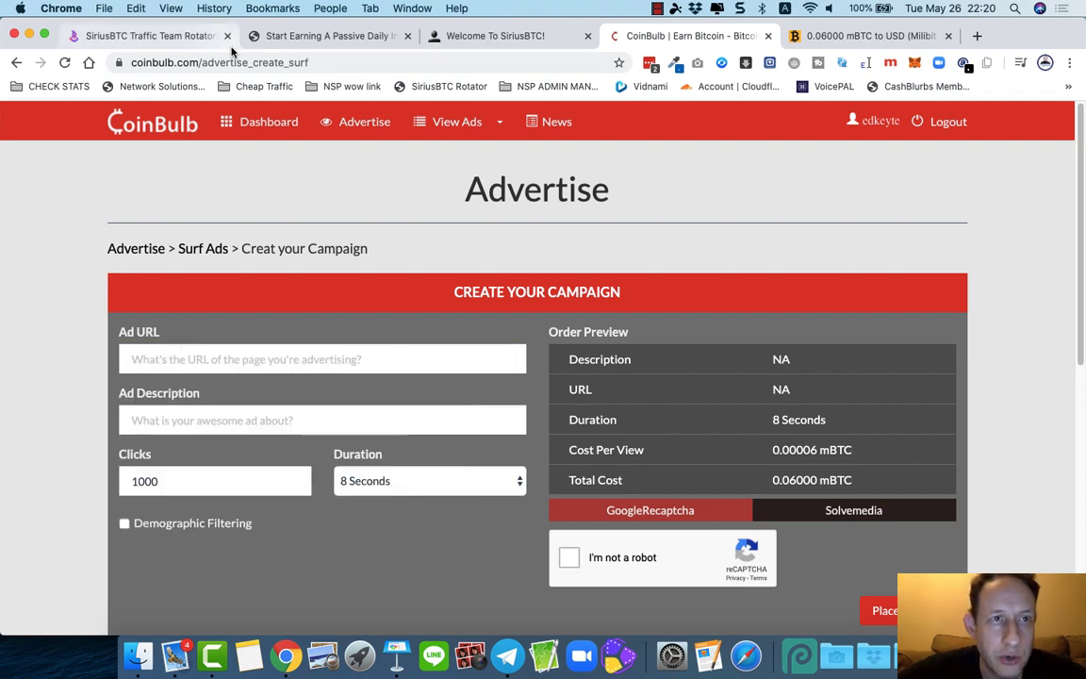
mouse_move(279, 309)
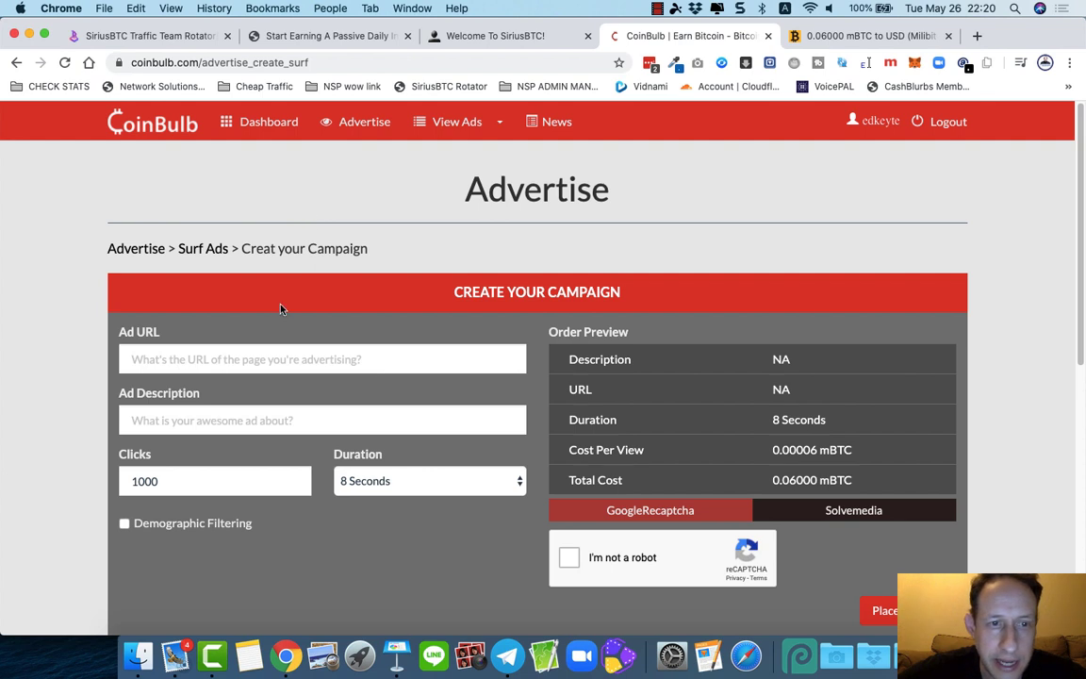
left_click(323, 358)
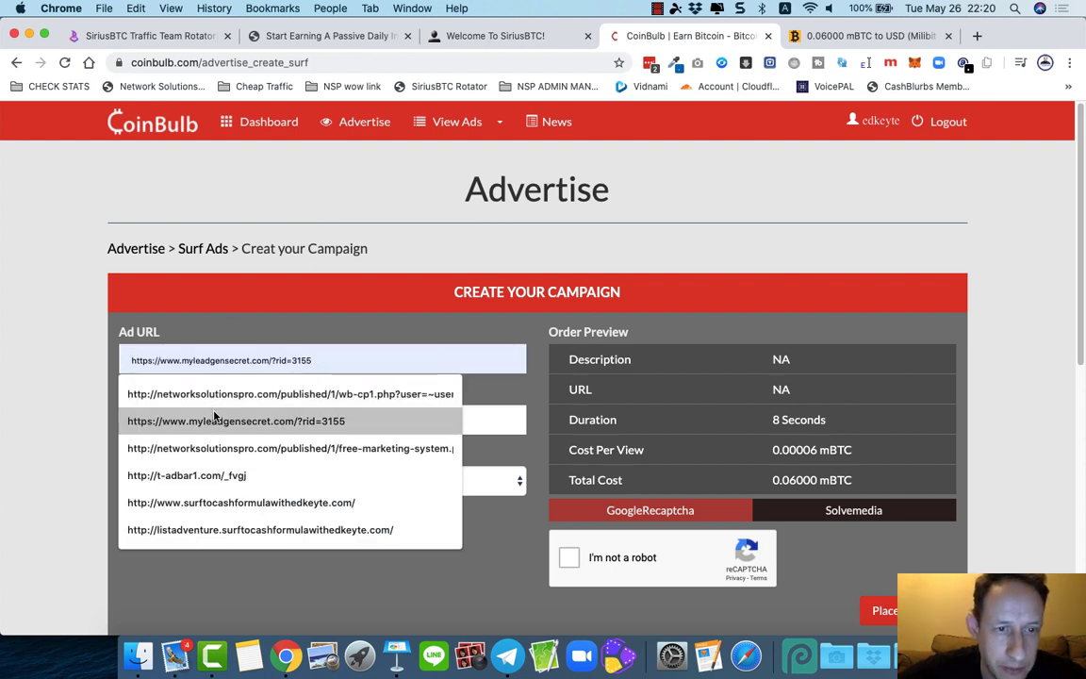
left_click(236, 421)
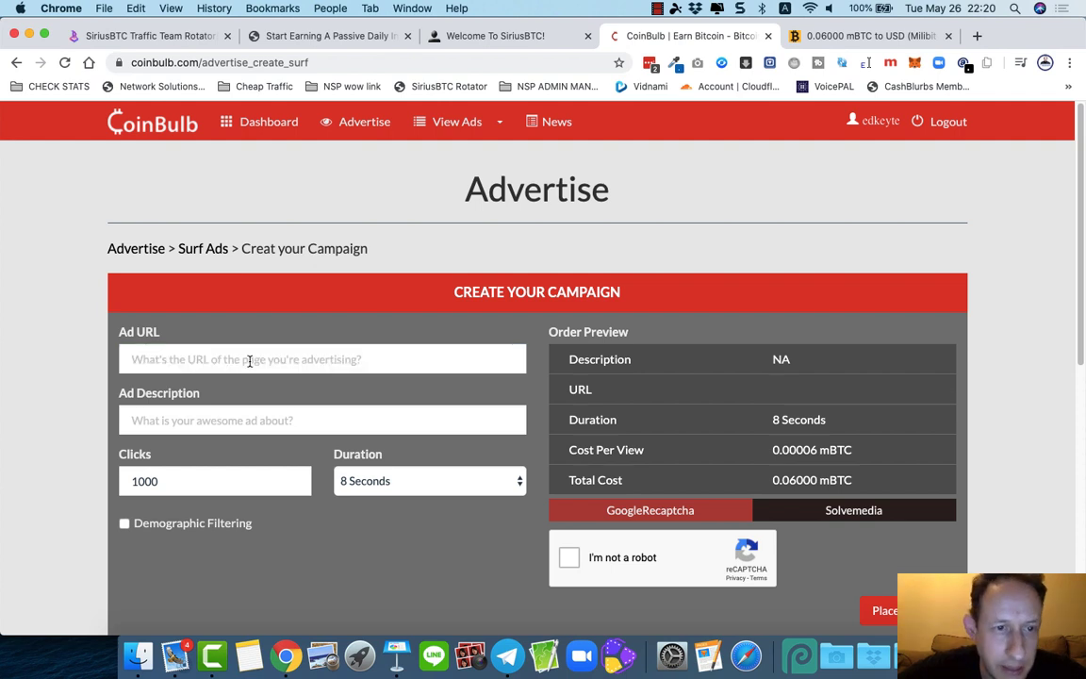
left_click(322, 358)
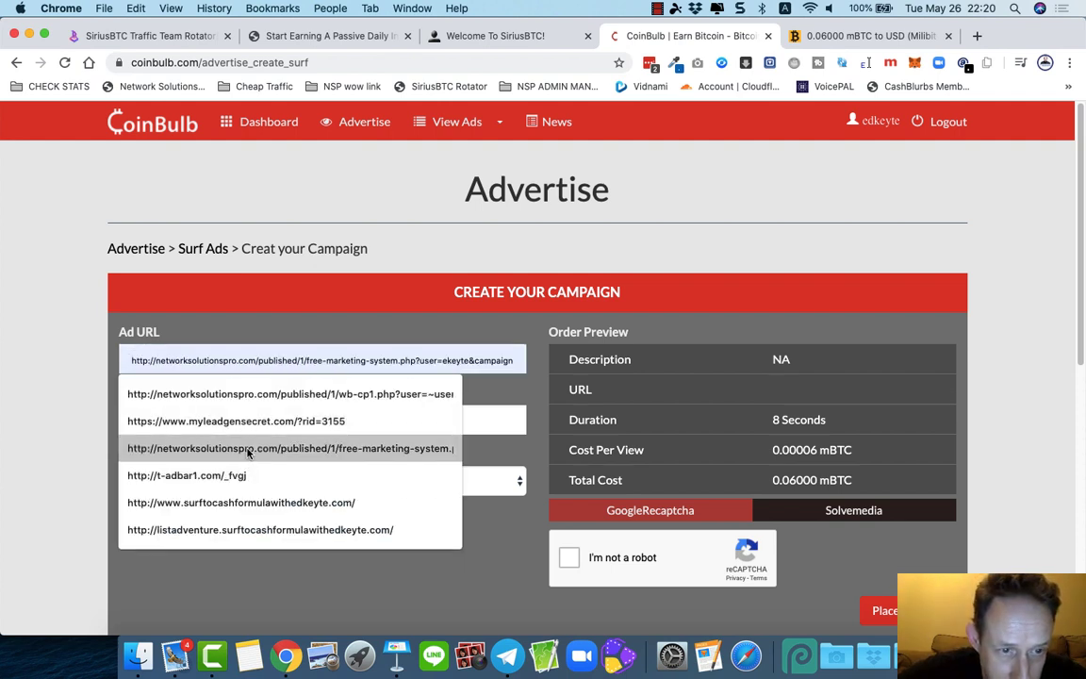
left_click(290, 449)
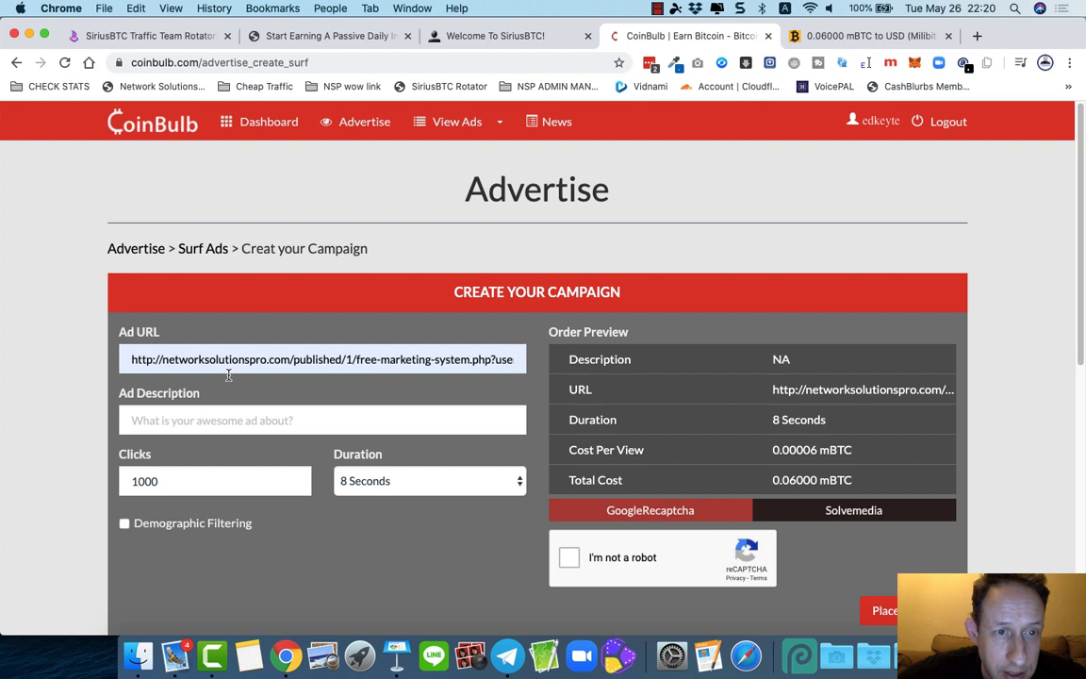
mouse_move(362, 388)
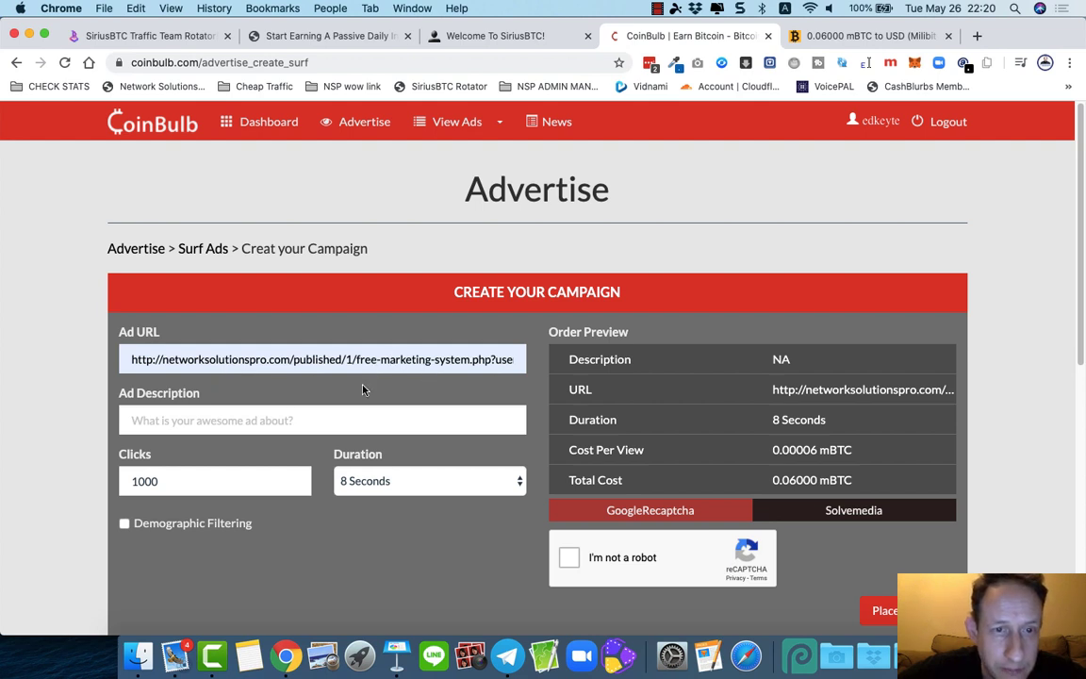
Step: Begin replacing the ad description with "Earn Bitcoin Daily With This App, Start TODAY!"
left_click(322, 419)
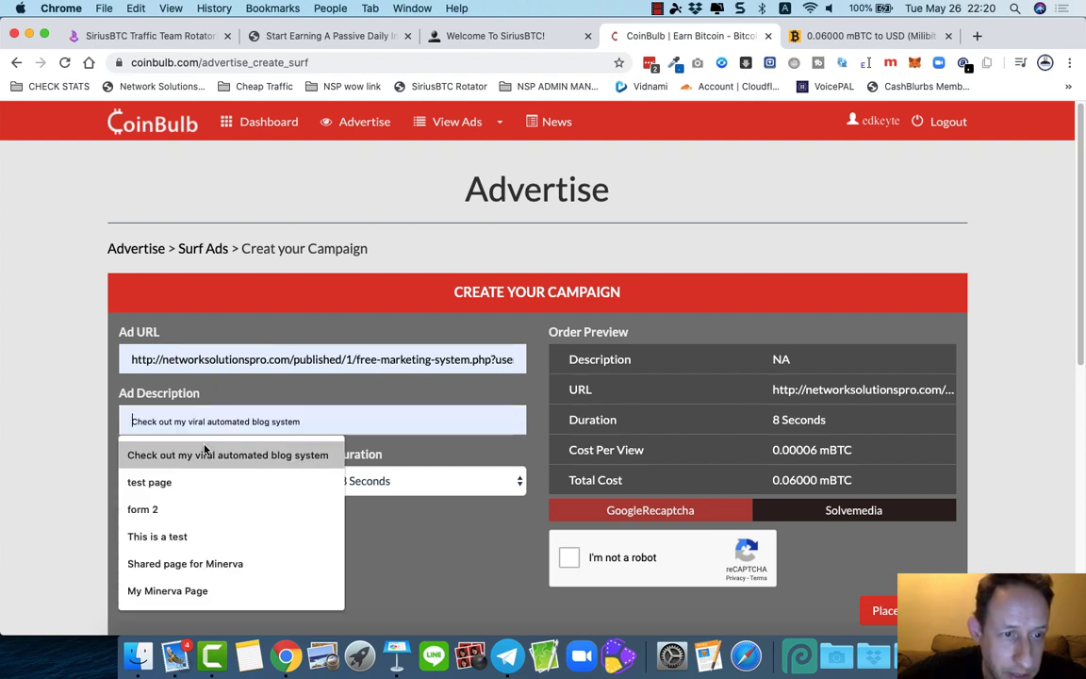
left_click(226, 454)
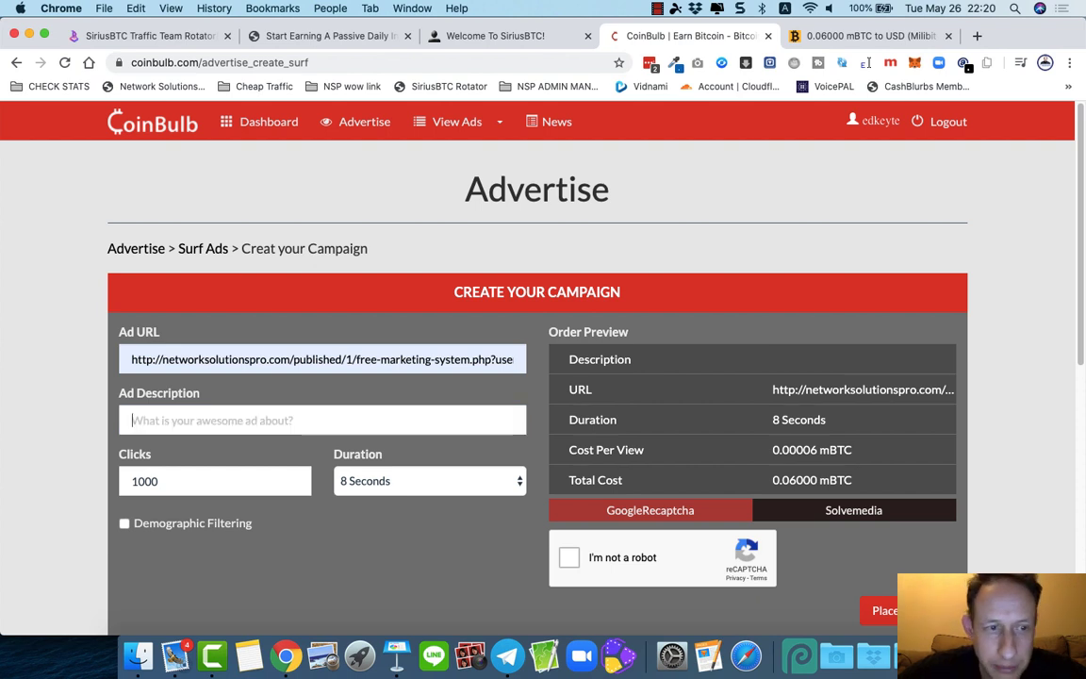
type("E")
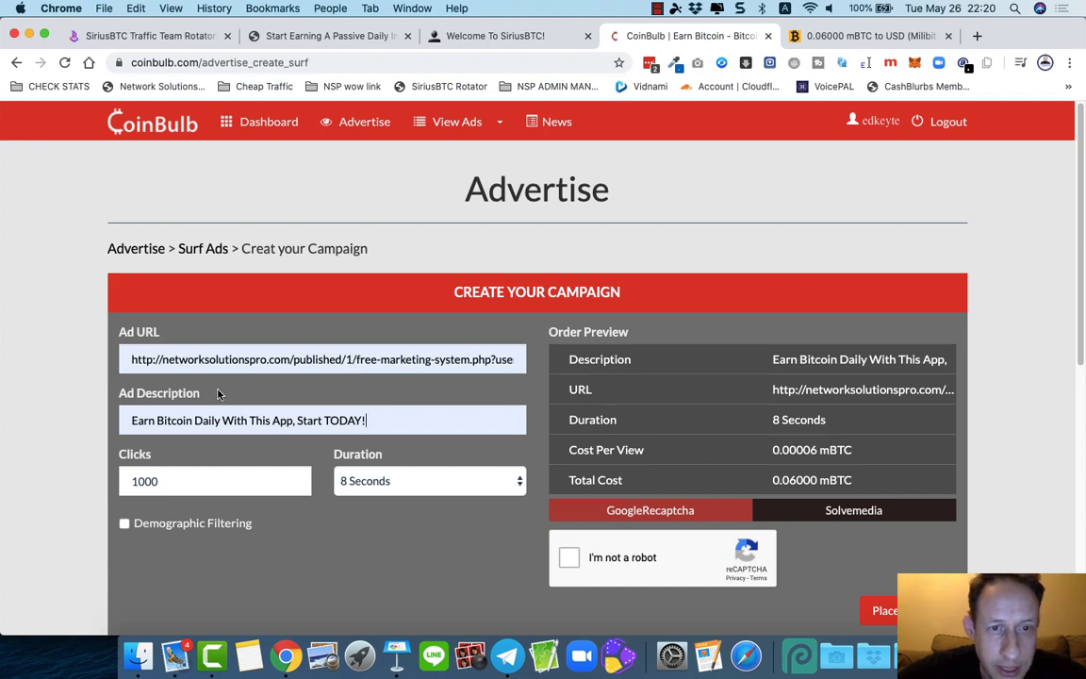
mouse_move(366, 260)
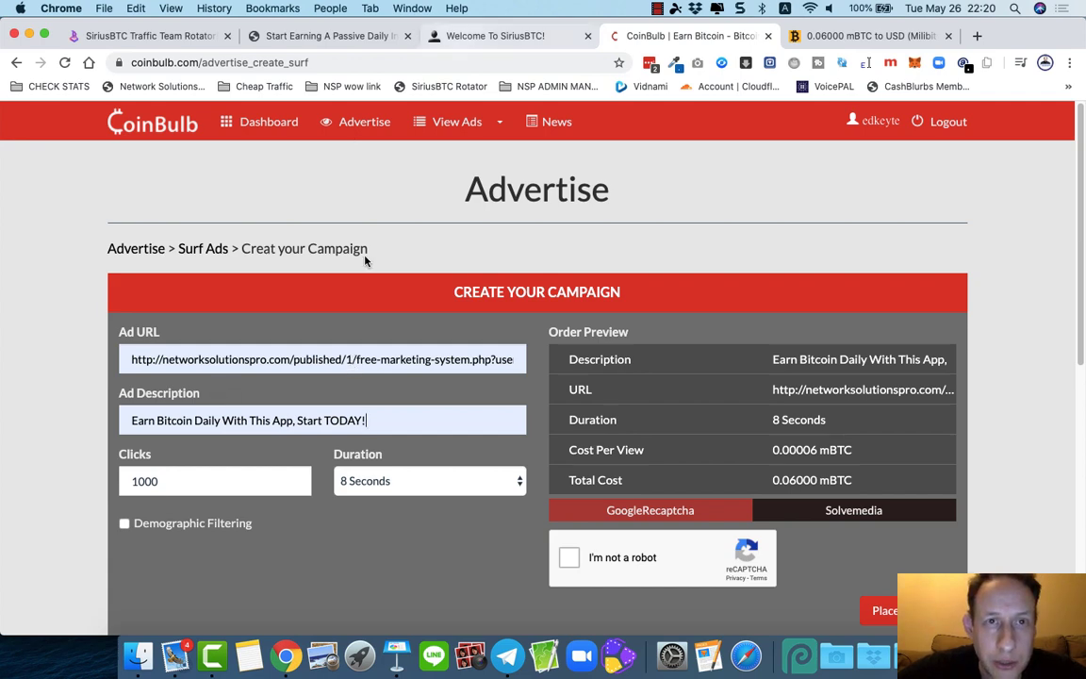
left_click(328, 36)
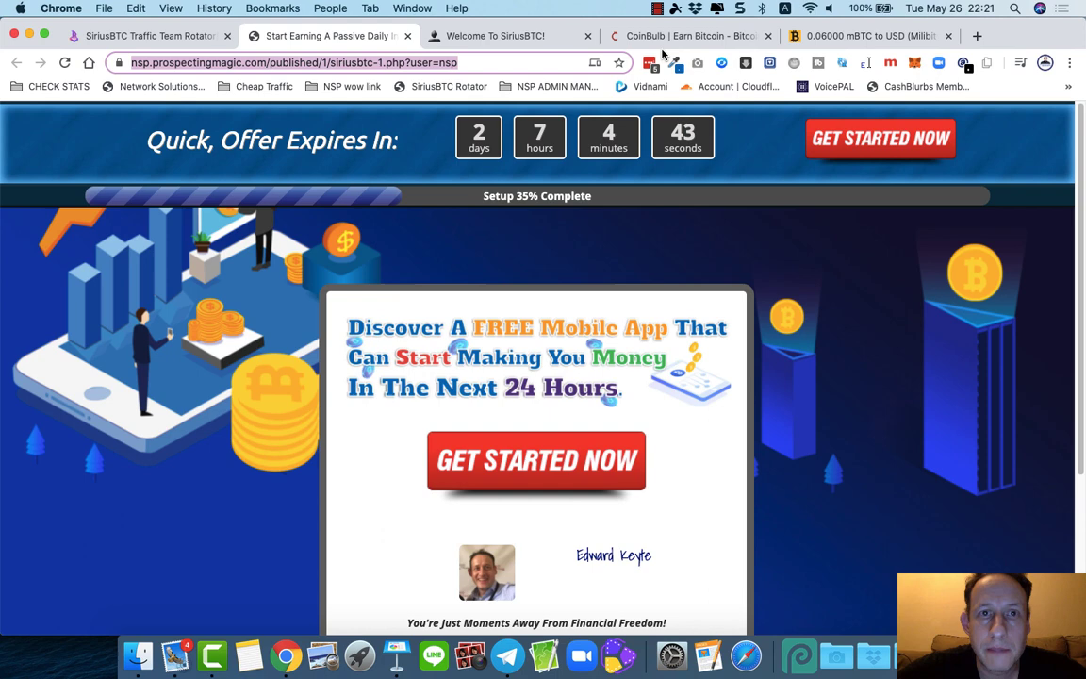
left_click(675, 36)
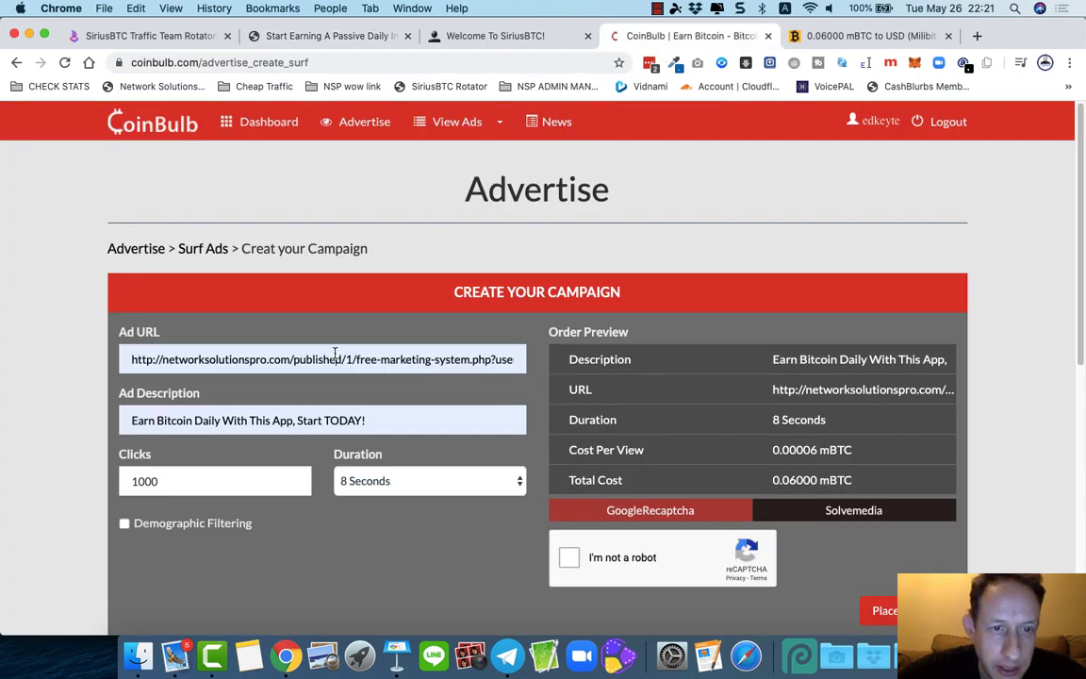
Step: Set the ad URL to the ProspectingMagic siriusbtc-1 link with user=nsp and campaign=coinbulb, and check the parameters
type("https://nsp.prospectingmagic.com/published/1/siriusbtc-1.php?user=nsp")
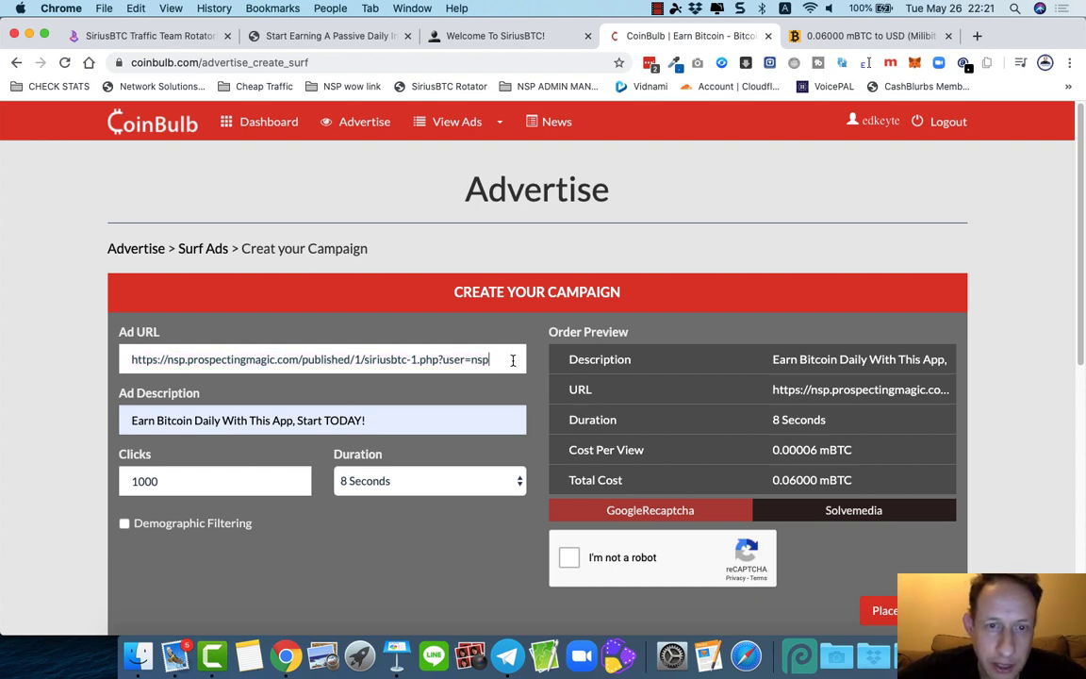
mouse_move(543, 360)
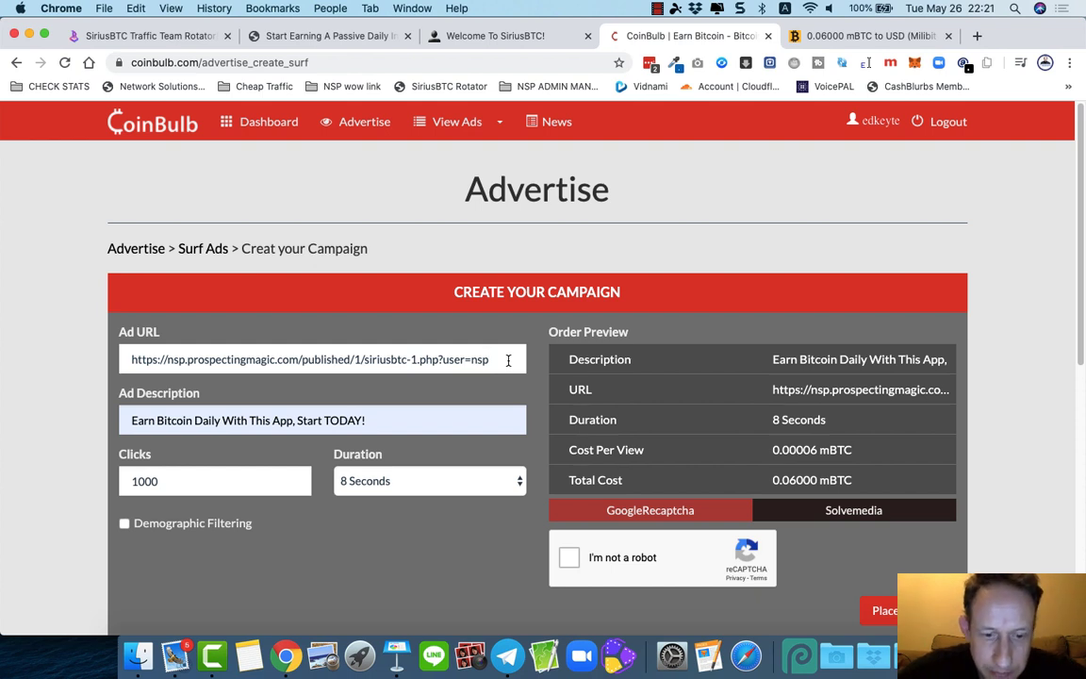
type("&campaign")
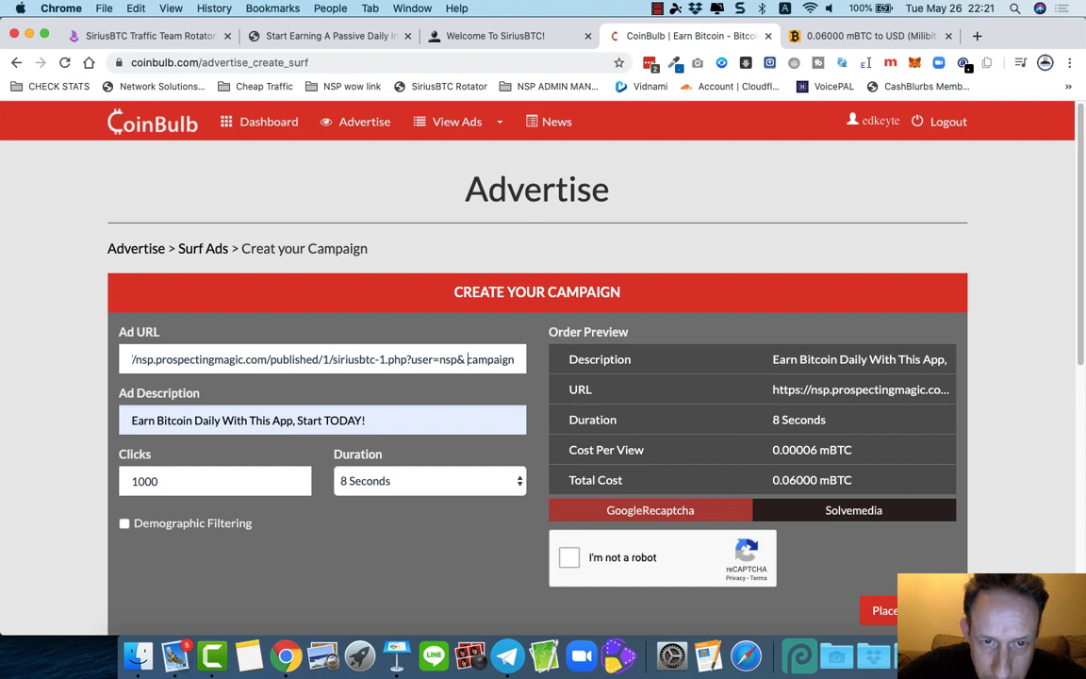
mouse_move(545, 372)
type("=")
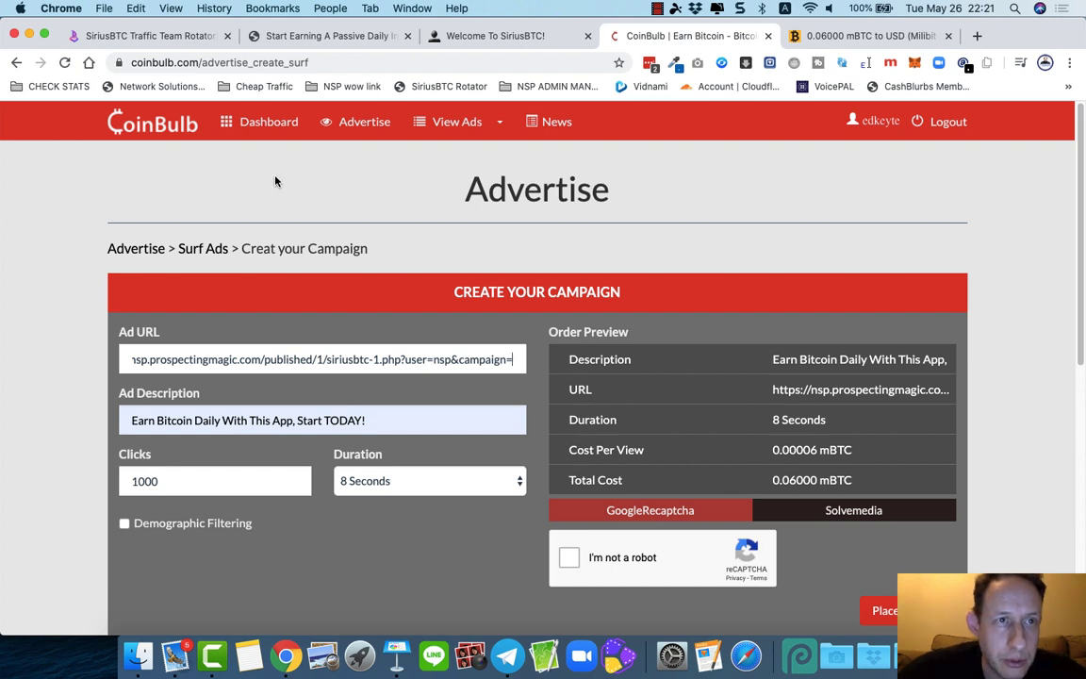
type("coinbulb")
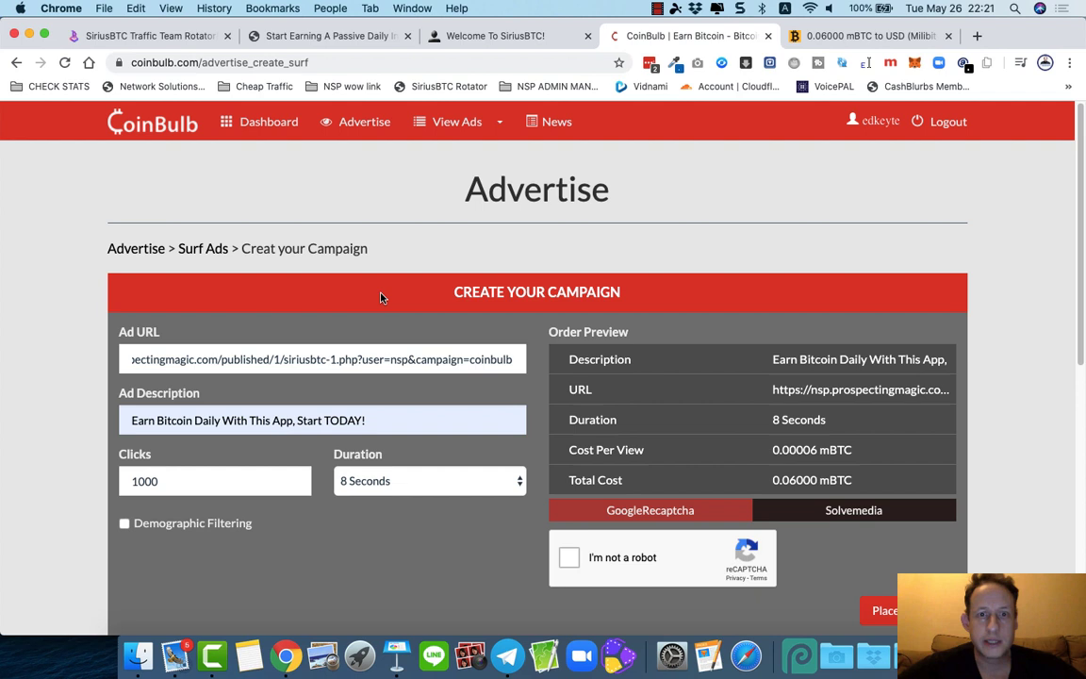
double_click(490, 359)
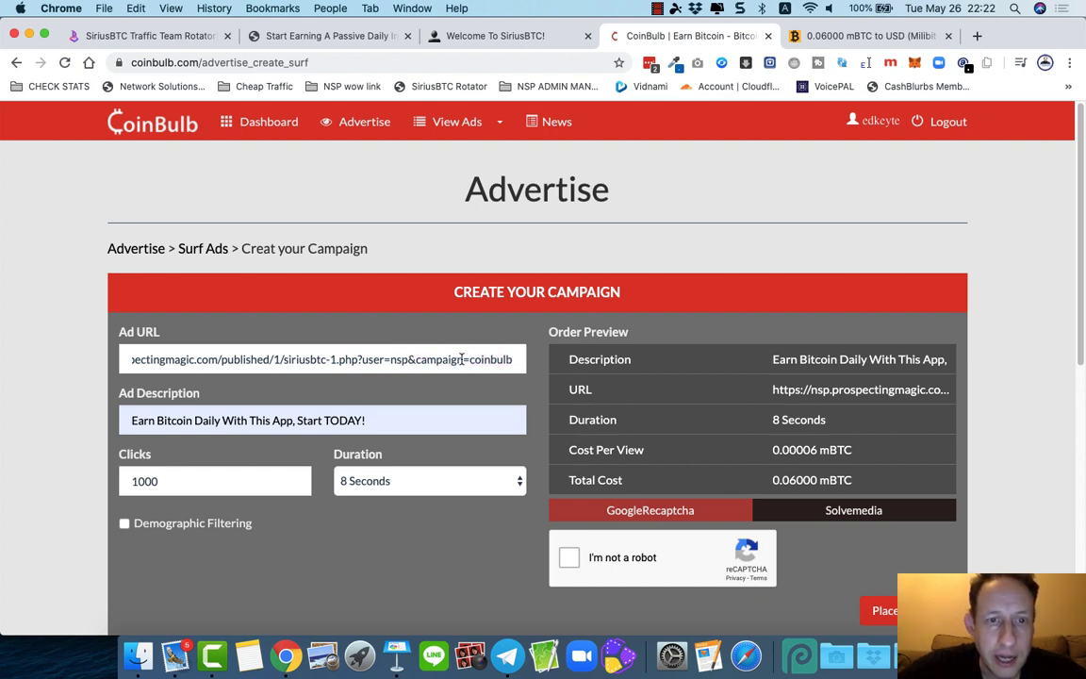
double_click(396, 358)
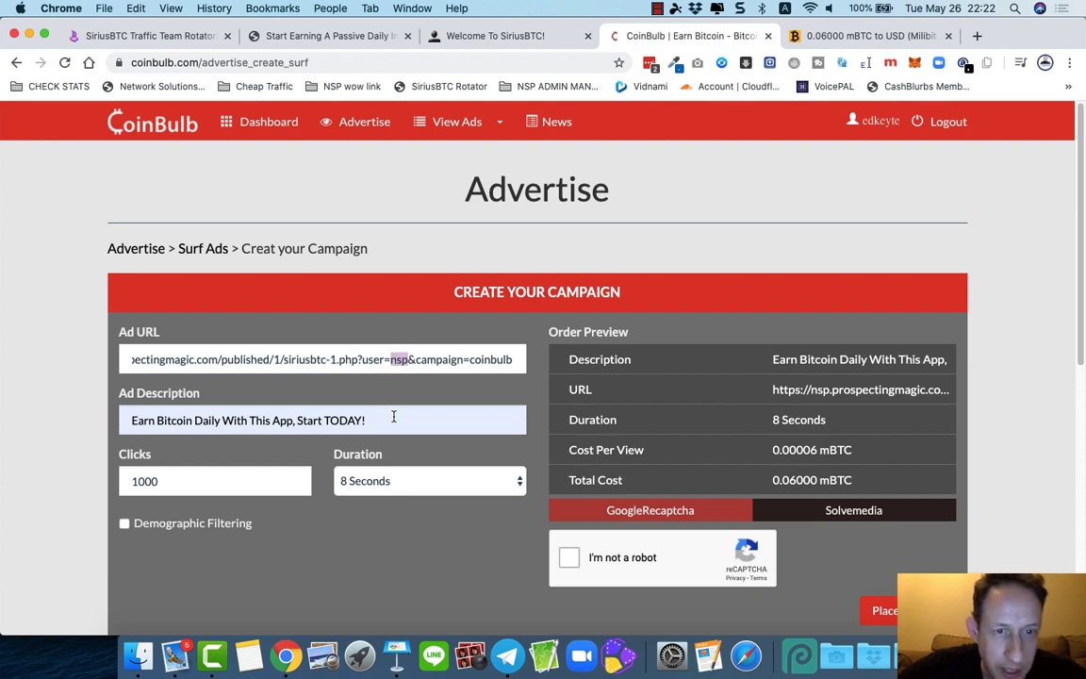
triple_click(249, 419)
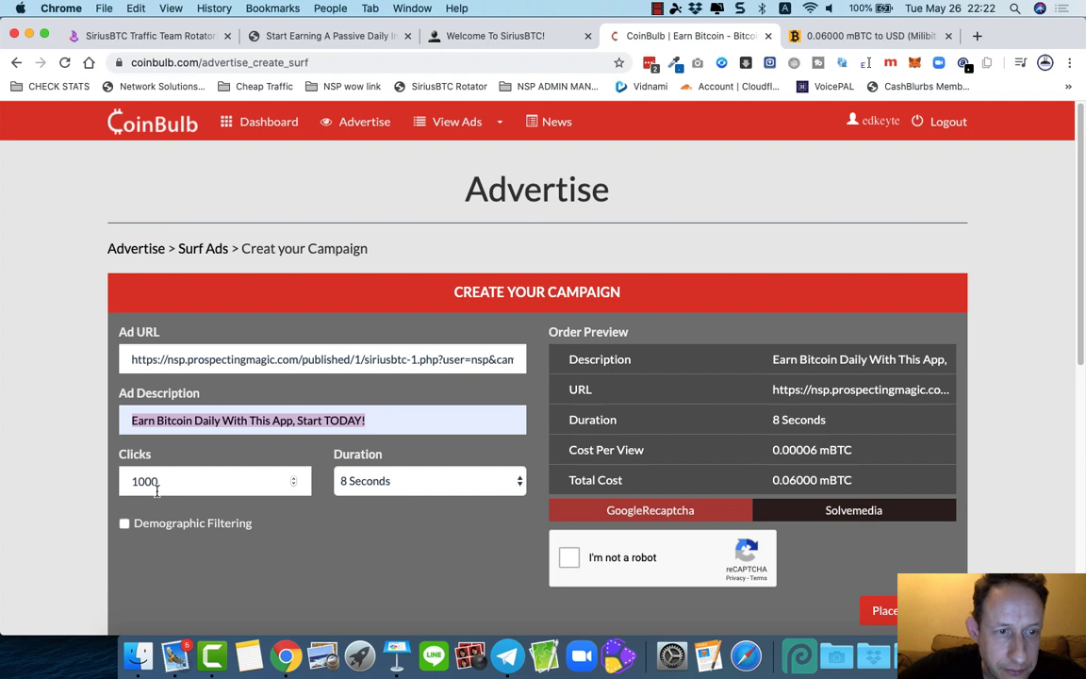
scroll("down", 3)
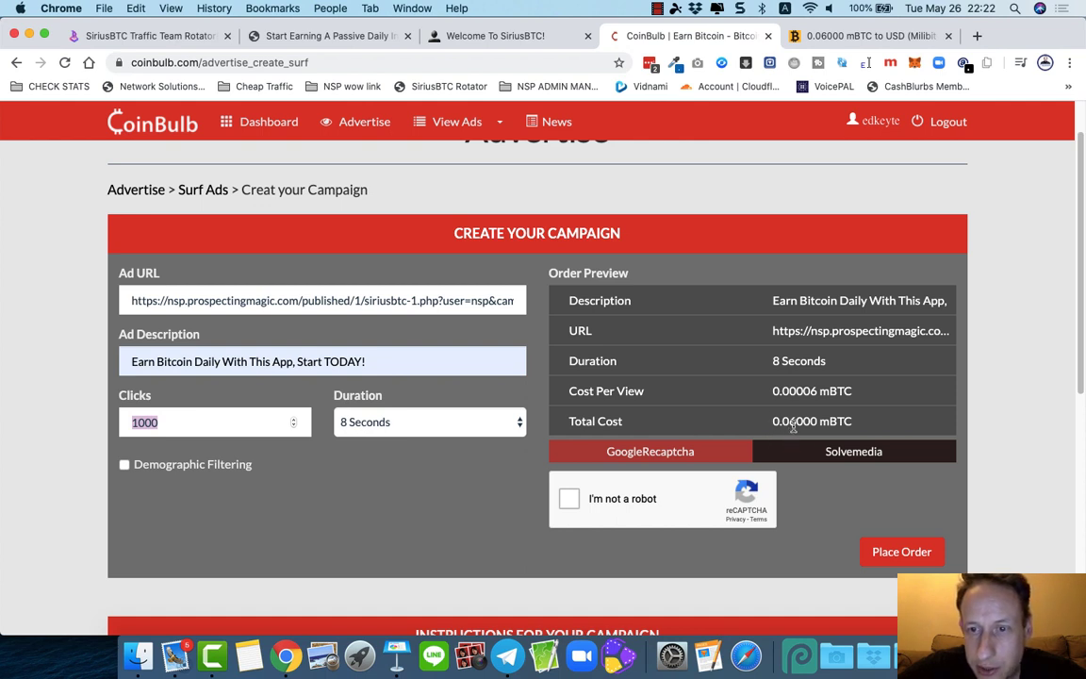
mouse_move(856, 428)
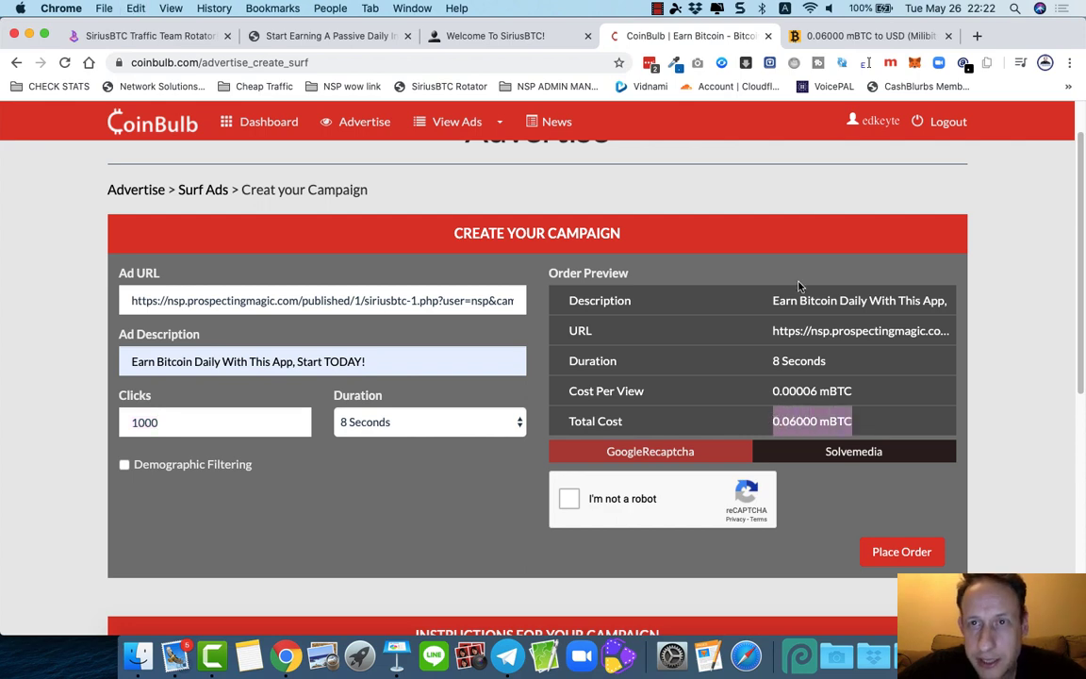
left_click(877, 35)
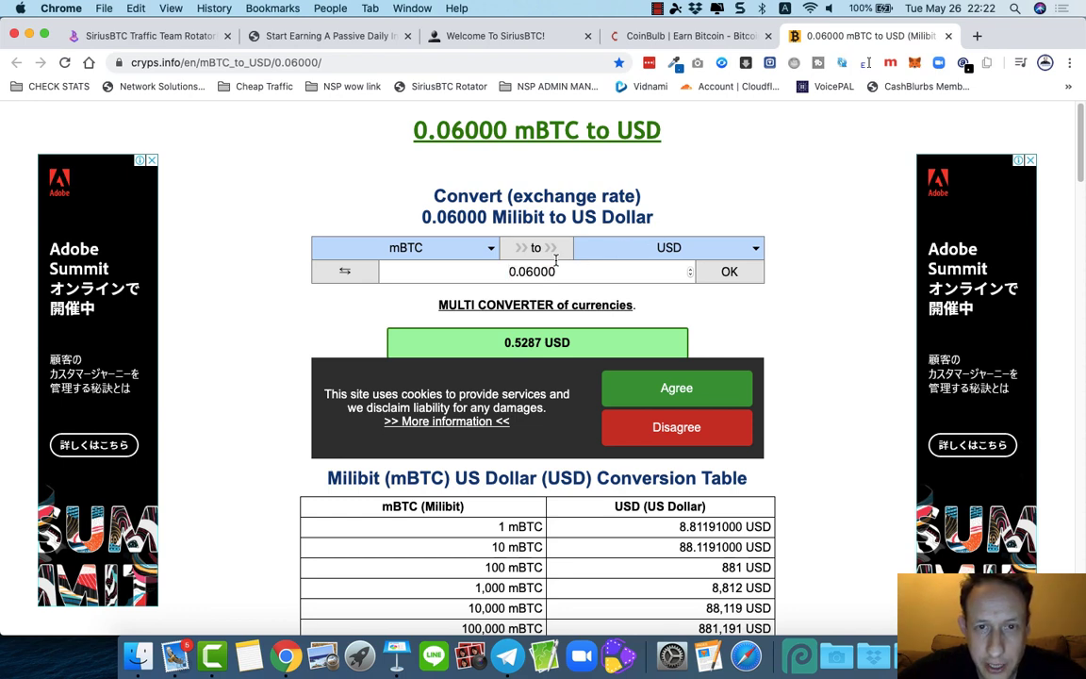
mouse_move(504, 343)
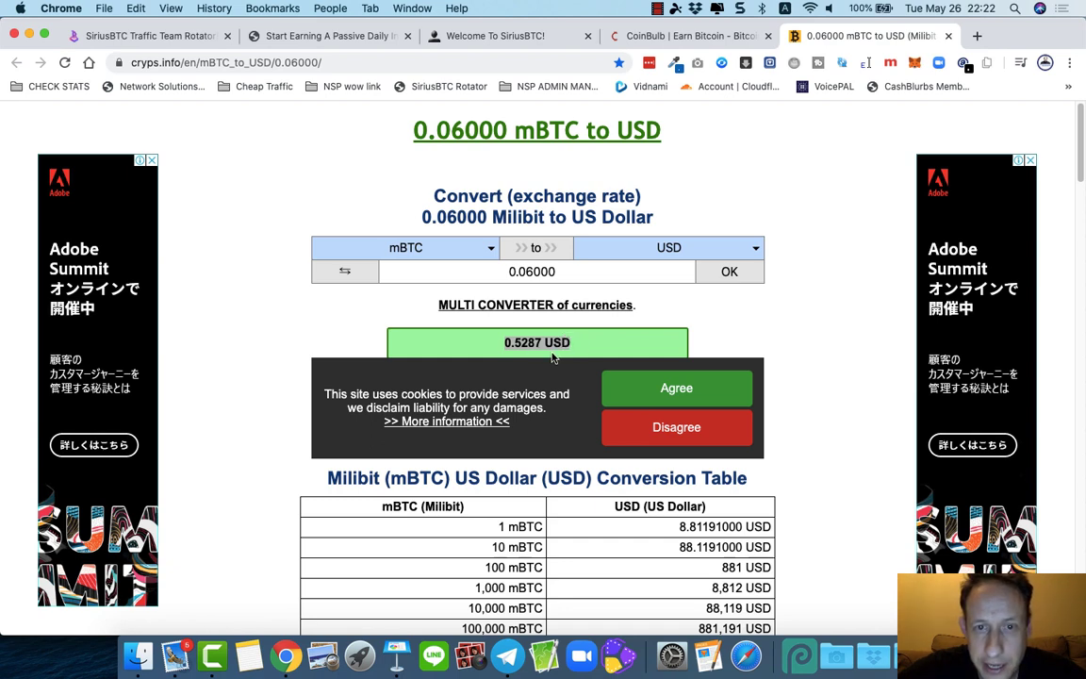
mouse_move(487, 47)
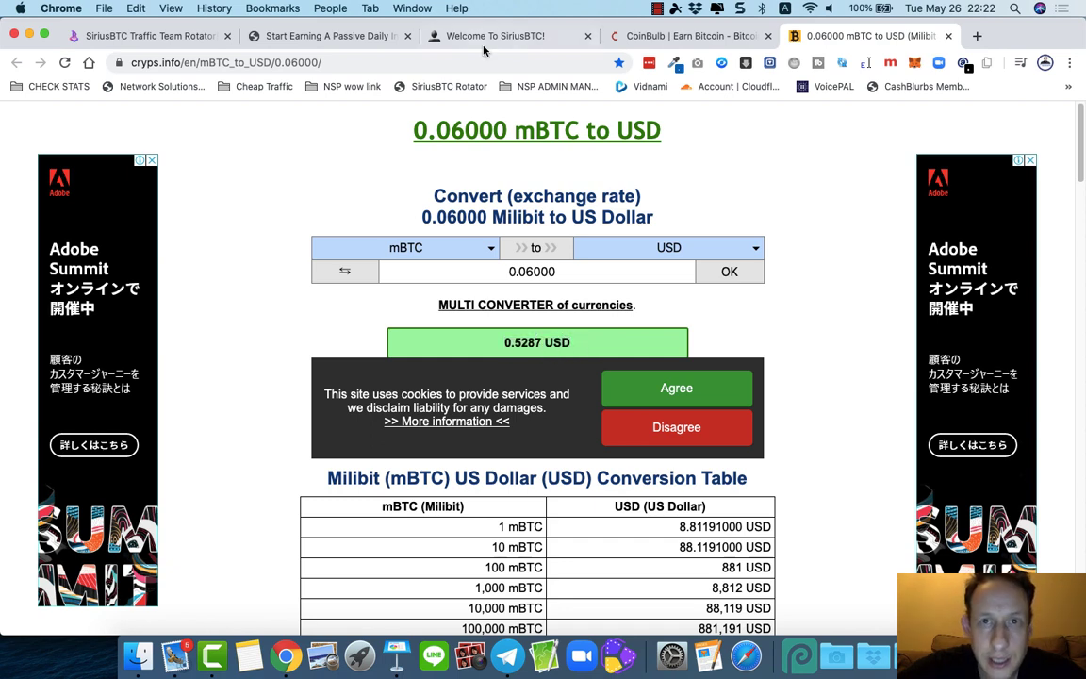
Step: Note 0.06000 mBTC equals 0.5287 USD and return to the CoinBulb campaign form
left_click(679, 36)
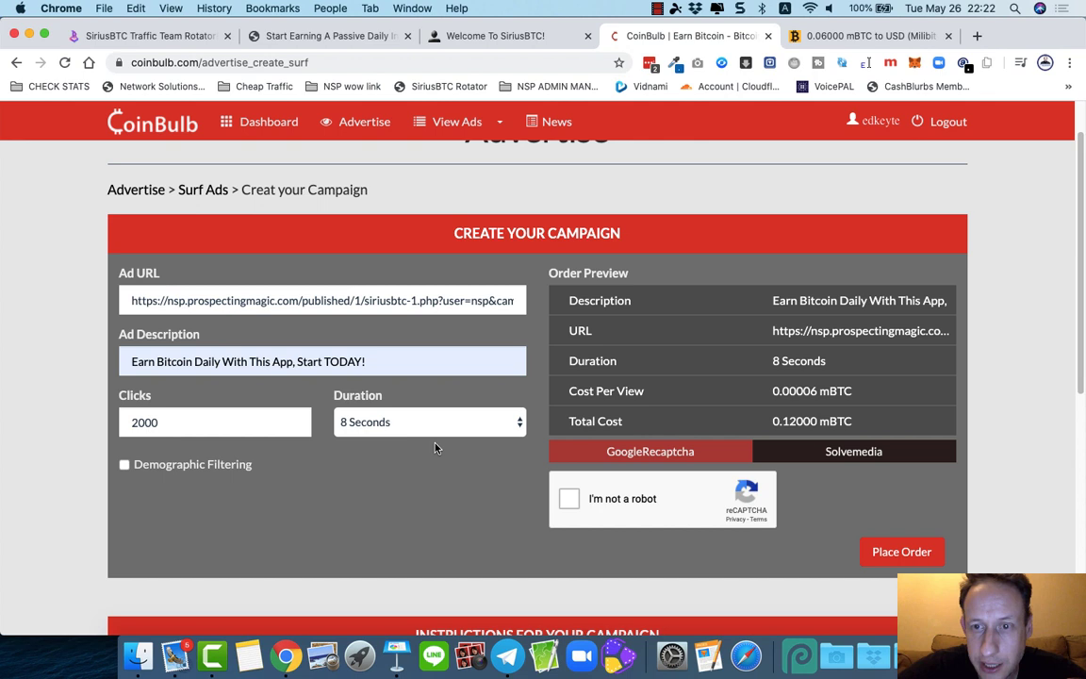
mouse_move(757, 432)
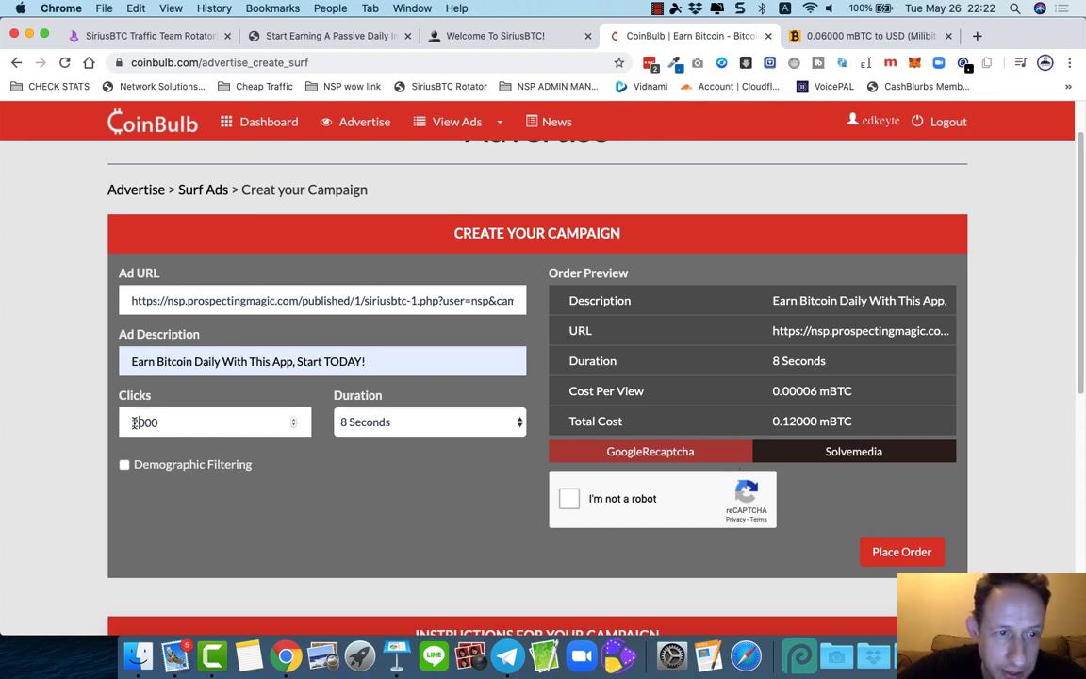
Step: Raise the campaign to 3000 clicks for 0.18000 mBTC total and return to the mBTC-to-USD converter
type("3000")
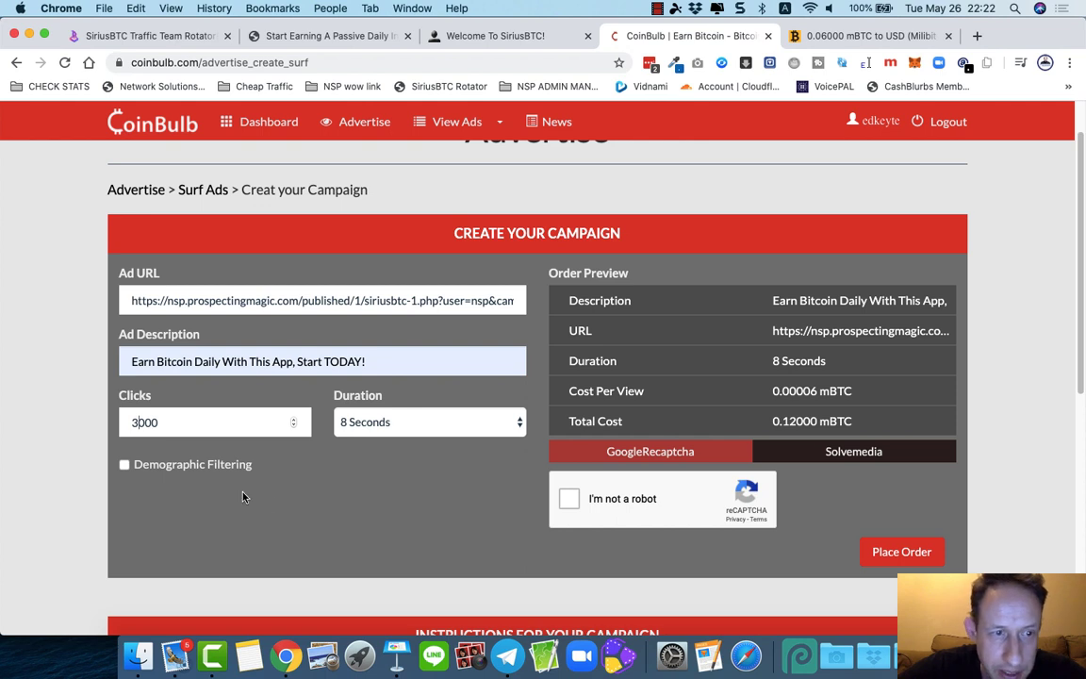
mouse_move(772, 421)
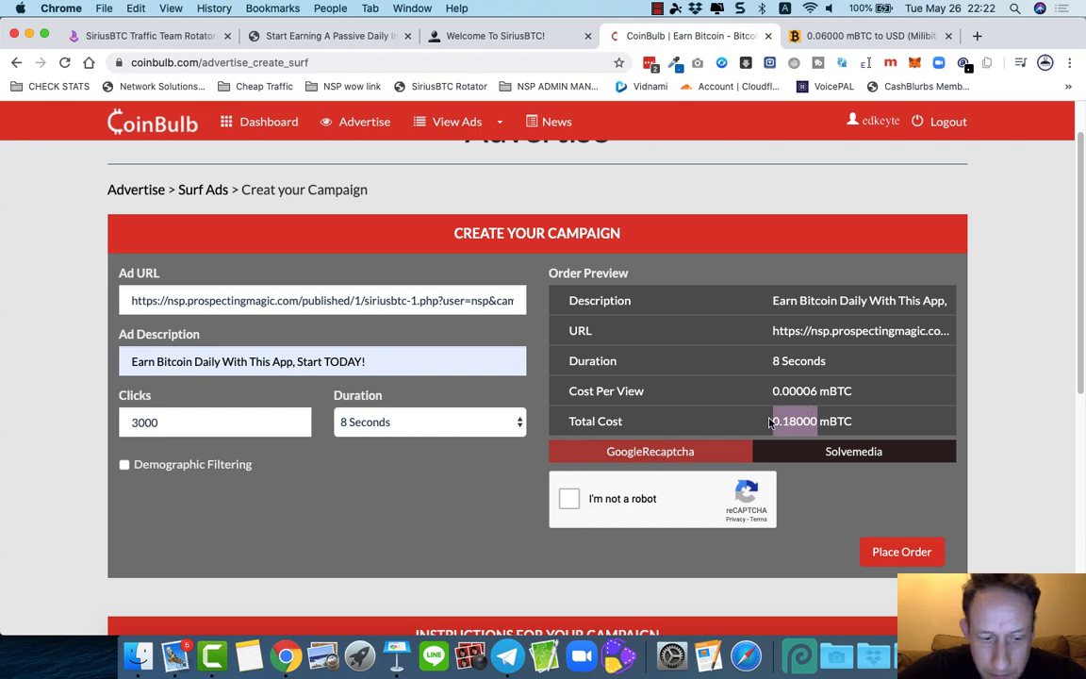
left_click(871, 36)
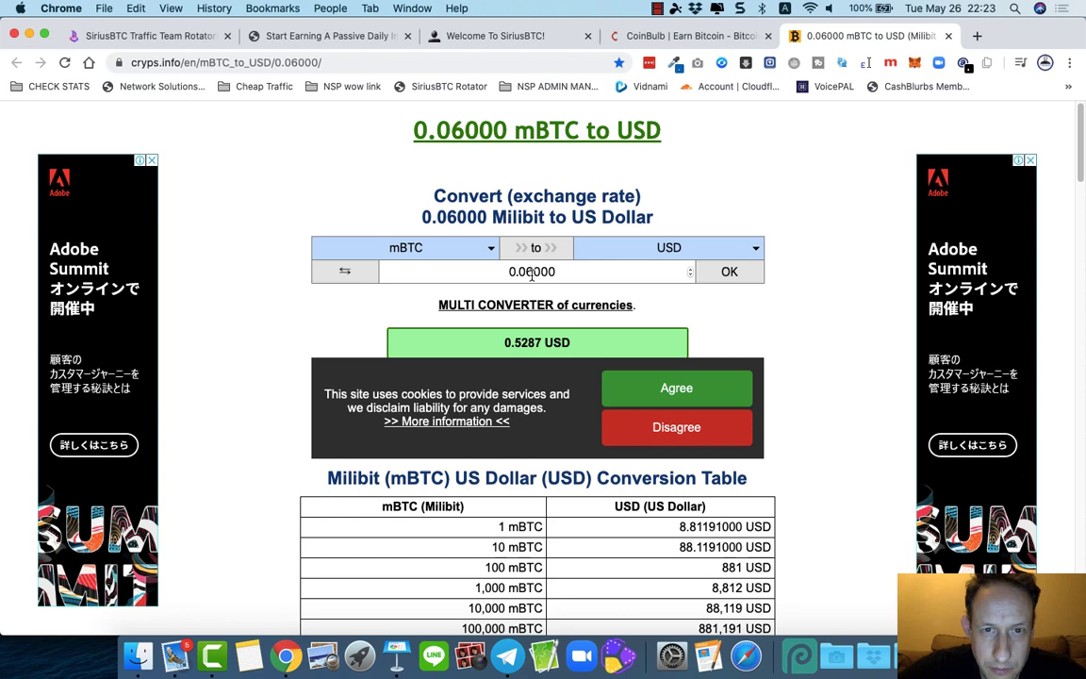
Step: Convert 0.18000 mBTC in Cryps.info, showing about 1.5861 USD
type("0.18000")
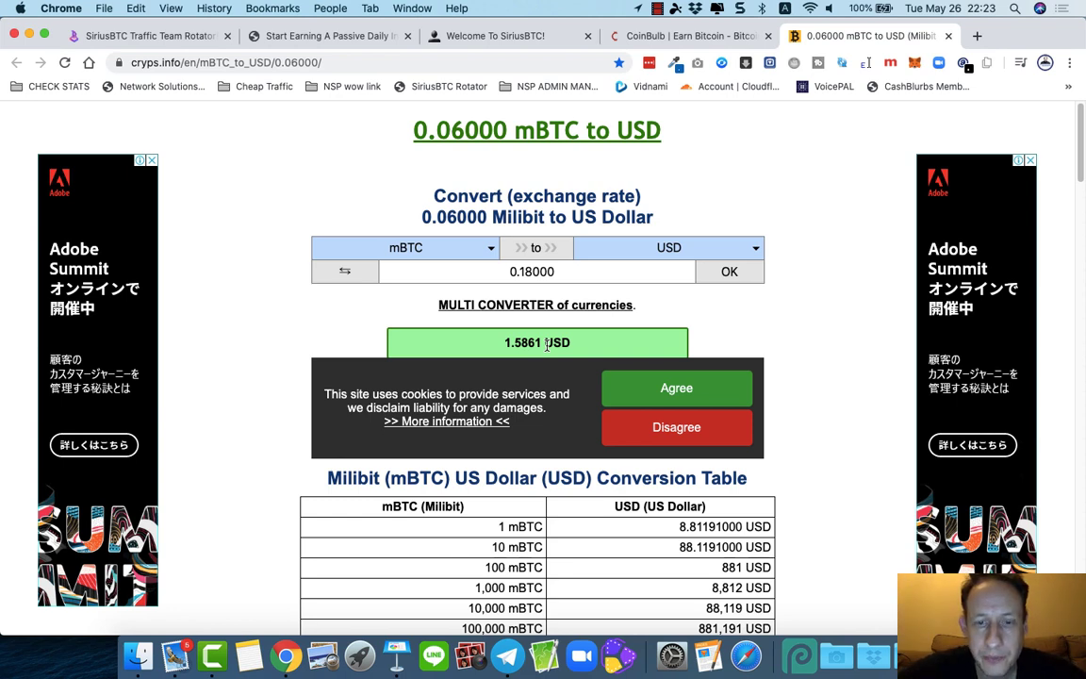
mouse_move(549, 322)
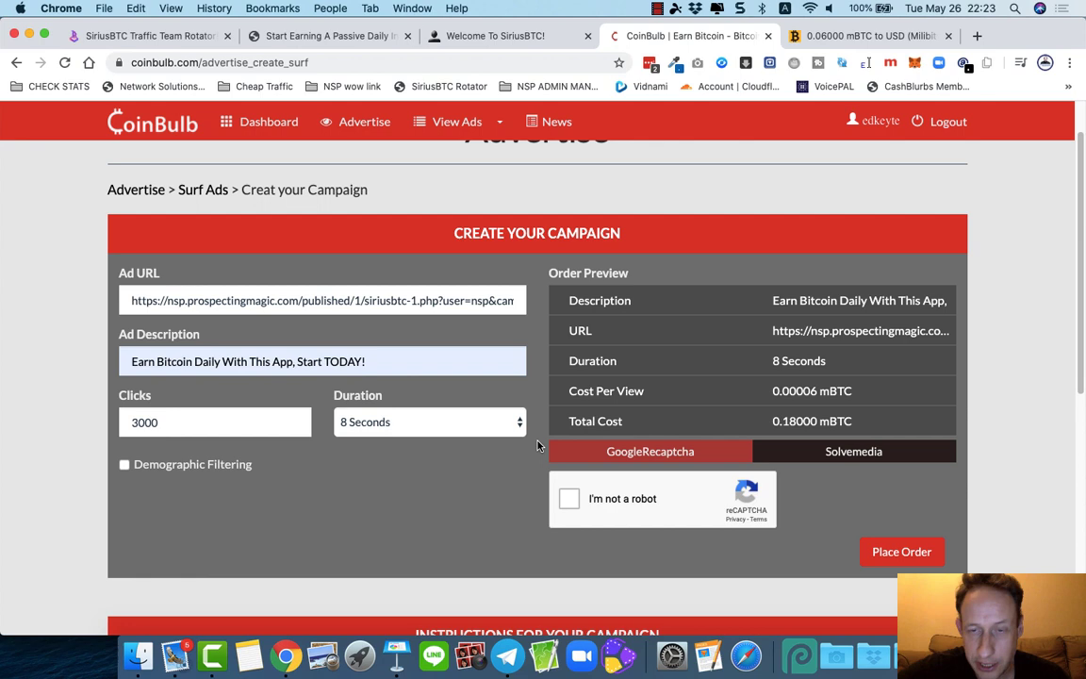
Step: Pass the reCAPTCHA on the campaign form by selecting the car images and verifying
scroll("down", 3)
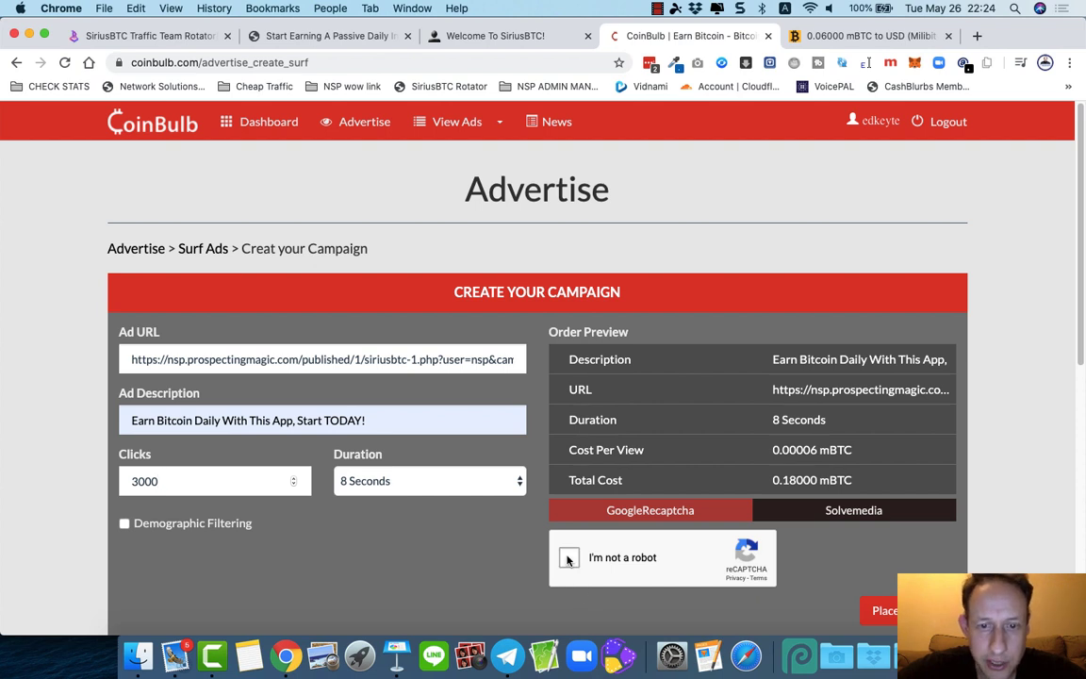
left_click(566, 558)
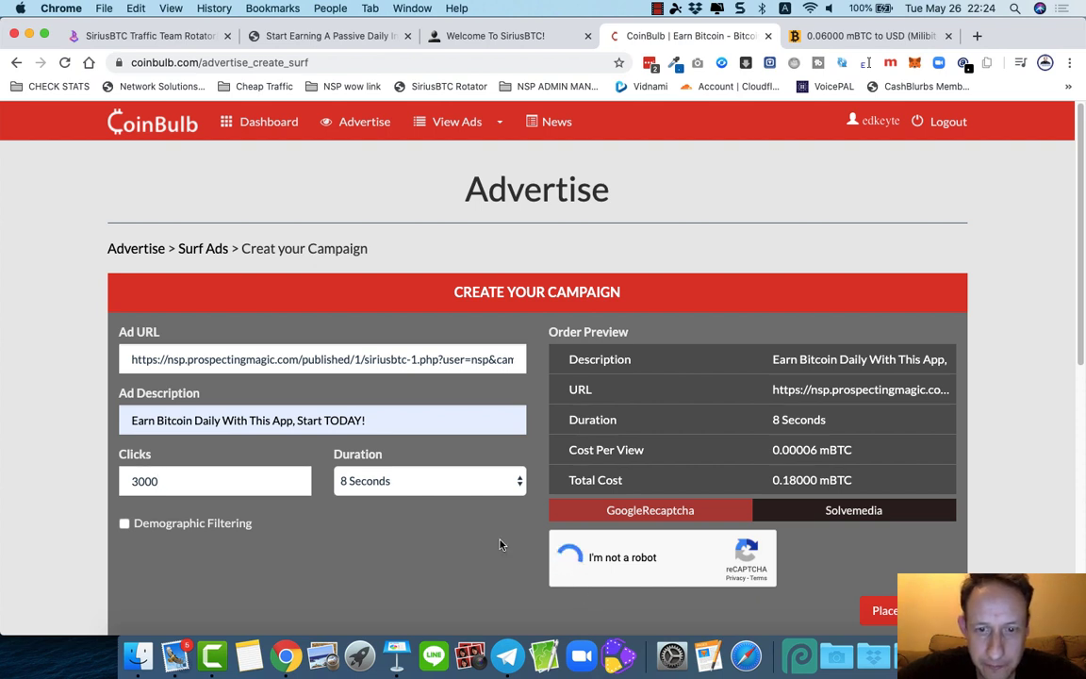
left_click(572, 558)
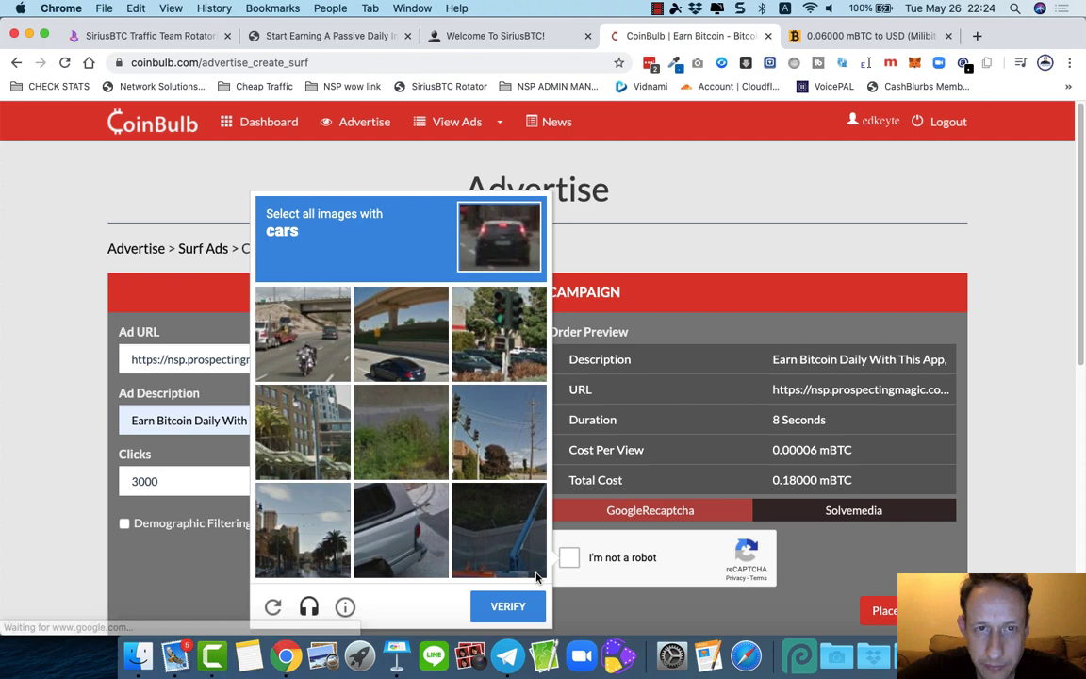
mouse_move(599, 539)
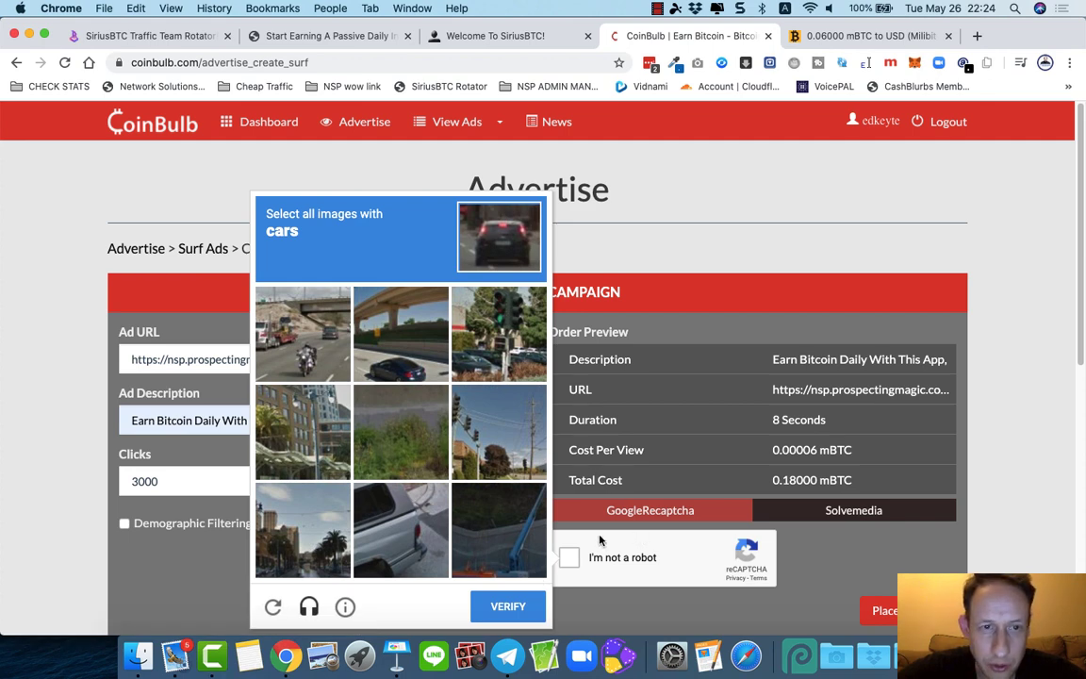
left_click(400, 530)
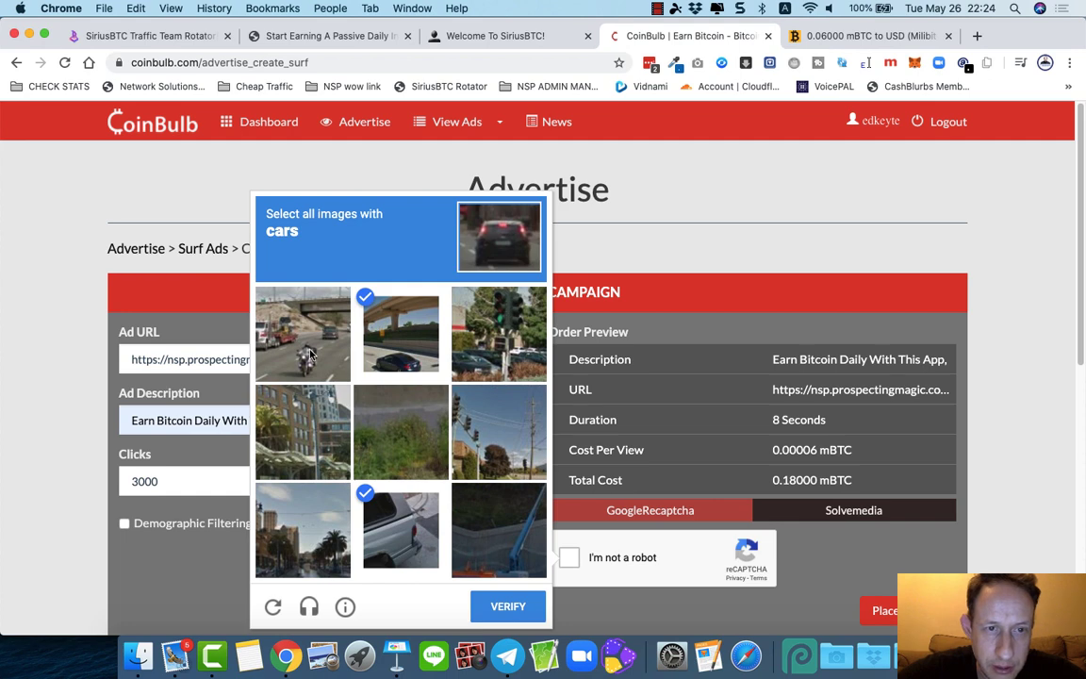
left_click(302, 333)
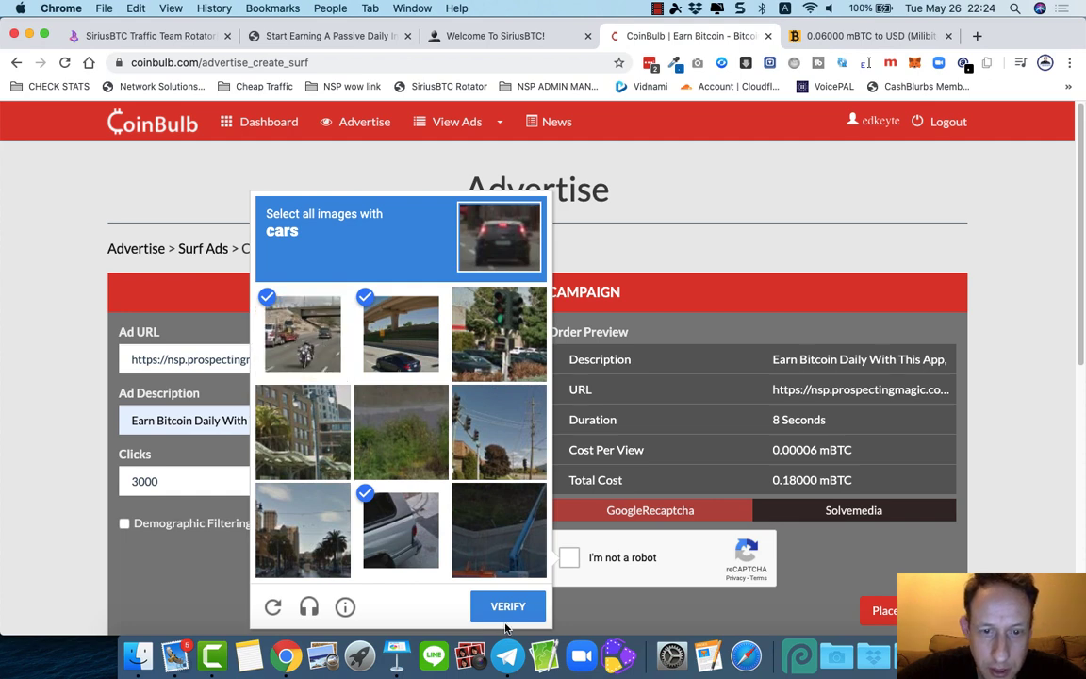
left_click(507, 605)
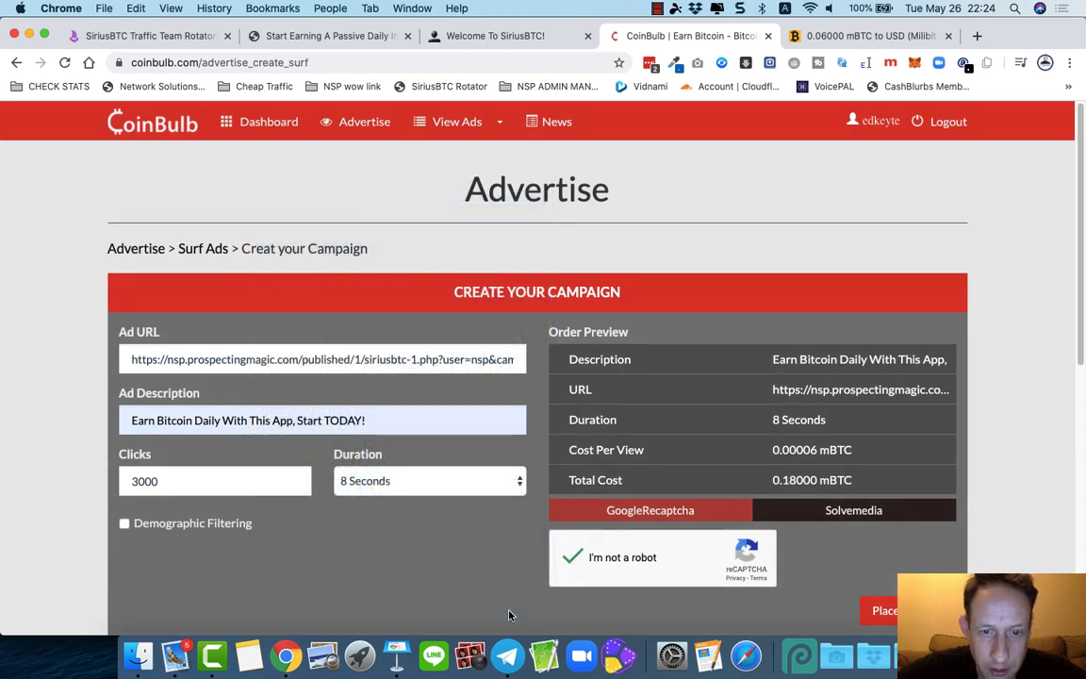
scroll("down", 3)
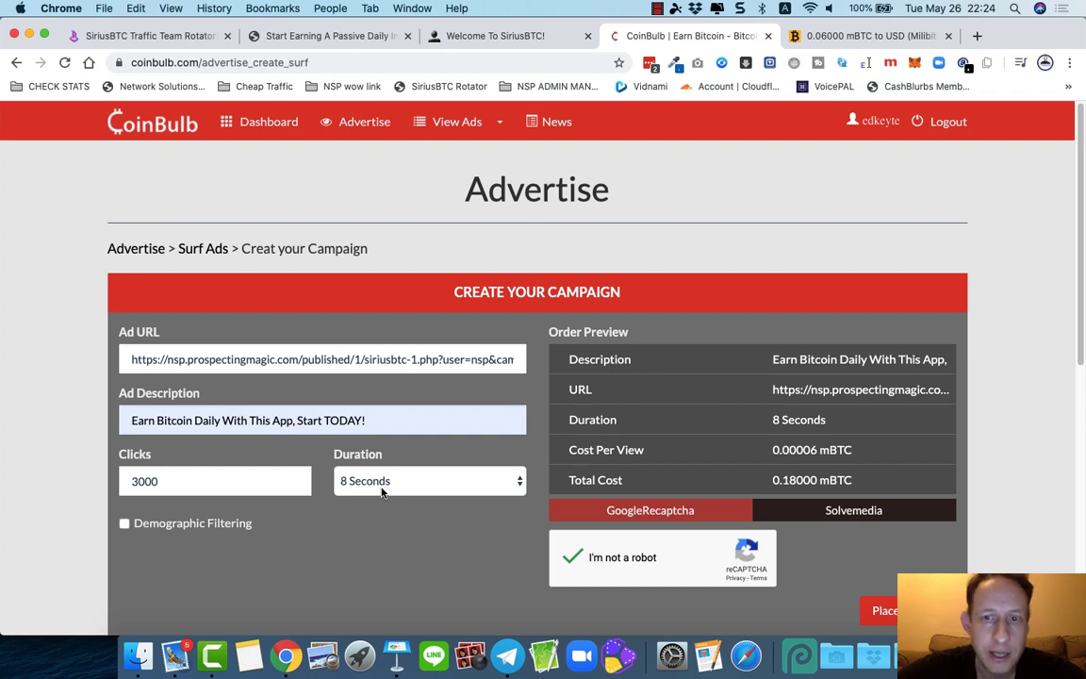
left_click(267, 121)
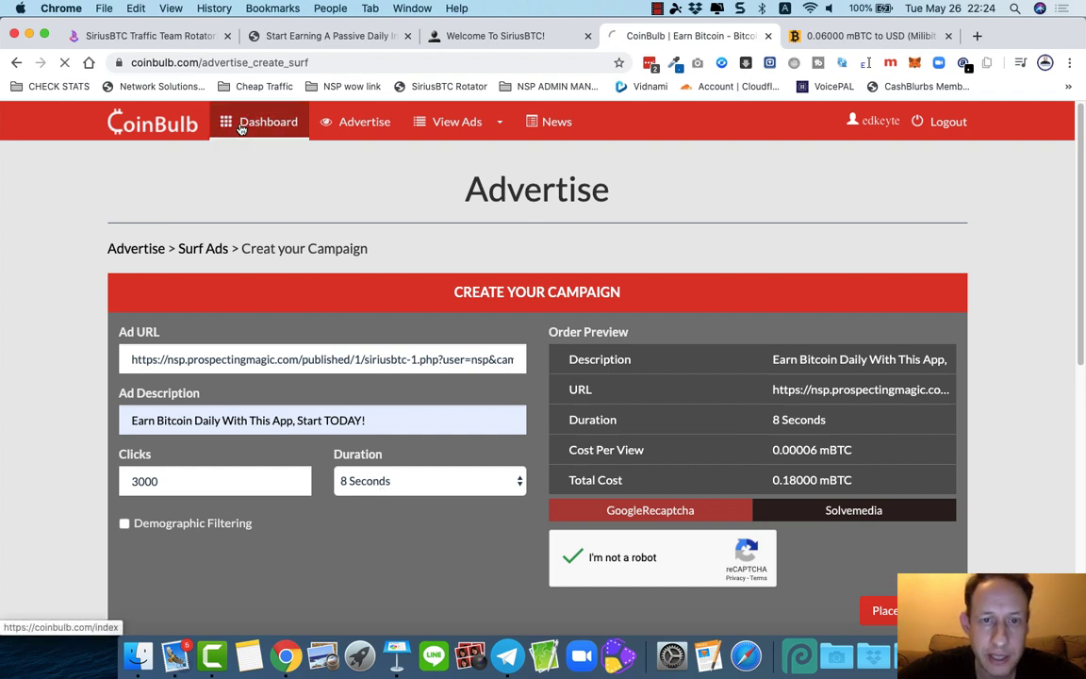
Step: Visit the ads balance deposit page from the dashboard, then return to the dashboard
left_click(268, 121)
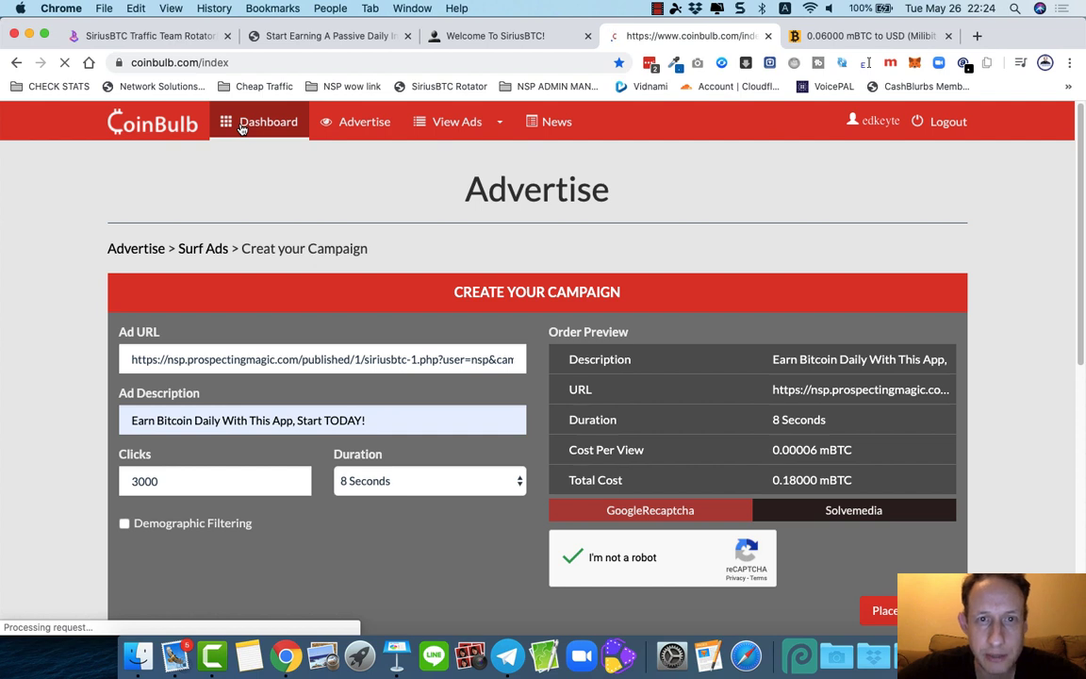
left_click(268, 121)
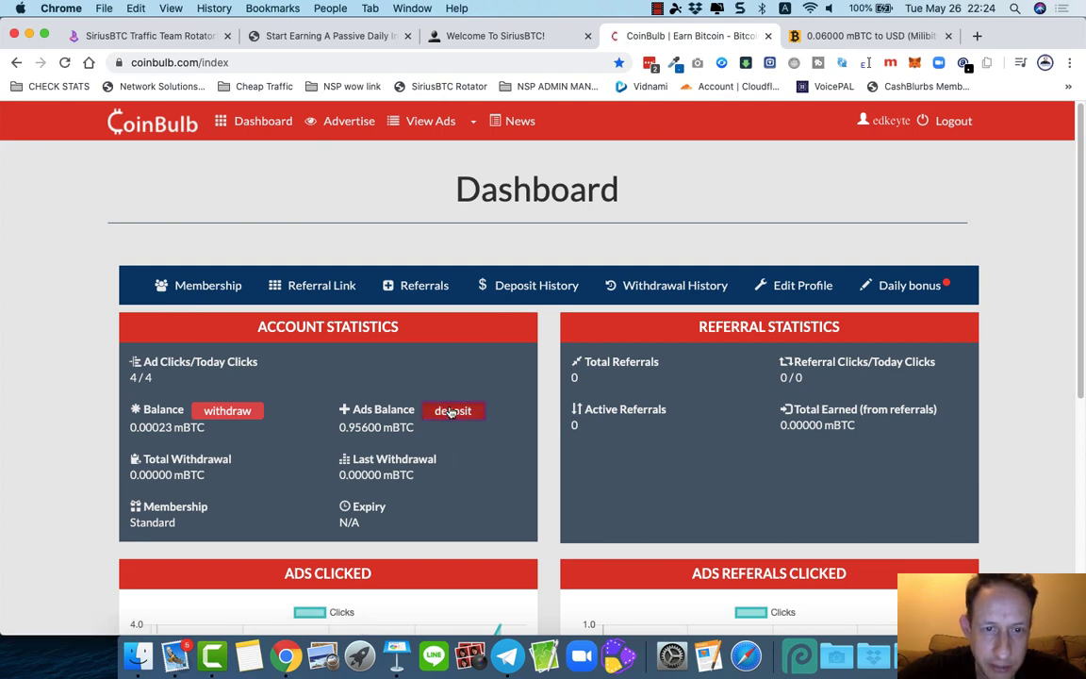
left_click(453, 411)
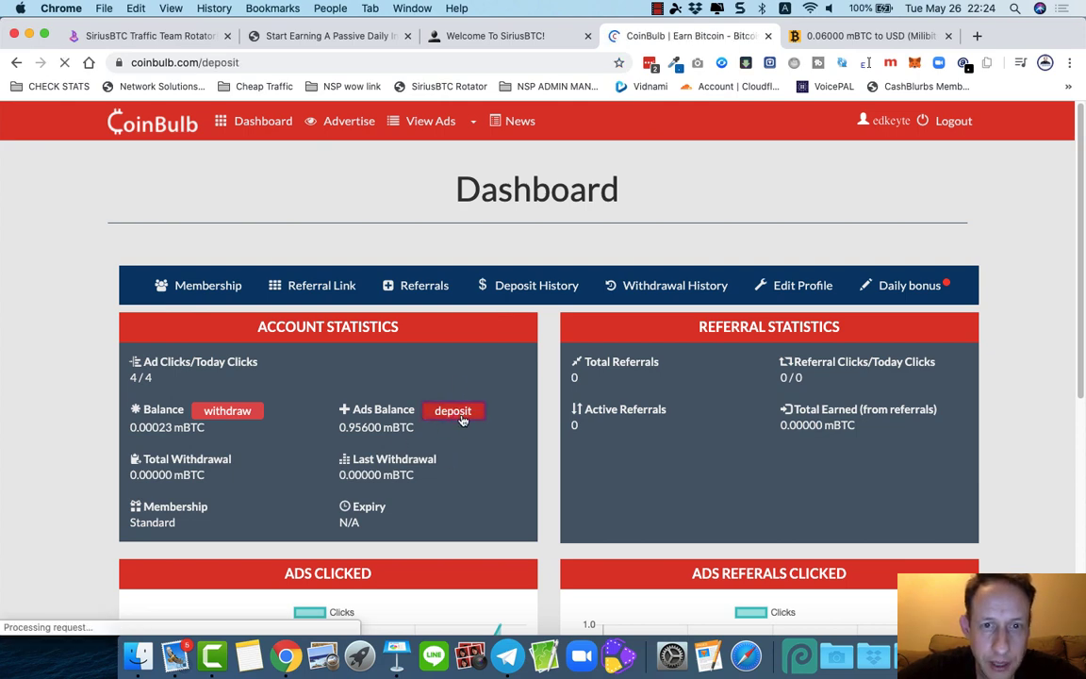
left_click(453, 412)
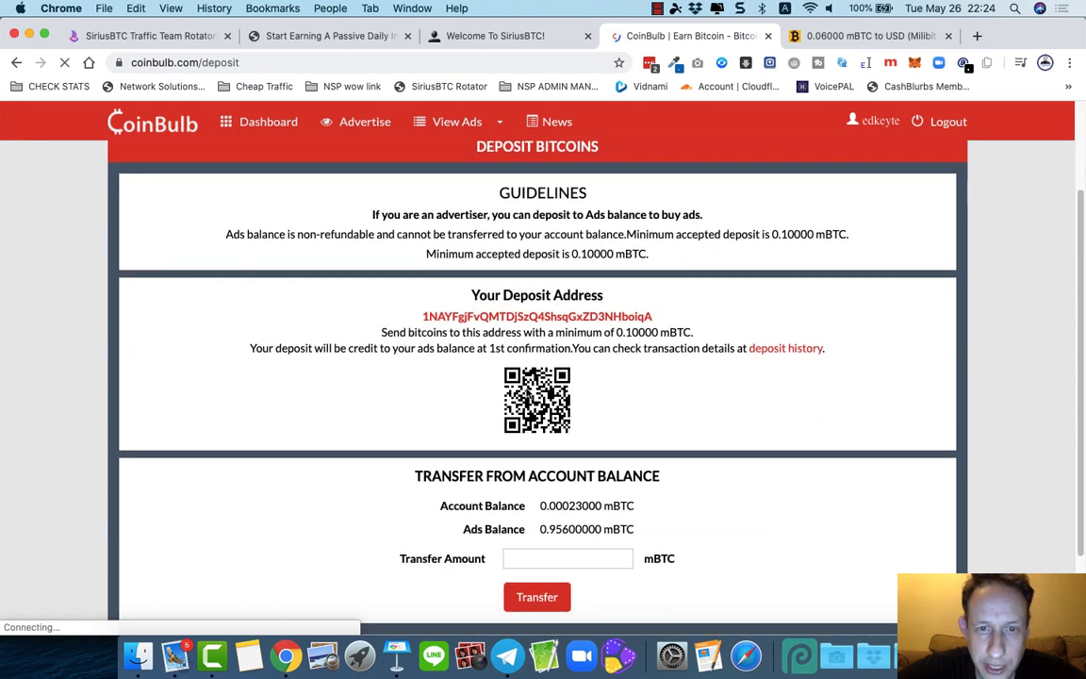
mouse_move(247, 135)
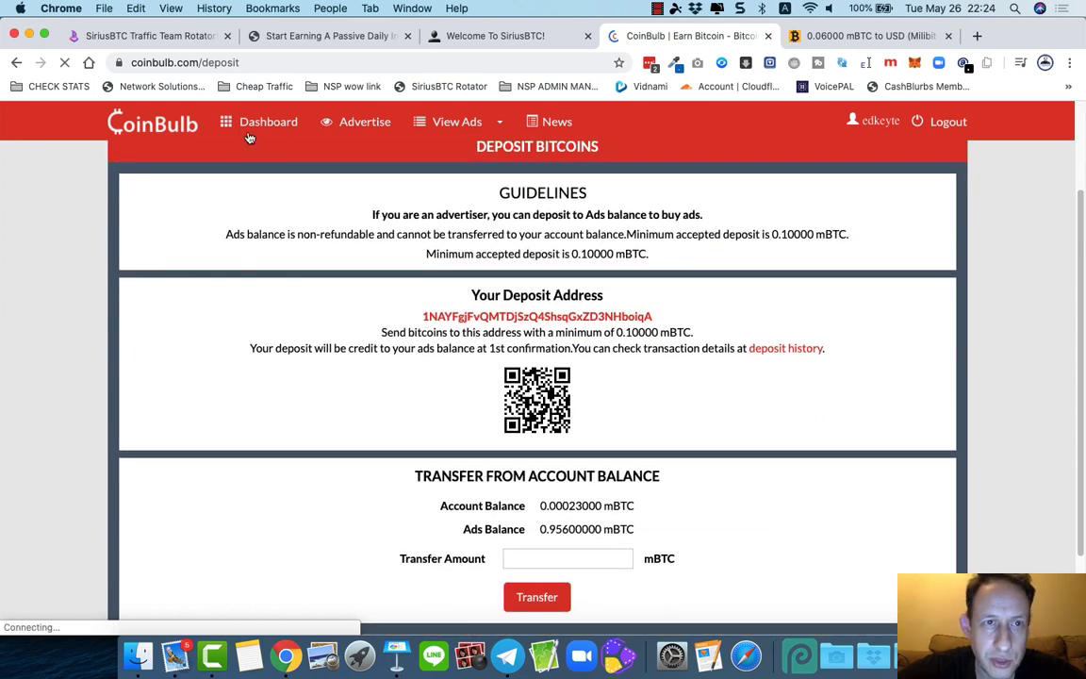
left_click(268, 120)
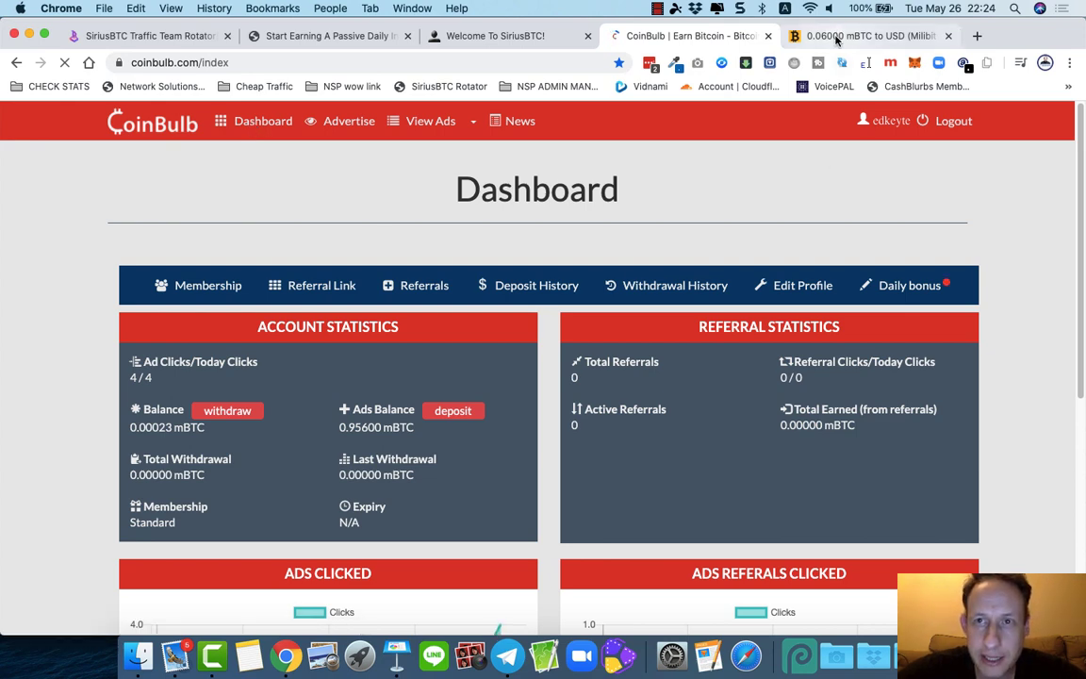
Step: Recheck the mBTC to USD conversion, glance at the CoinBulb dashboard, then return to the SiriusBTC rotator
left_click(883, 38)
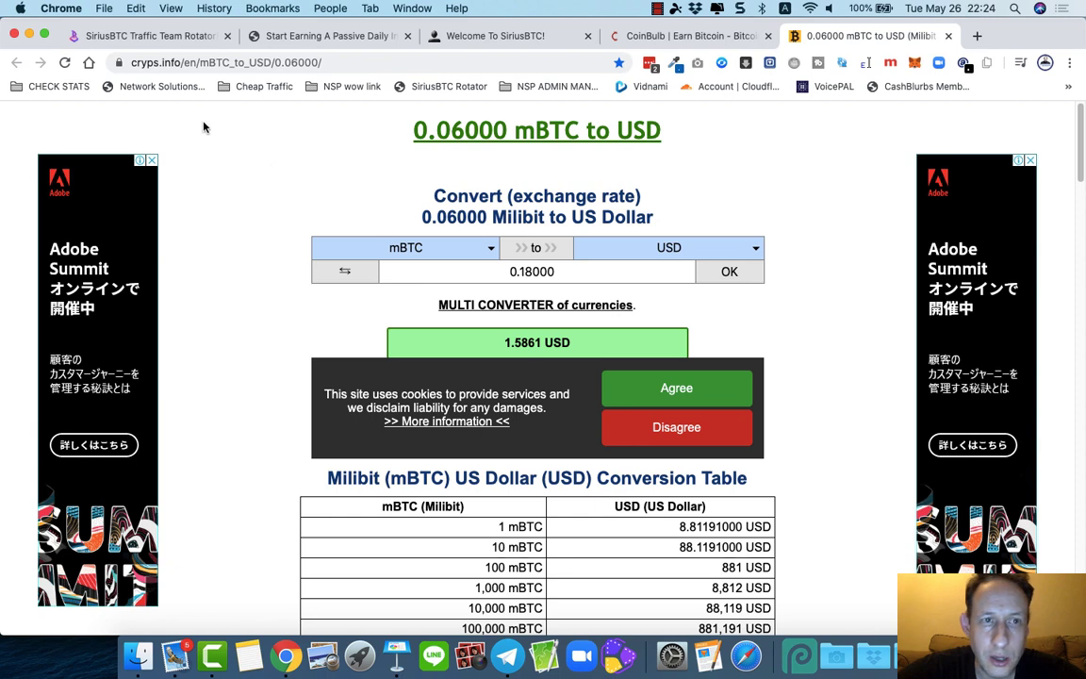
left_click(381, 64)
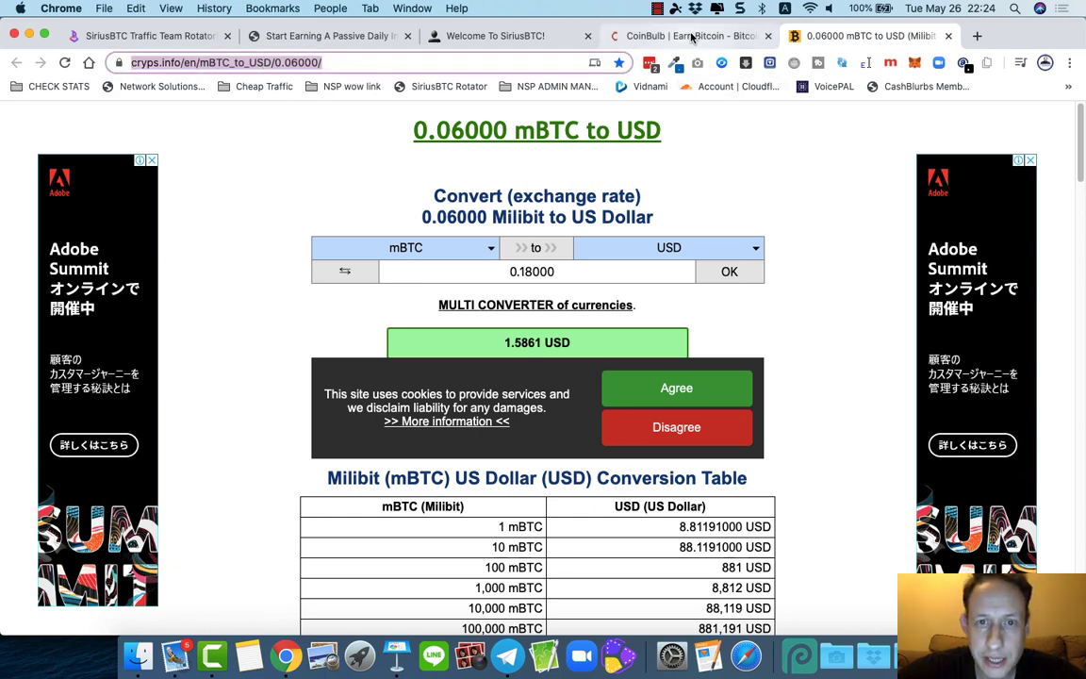
left_click(689, 36)
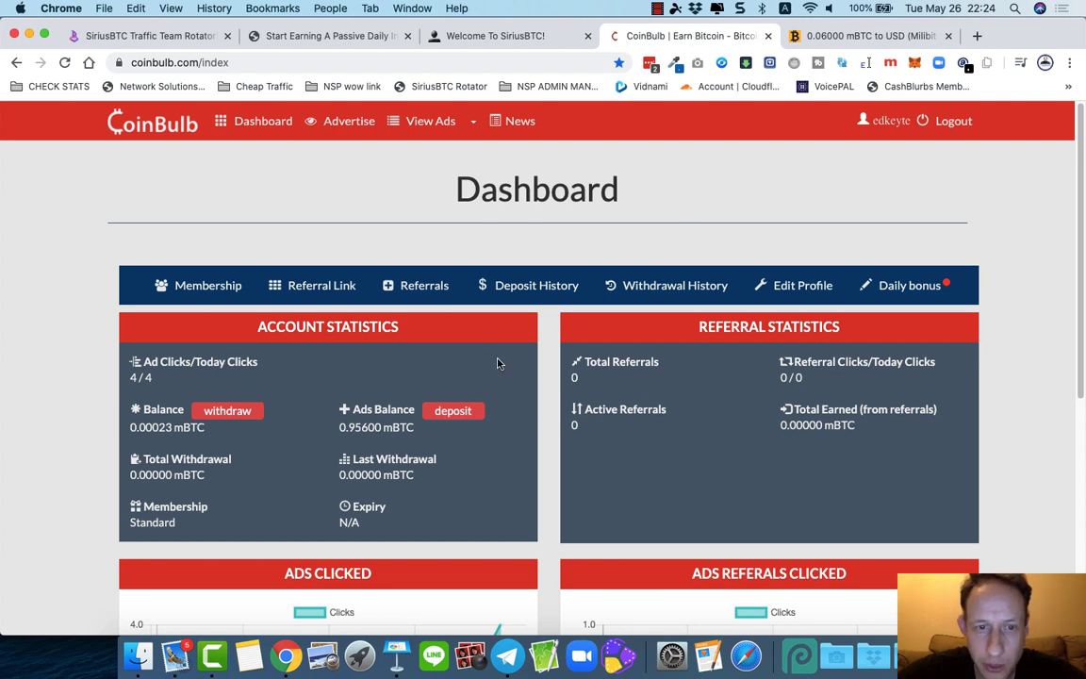
mouse_move(340, 467)
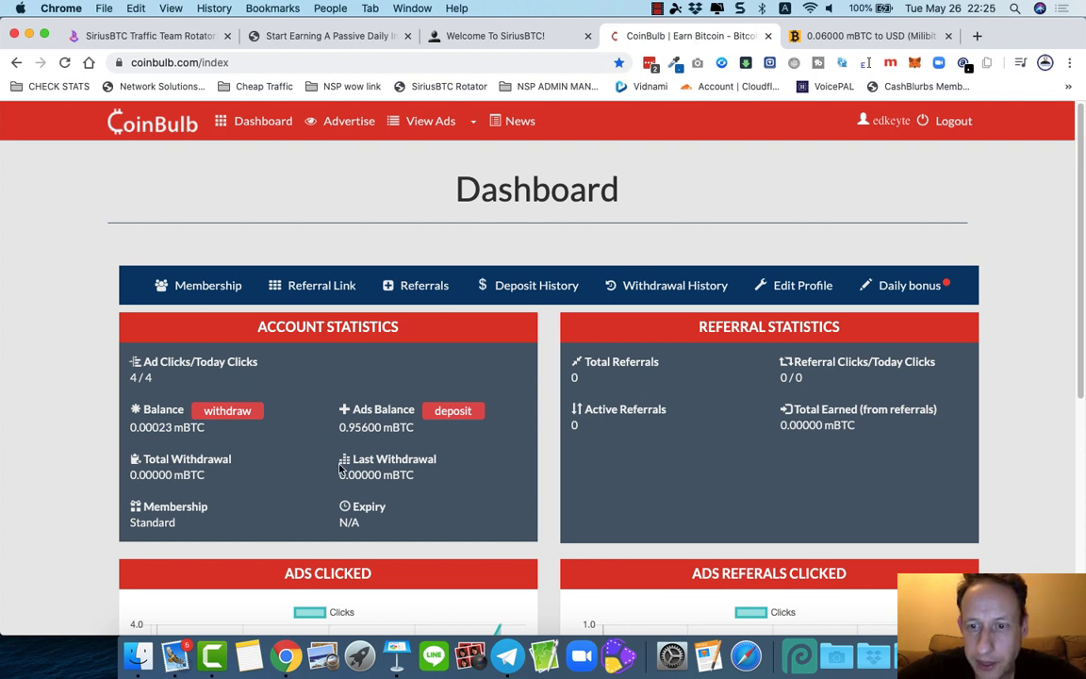
scroll("down", 3)
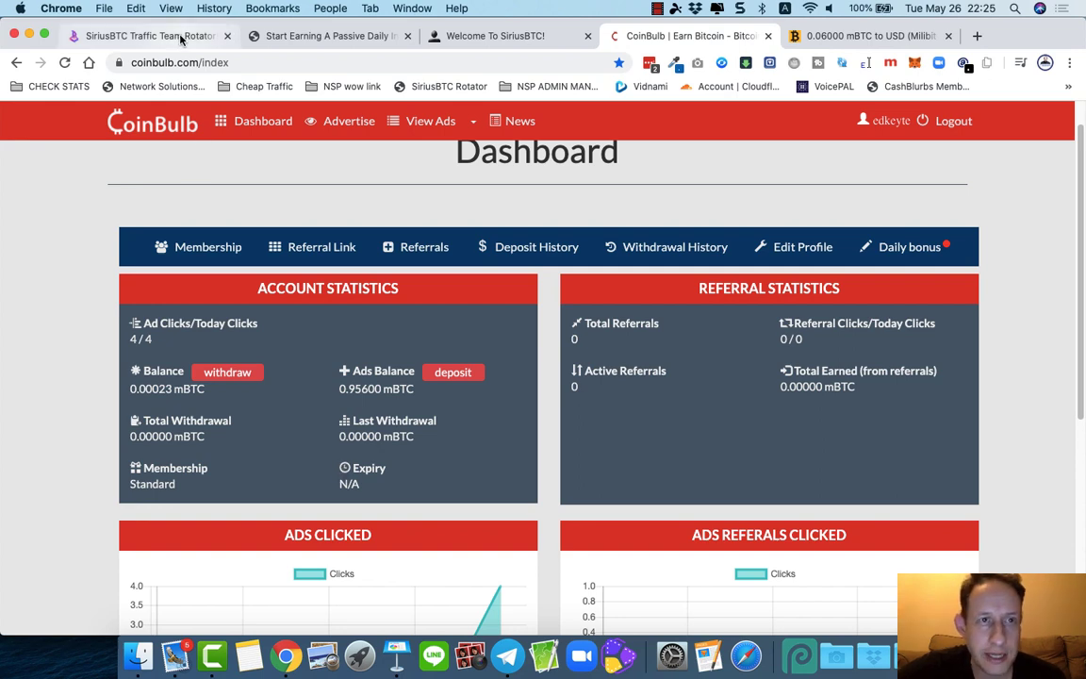
left_click(147, 35)
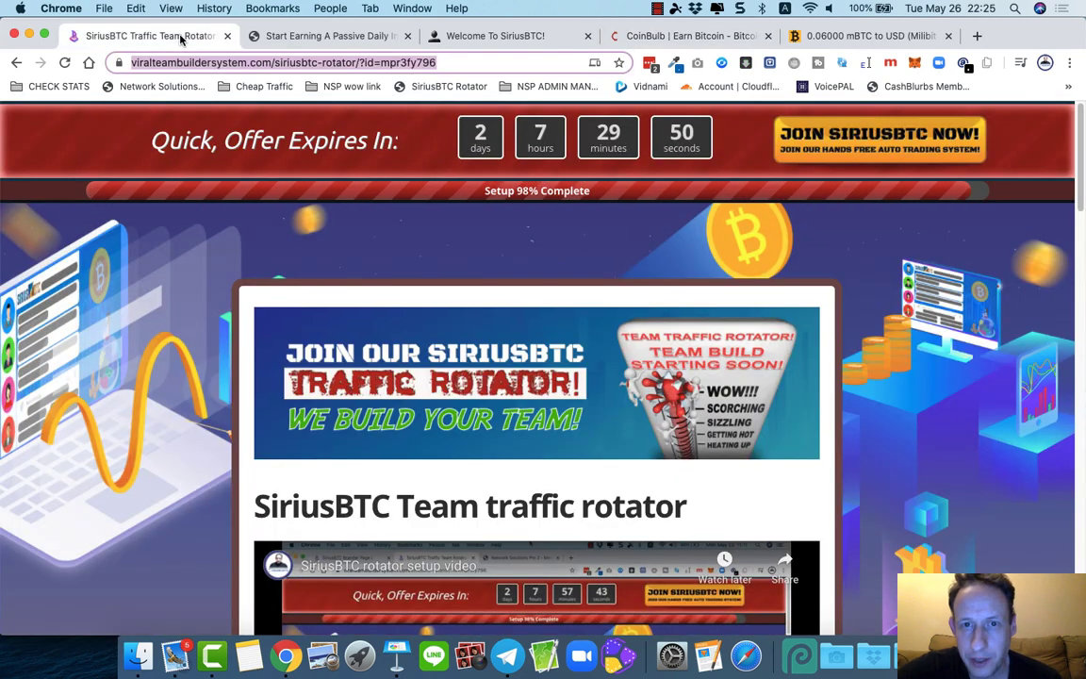